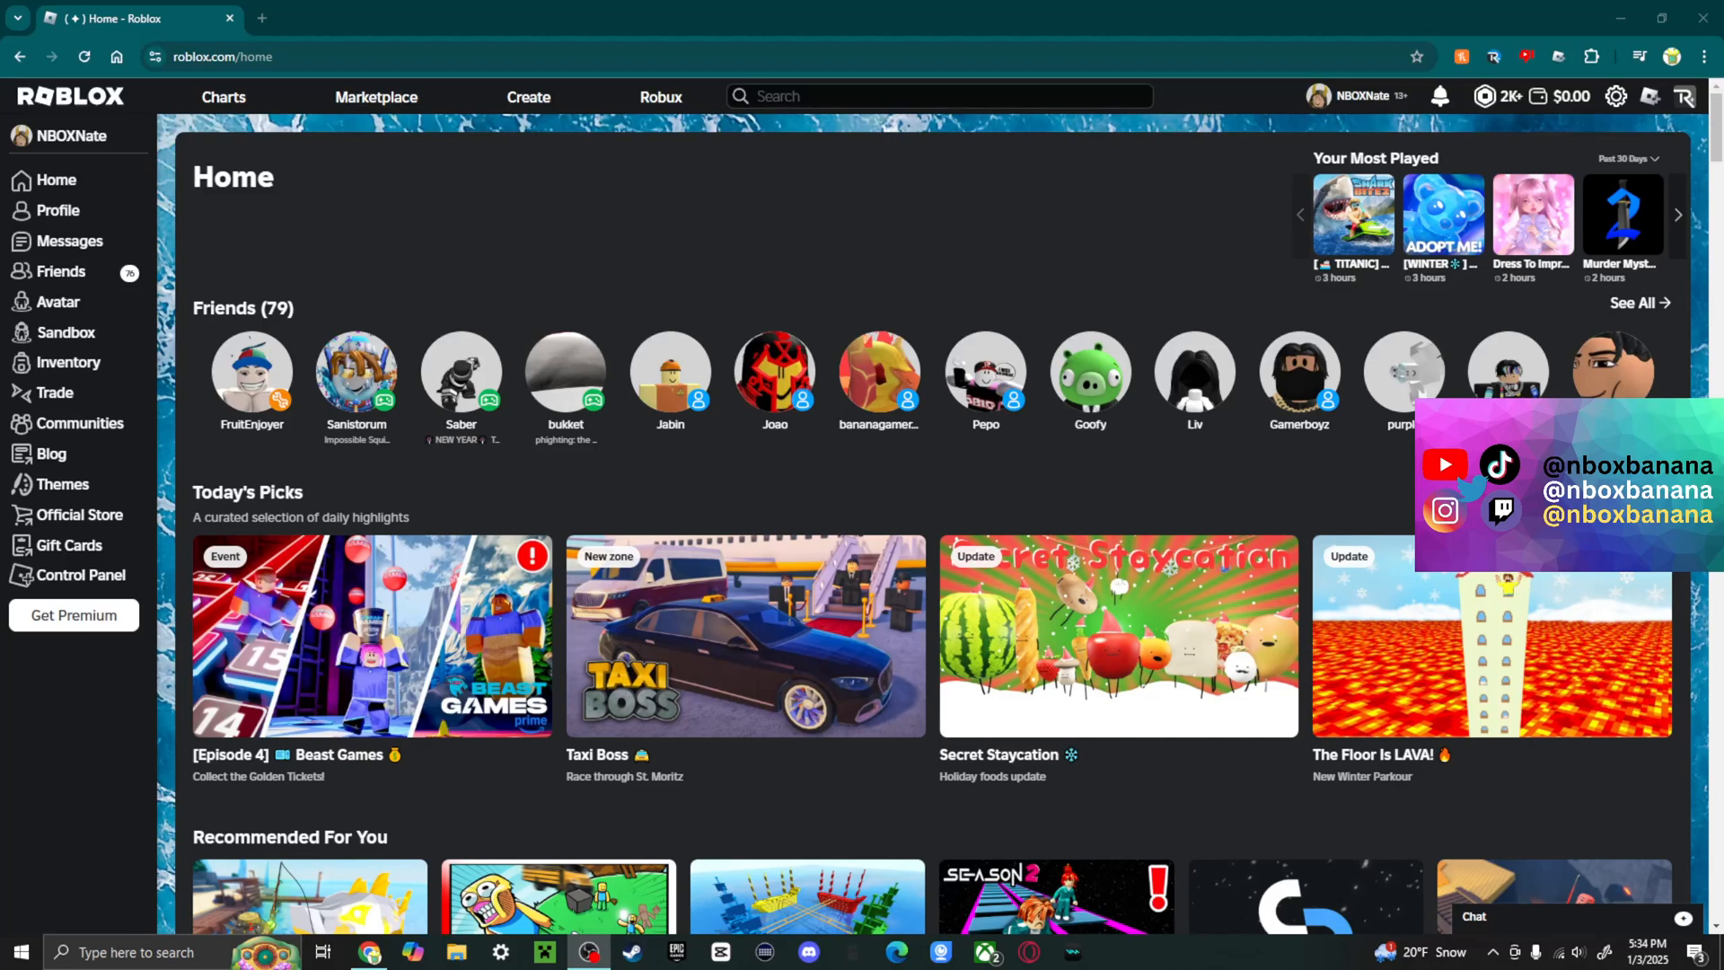
pyautogui.moveTo(1120, 291)
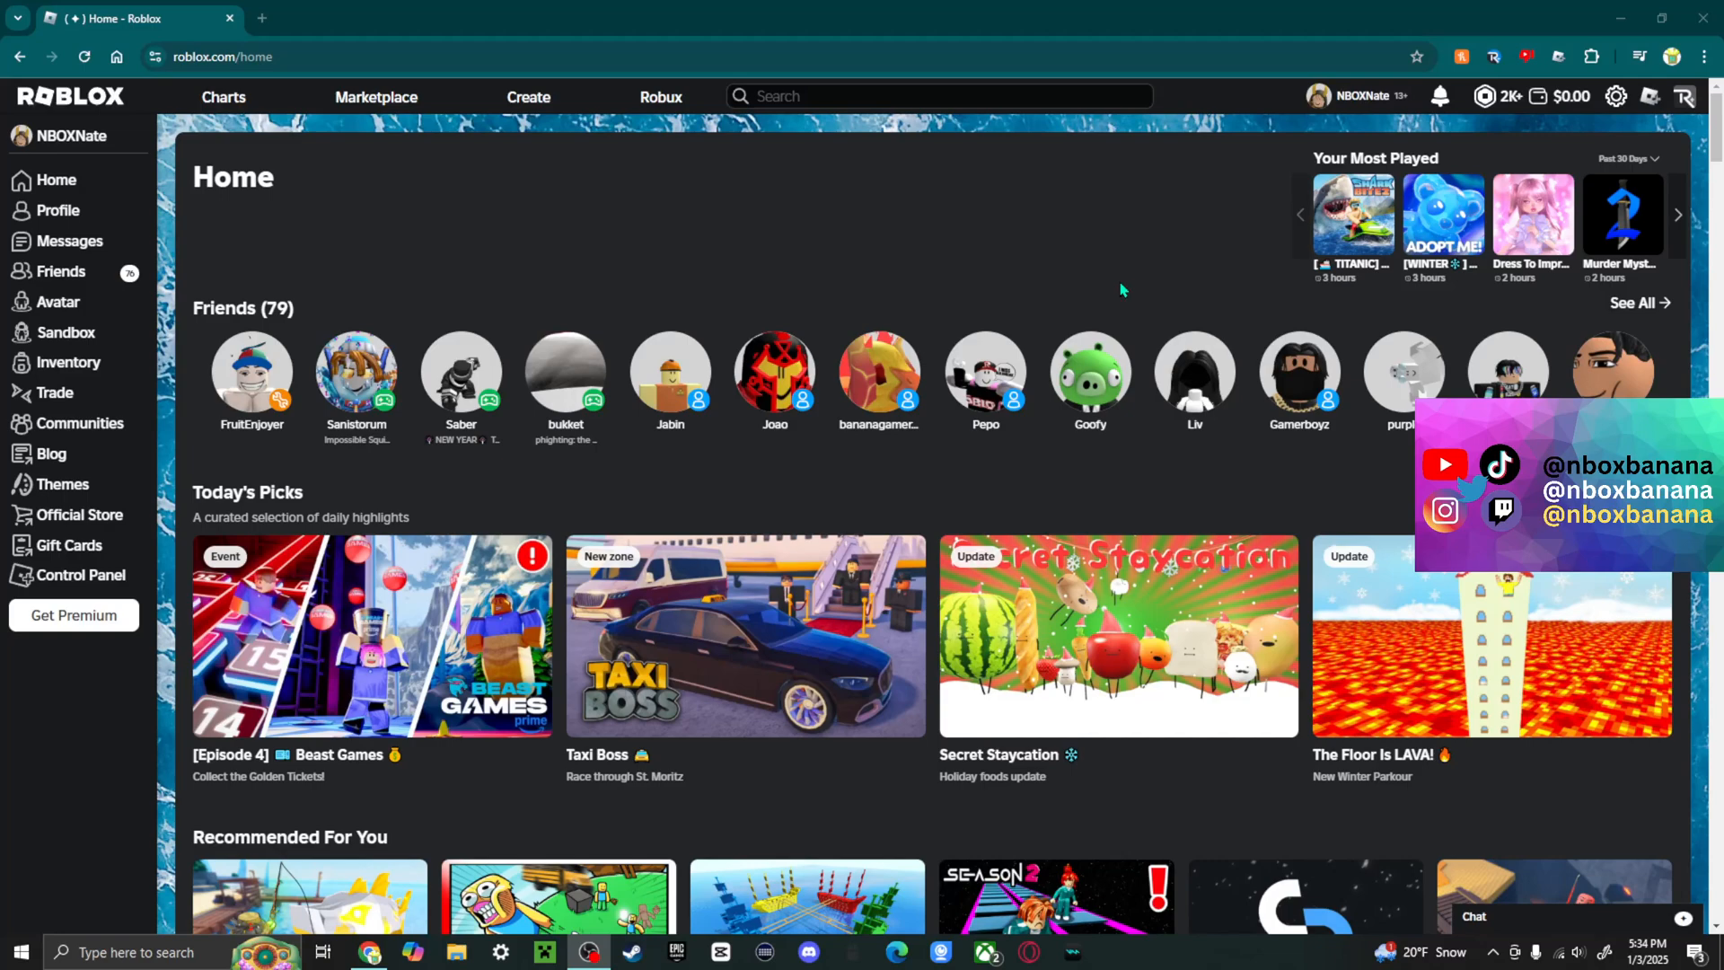
pyautogui.moveTo(914, 280)
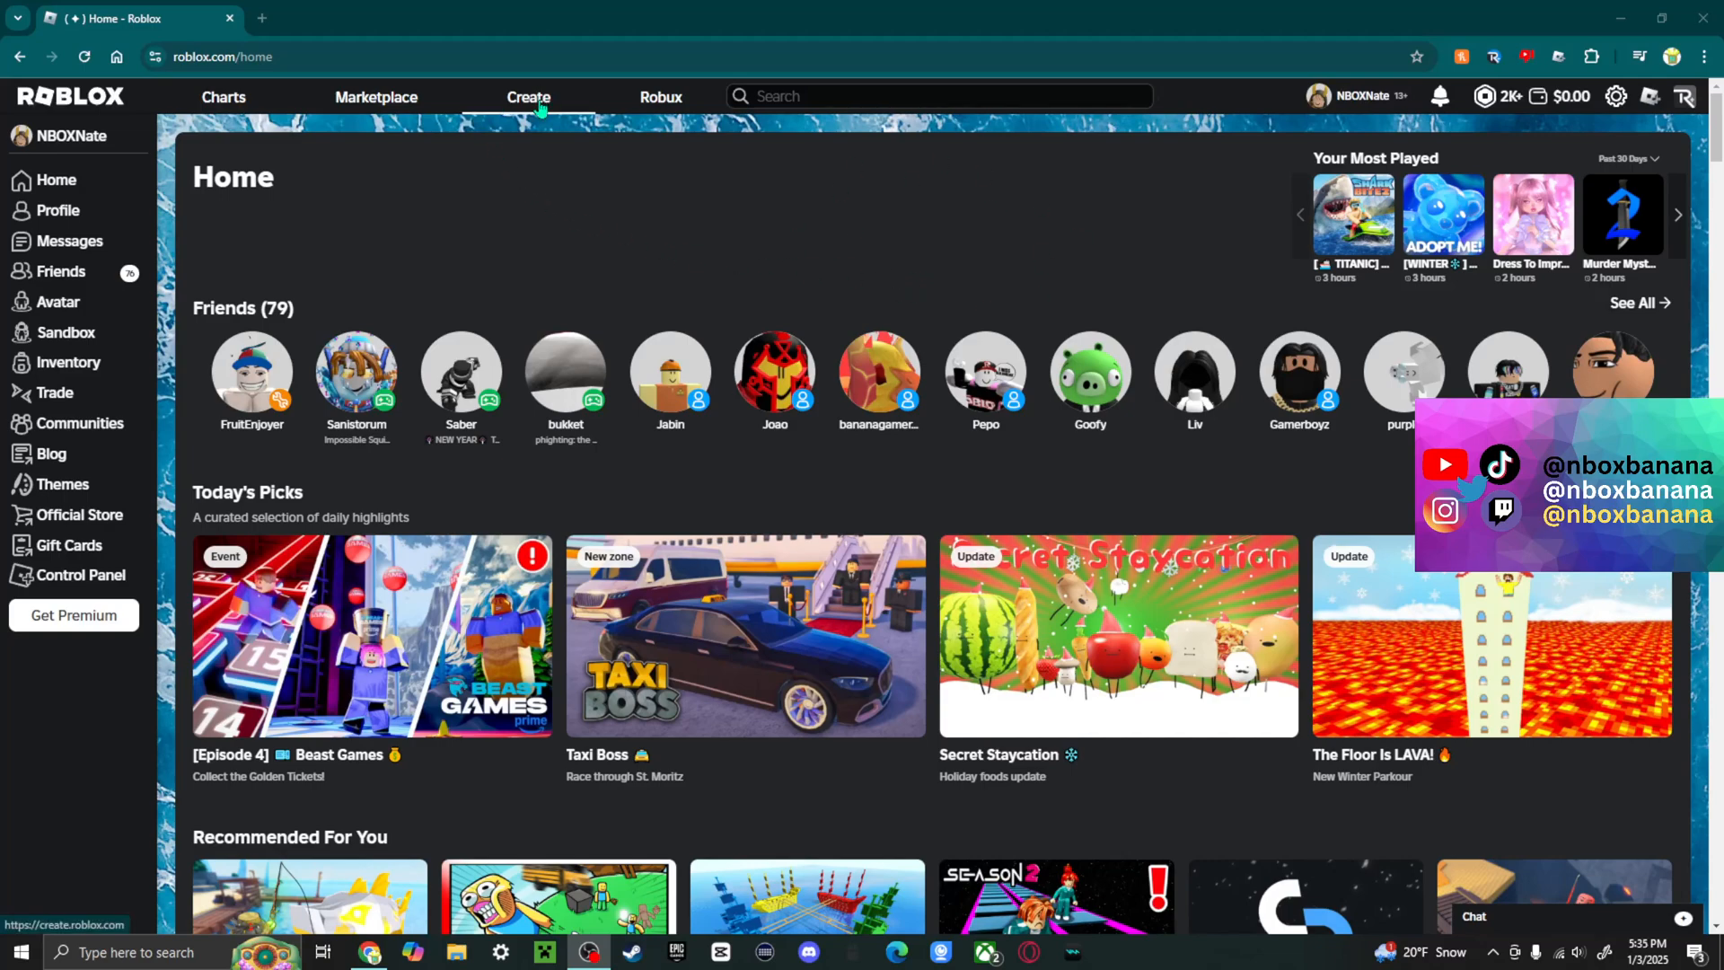
# Step: Go to Creator Hub and show the Creations list with its three private experiences
pyautogui.click(528, 97)
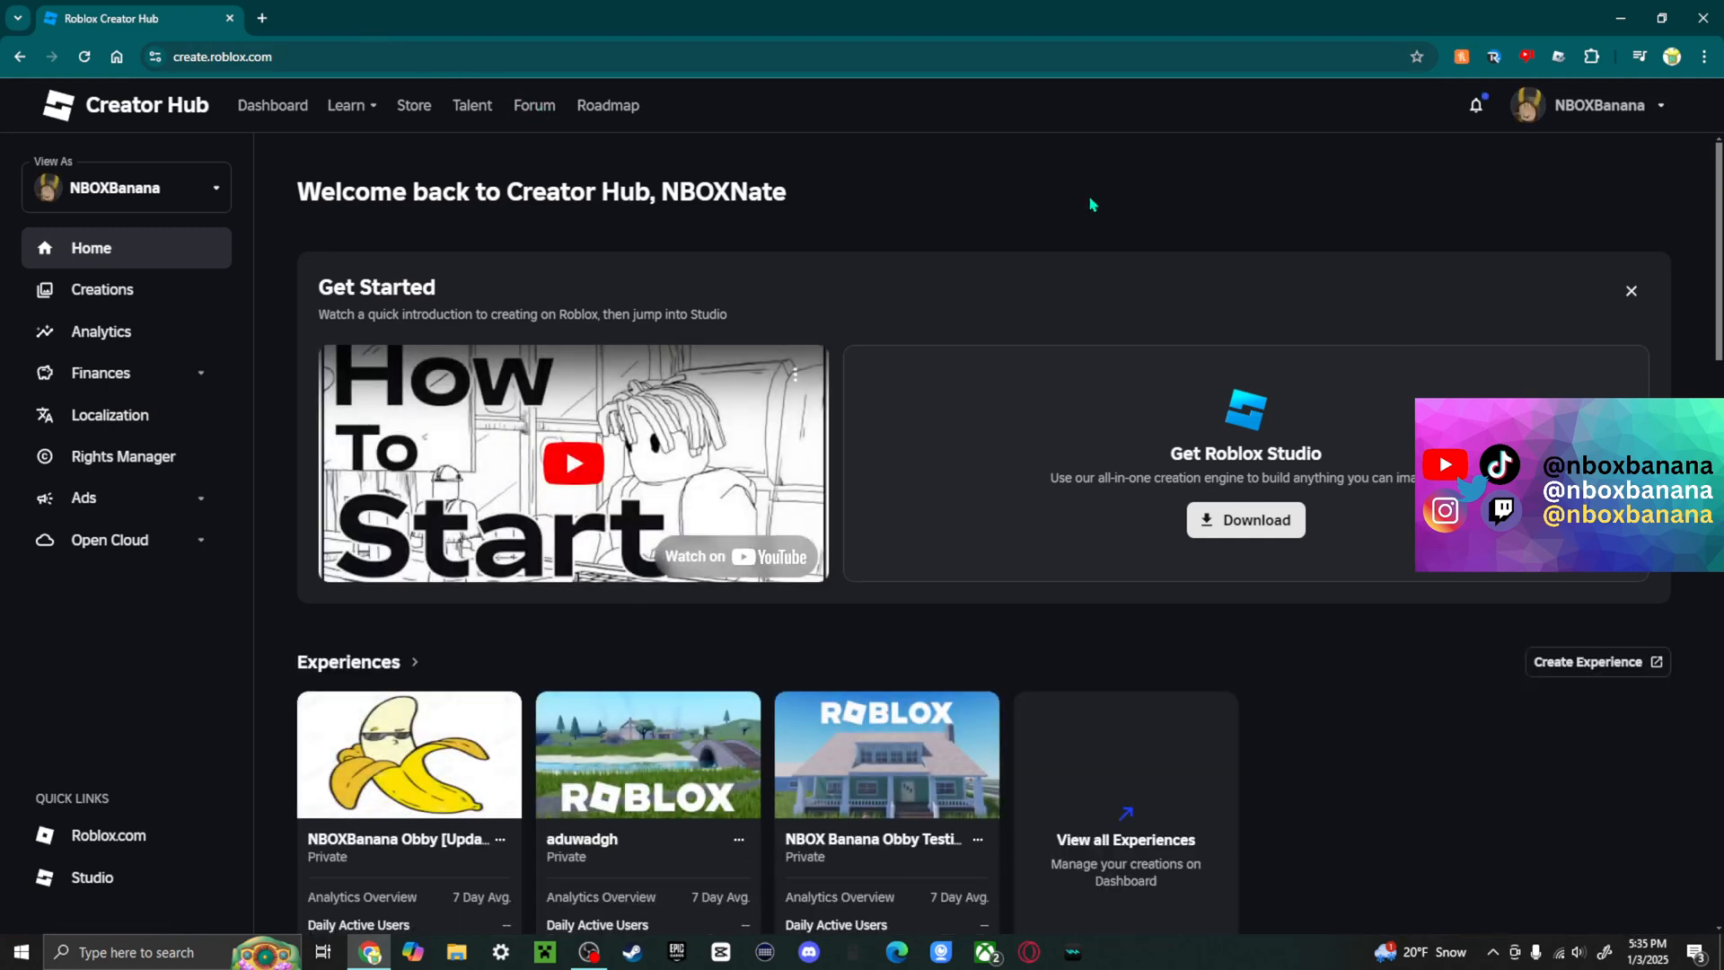
pyautogui.moveTo(1394, 742)
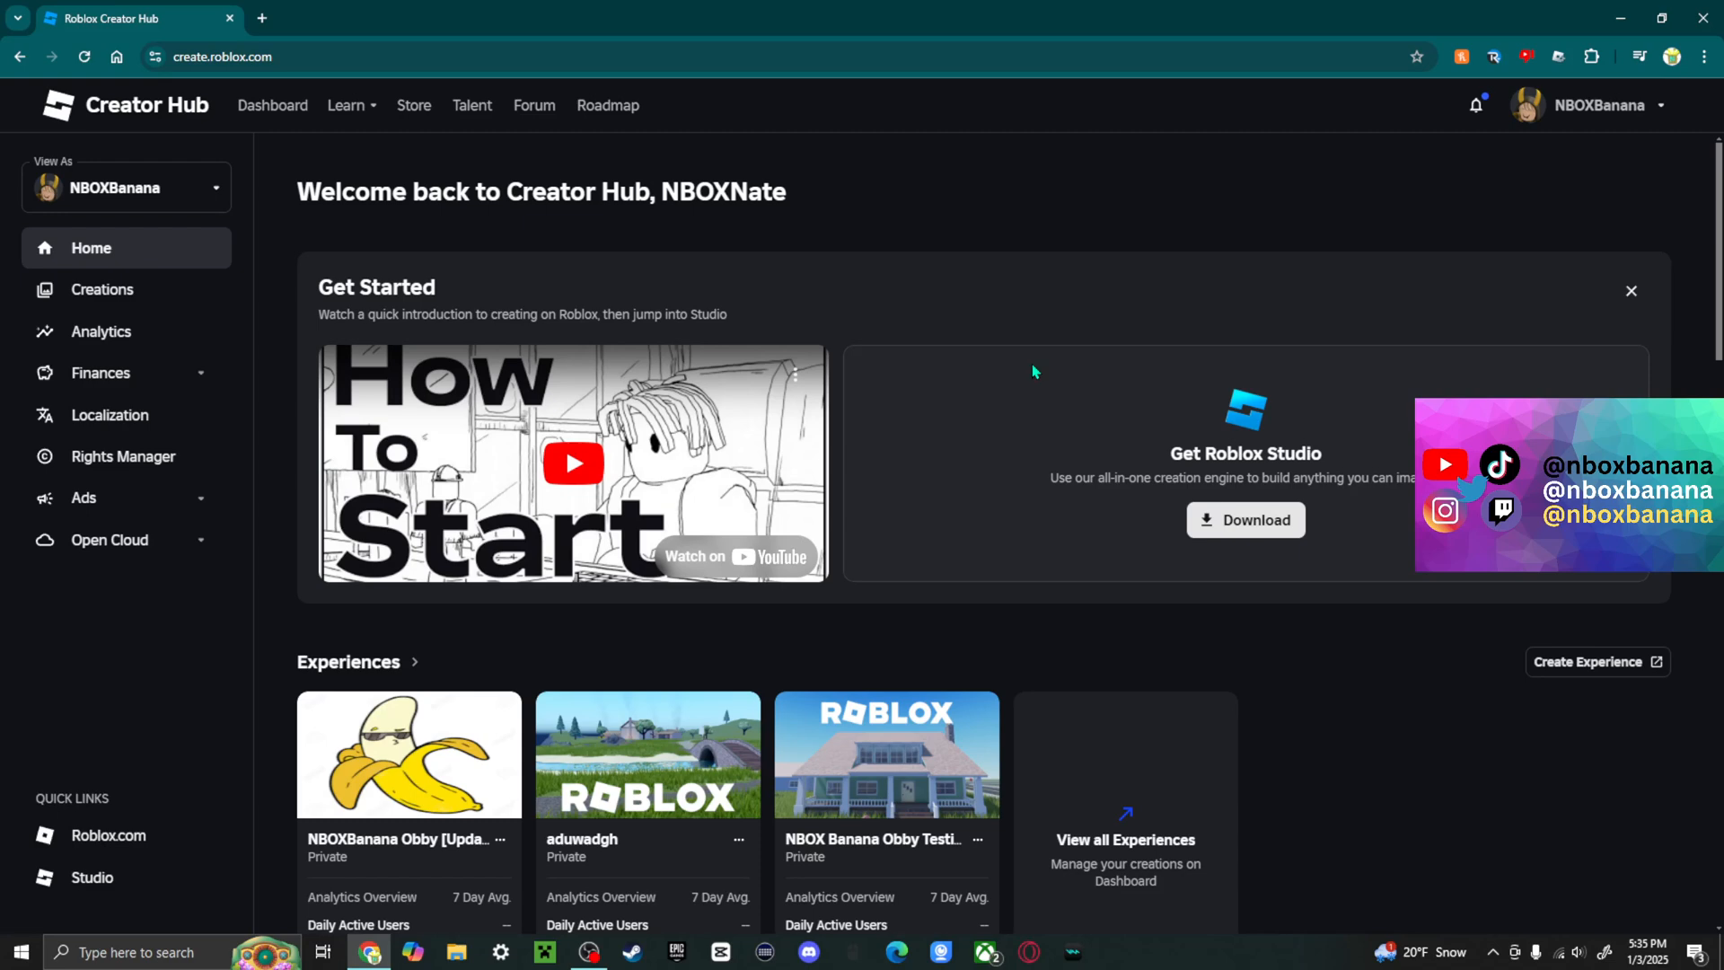
pyautogui.moveTo(88, 289)
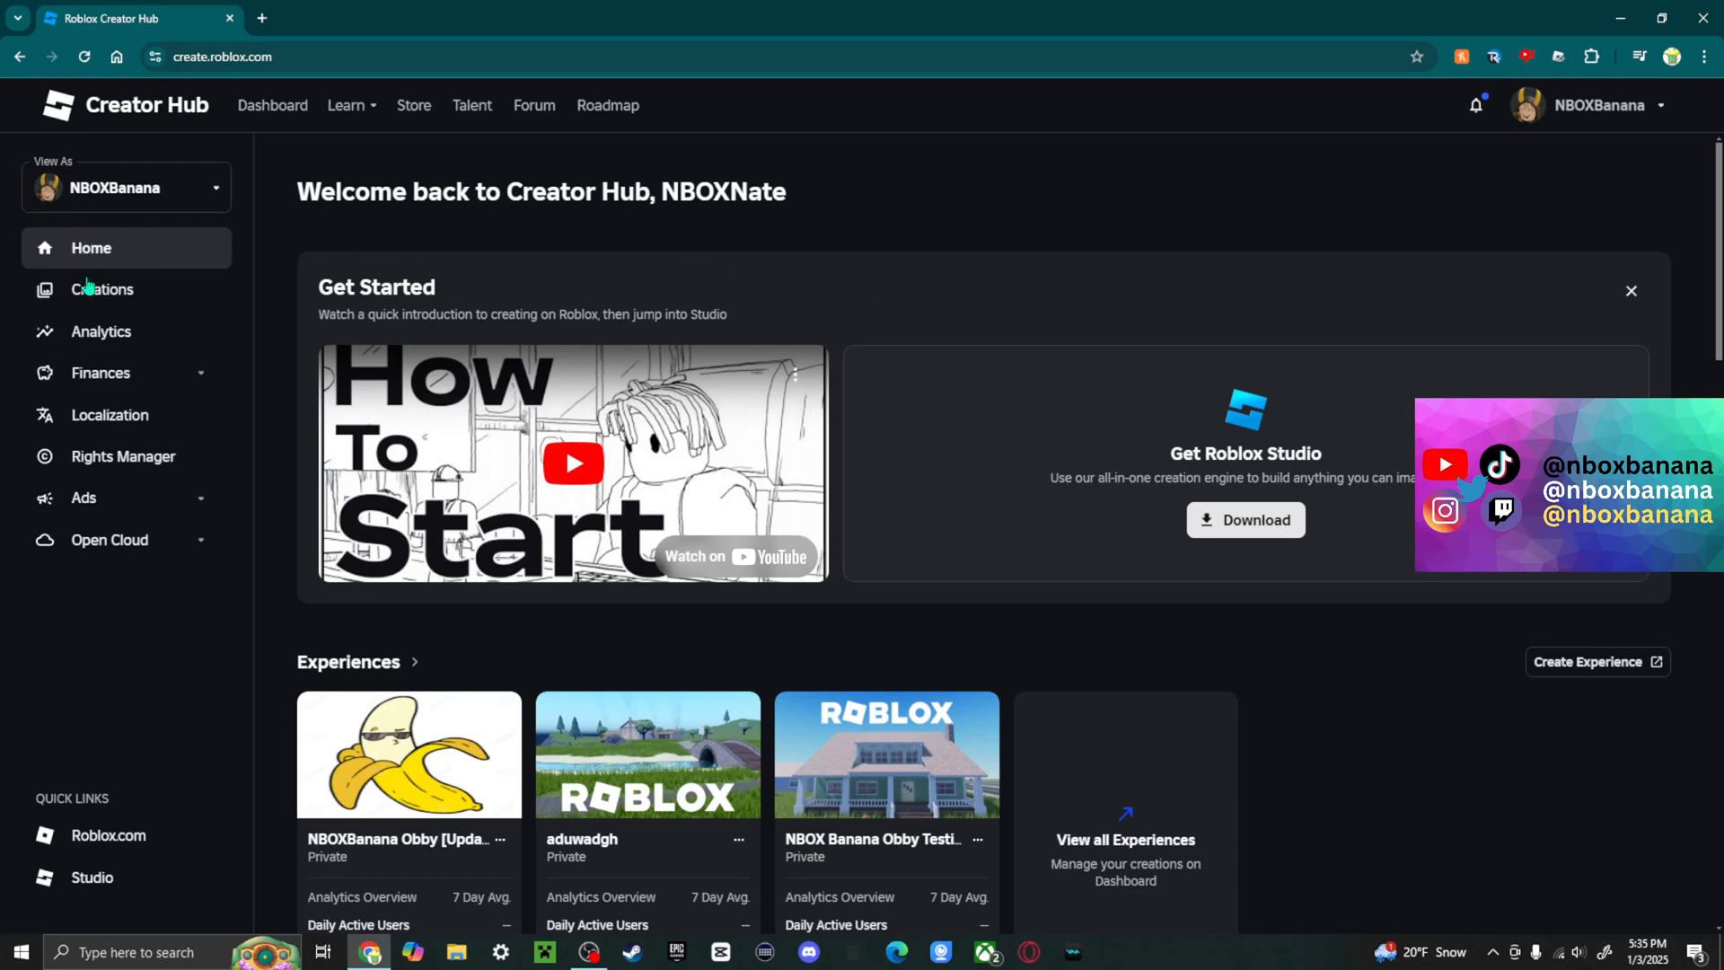
pyautogui.click(102, 287)
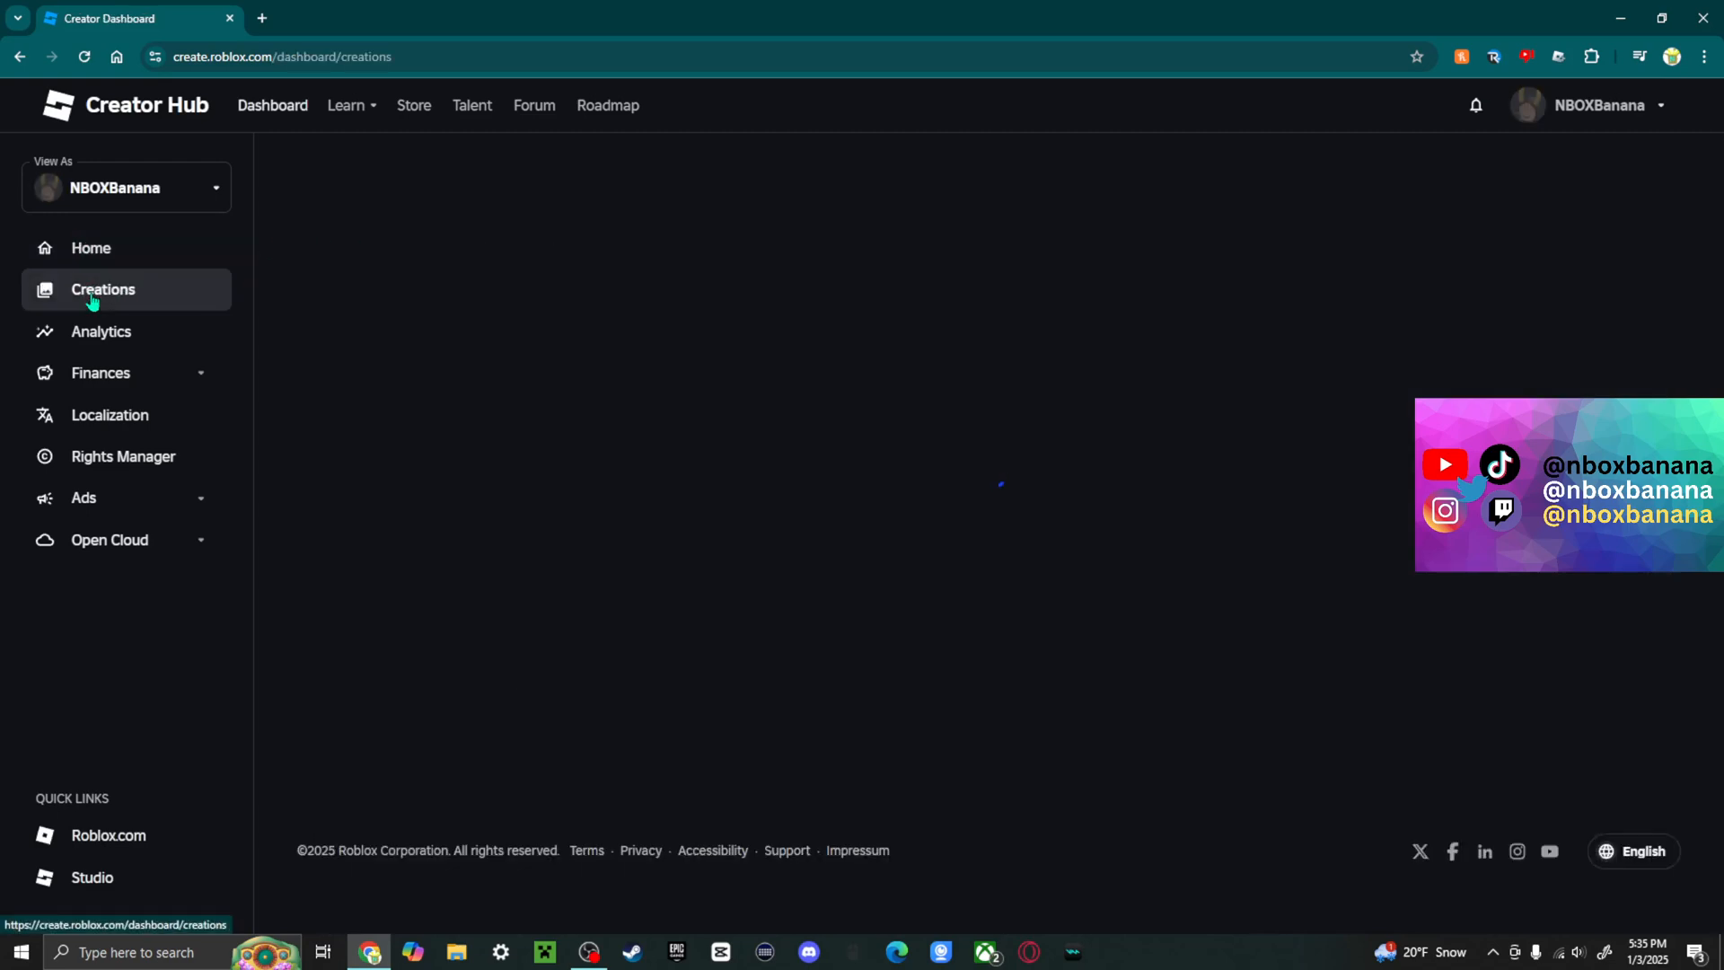
pyautogui.click(102, 287)
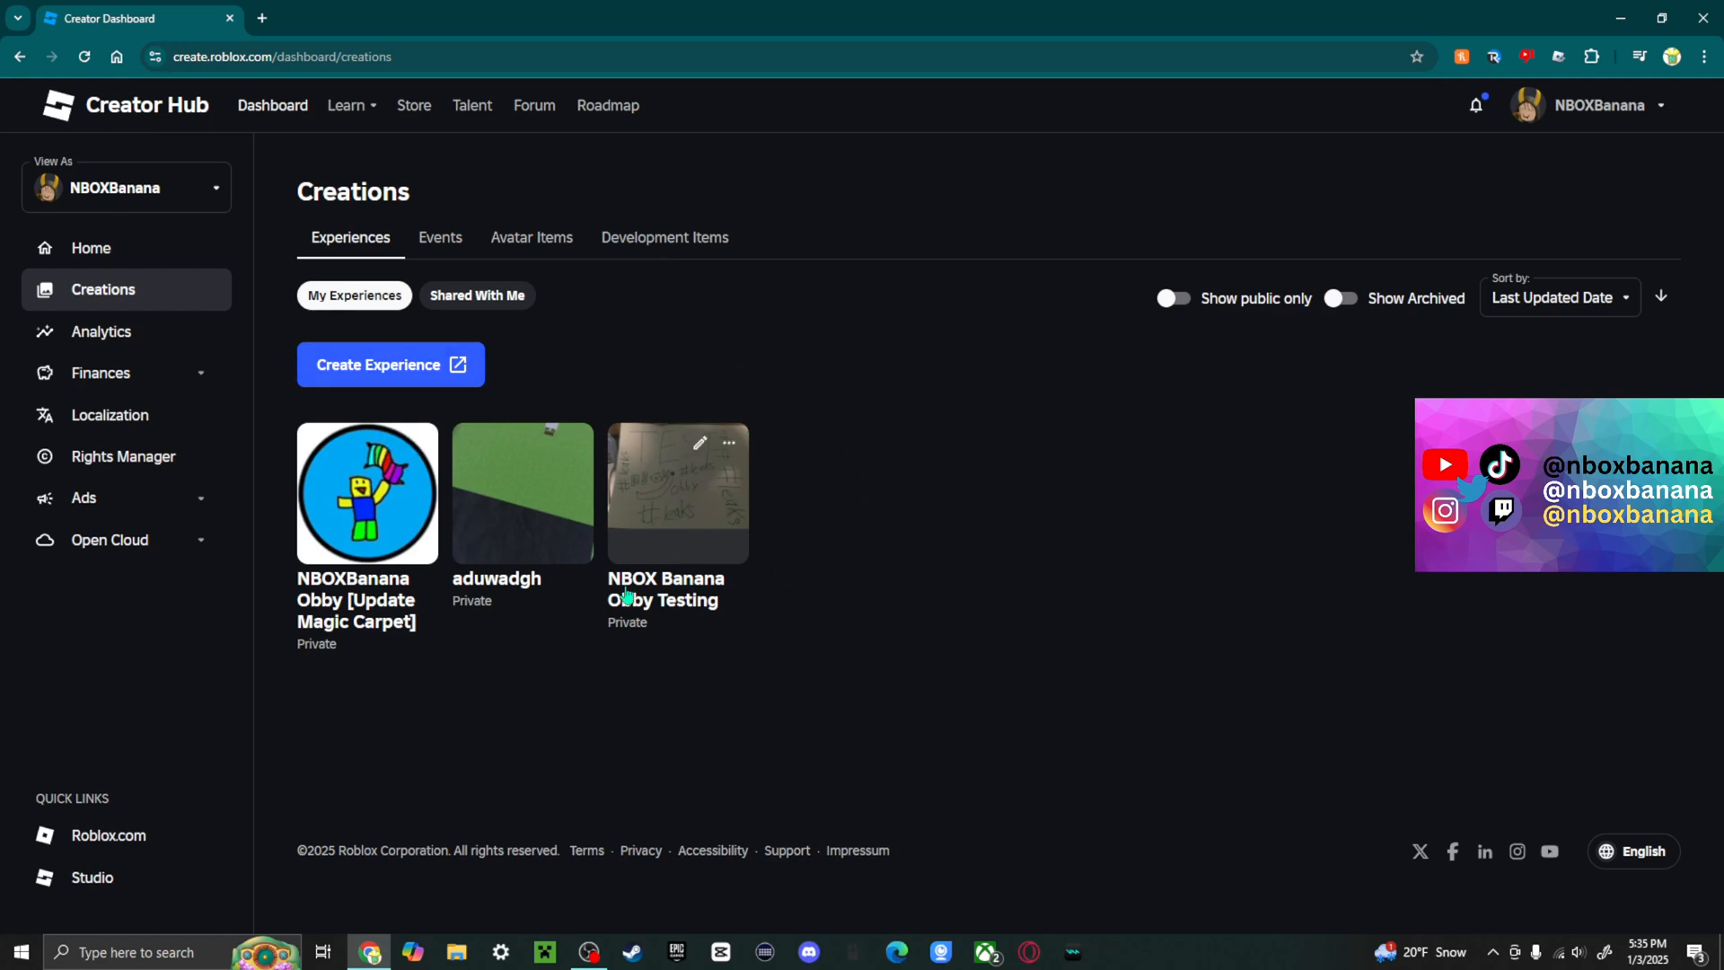
# Step: Enter NBOX Banana Obby Testing and reach Maturity & Compliance under Audience
pyautogui.click(677, 492)
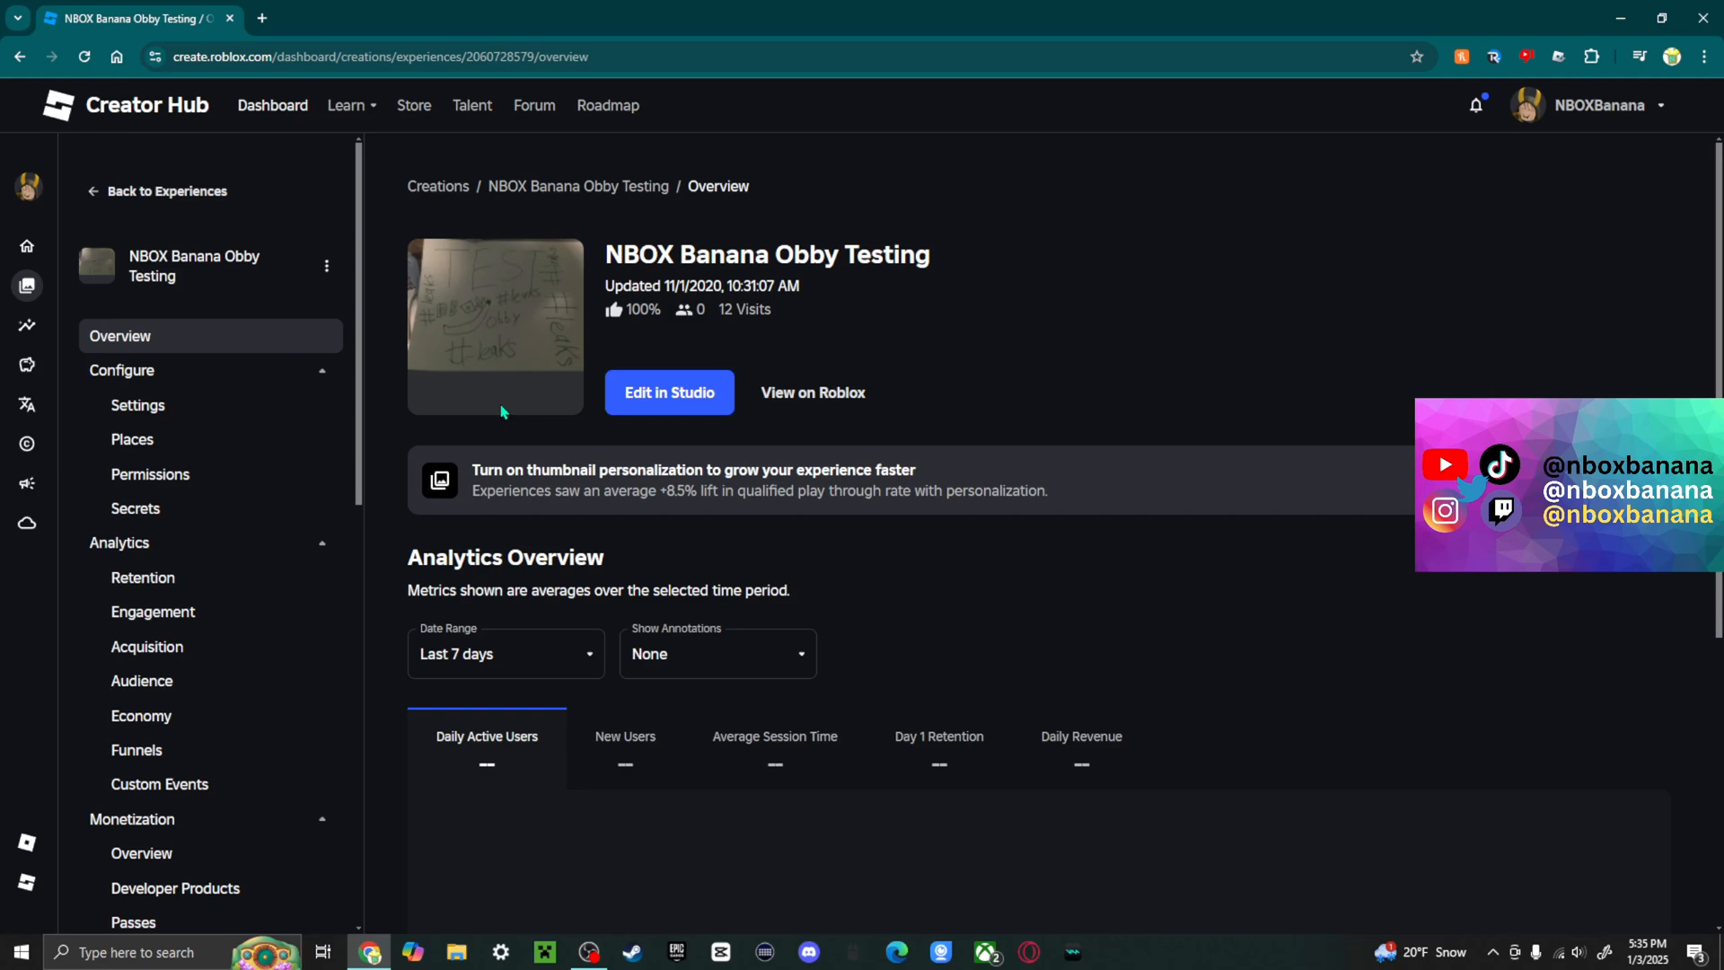
pyautogui.moveTo(752, 657)
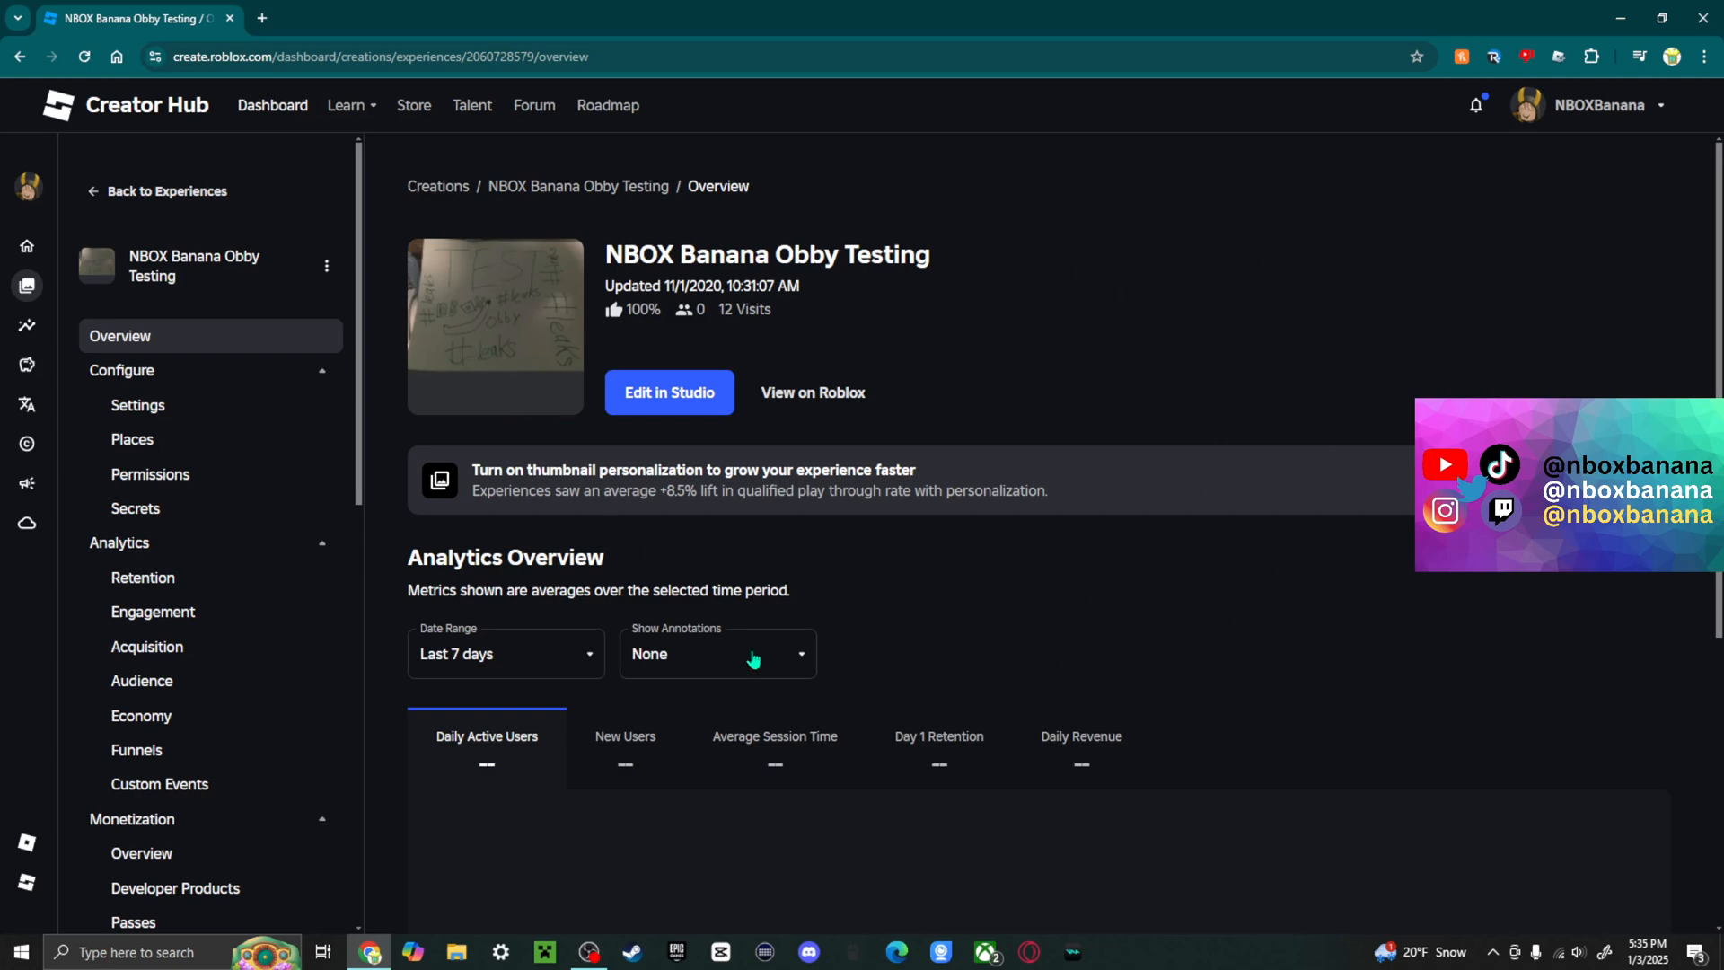
pyautogui.moveTo(1101, 497)
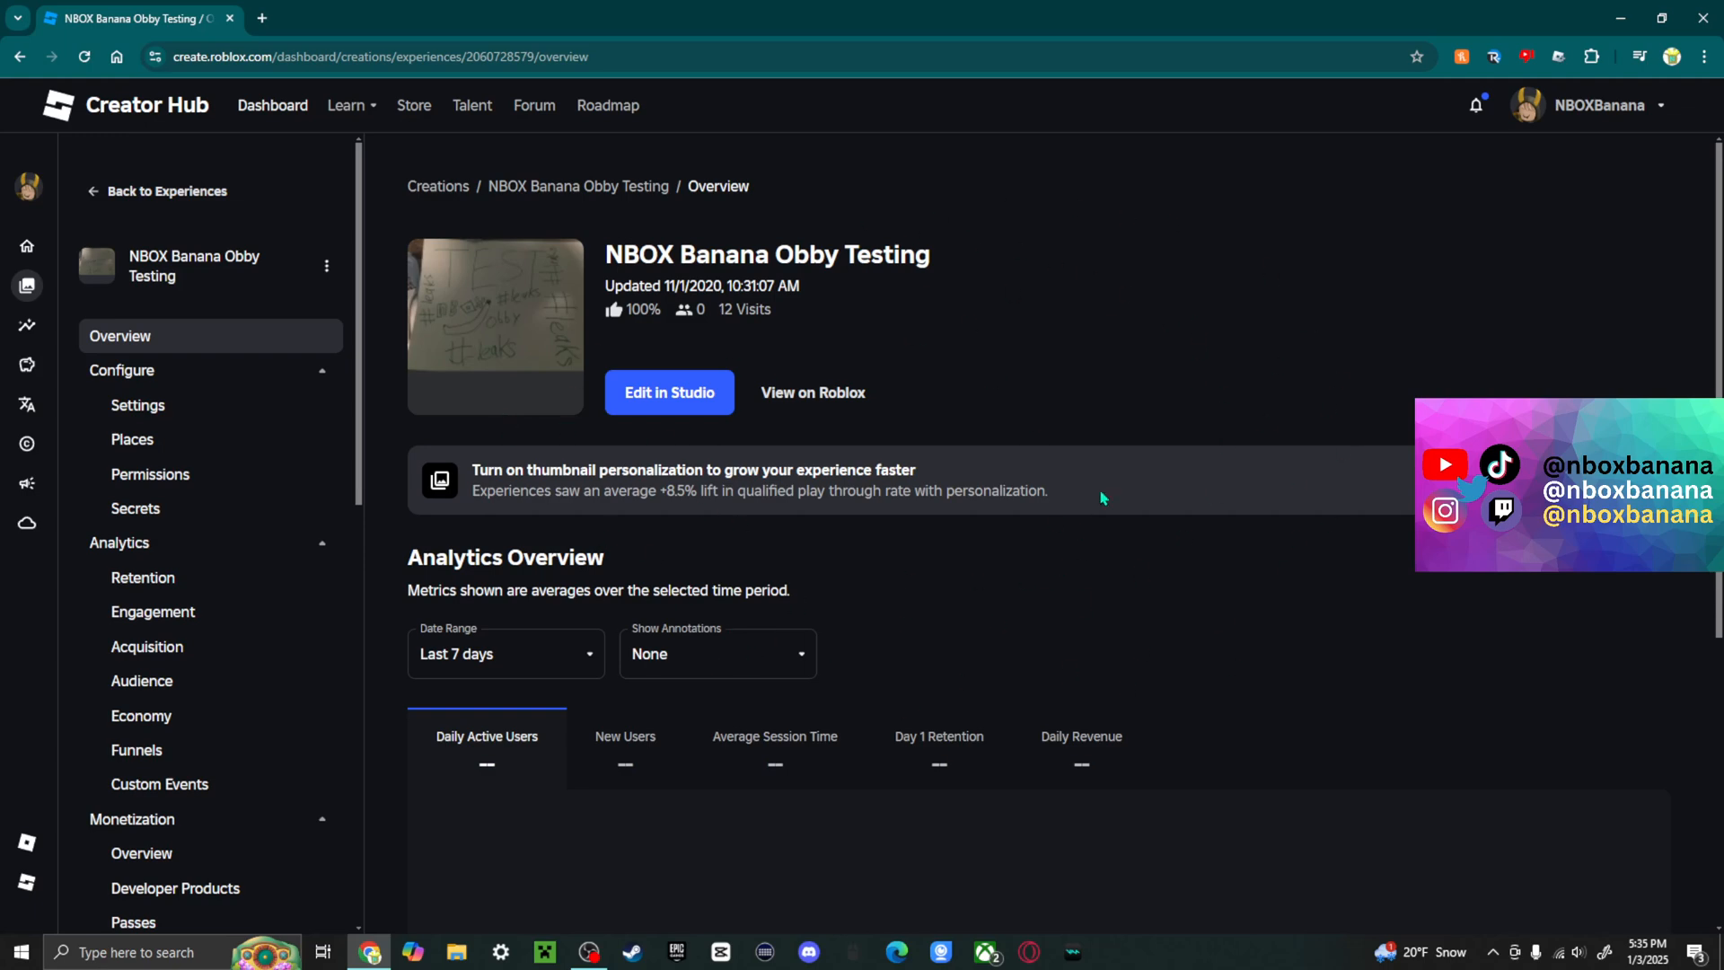
pyautogui.moveTo(174, 174)
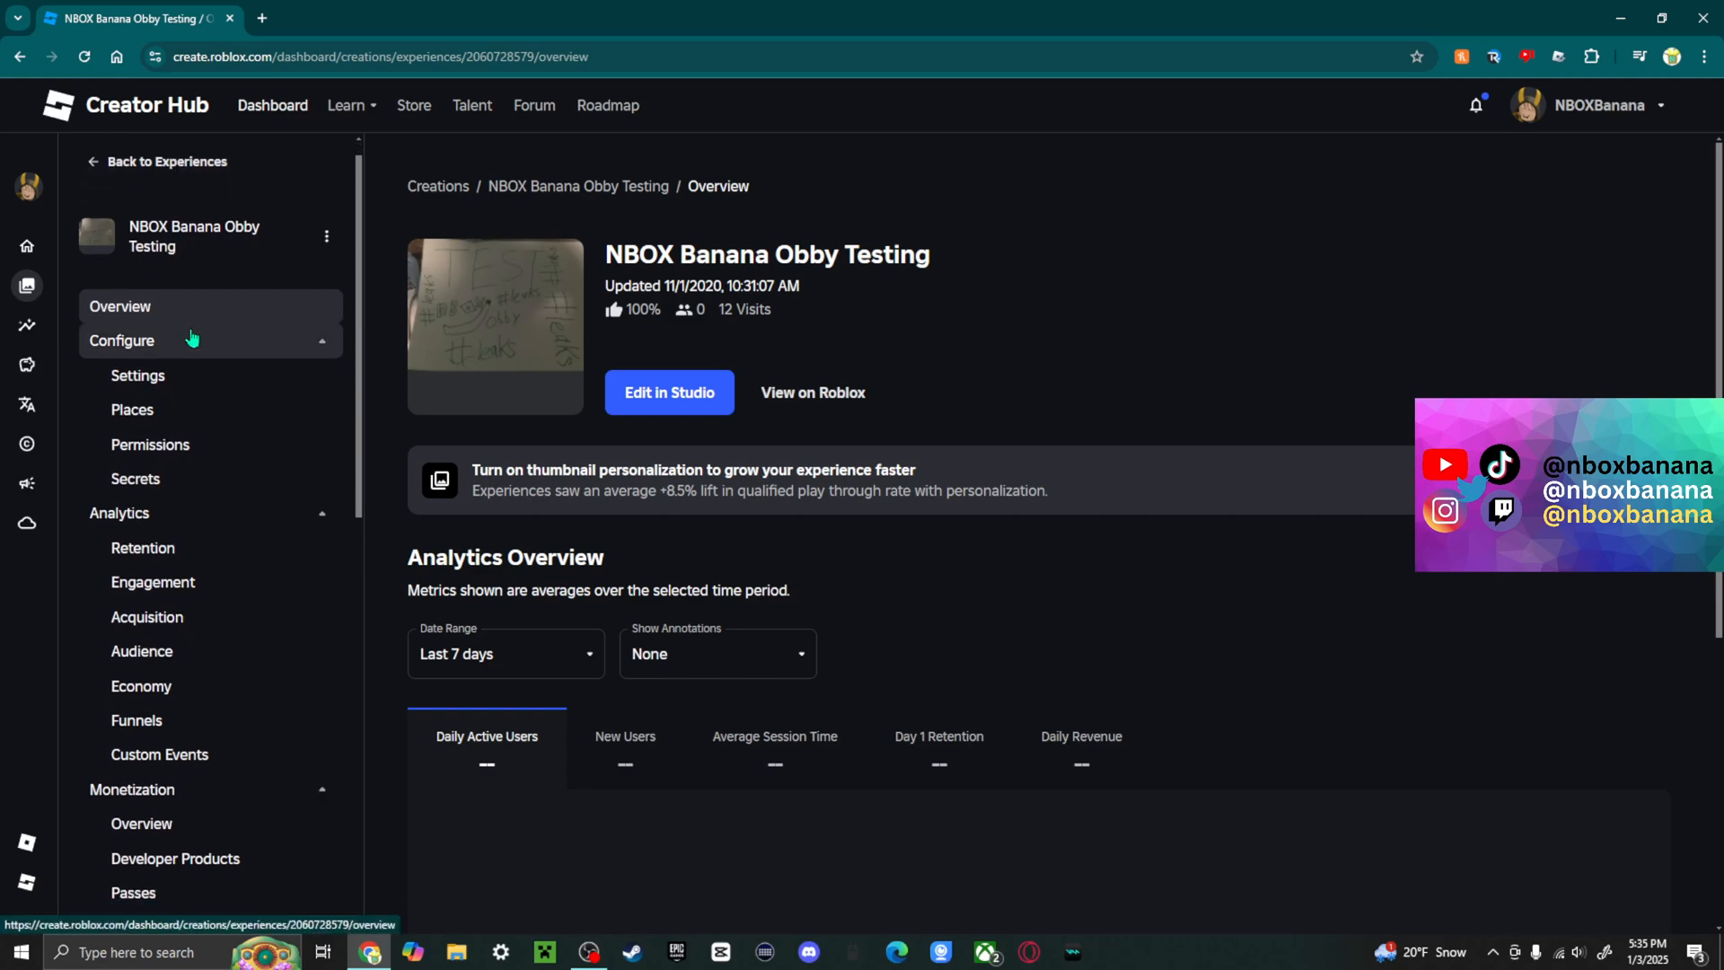
pyautogui.scroll(-3)
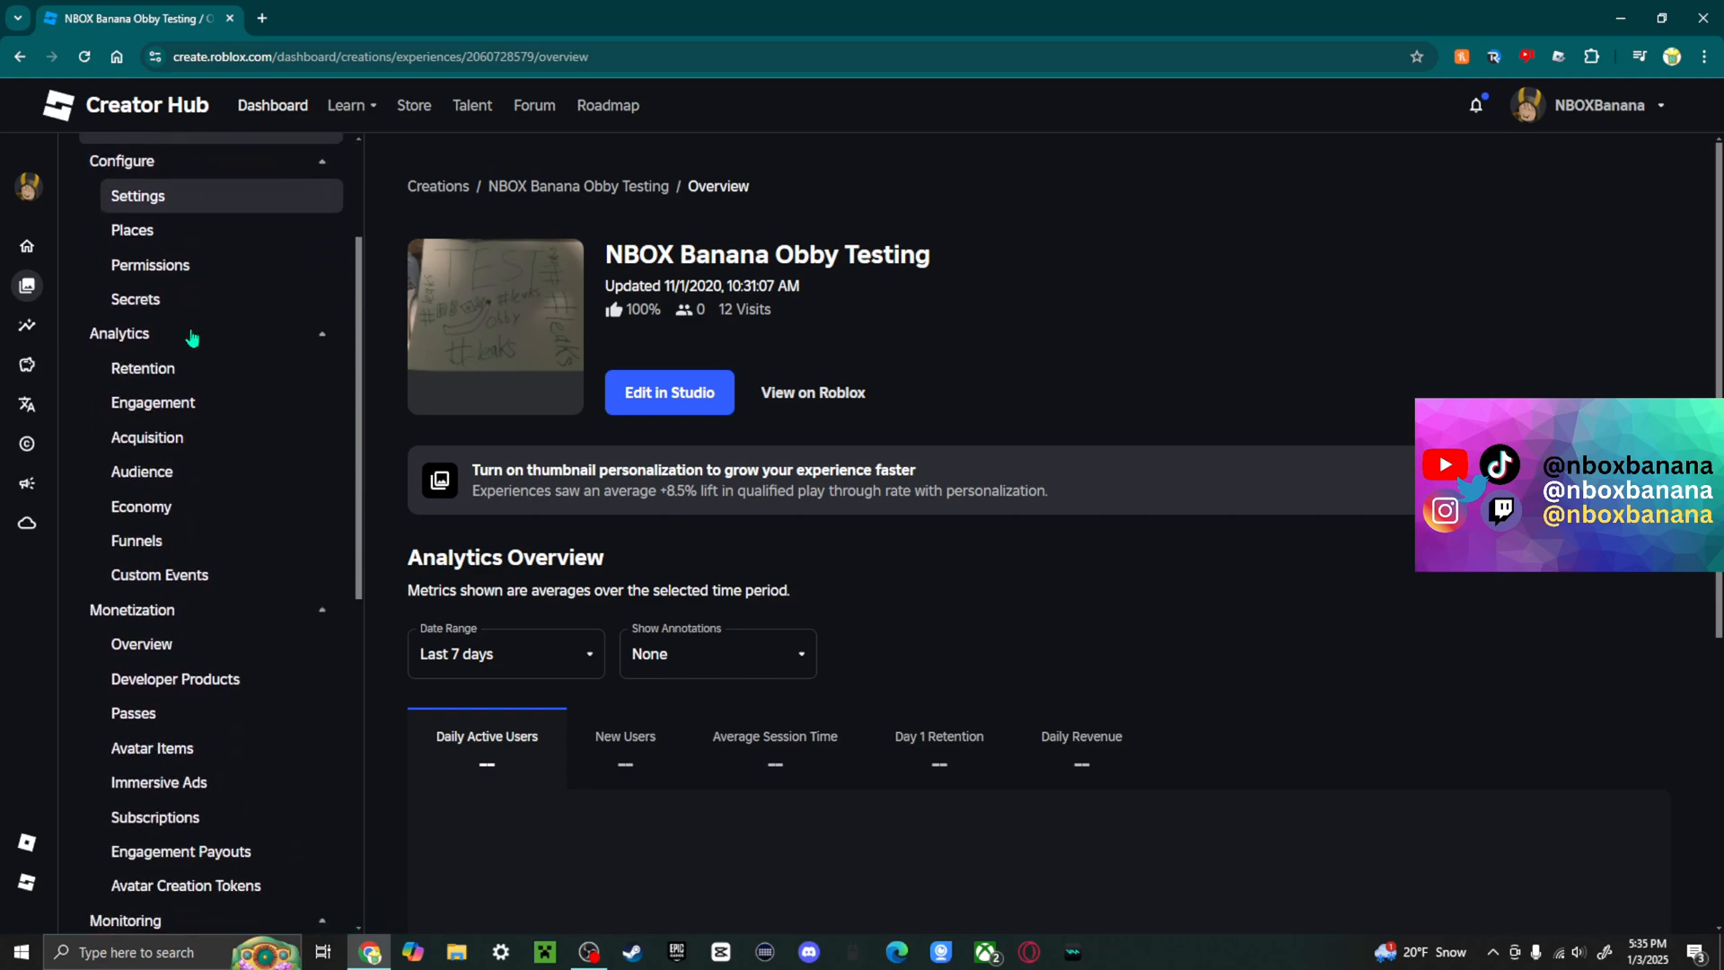
pyautogui.scroll(-3)
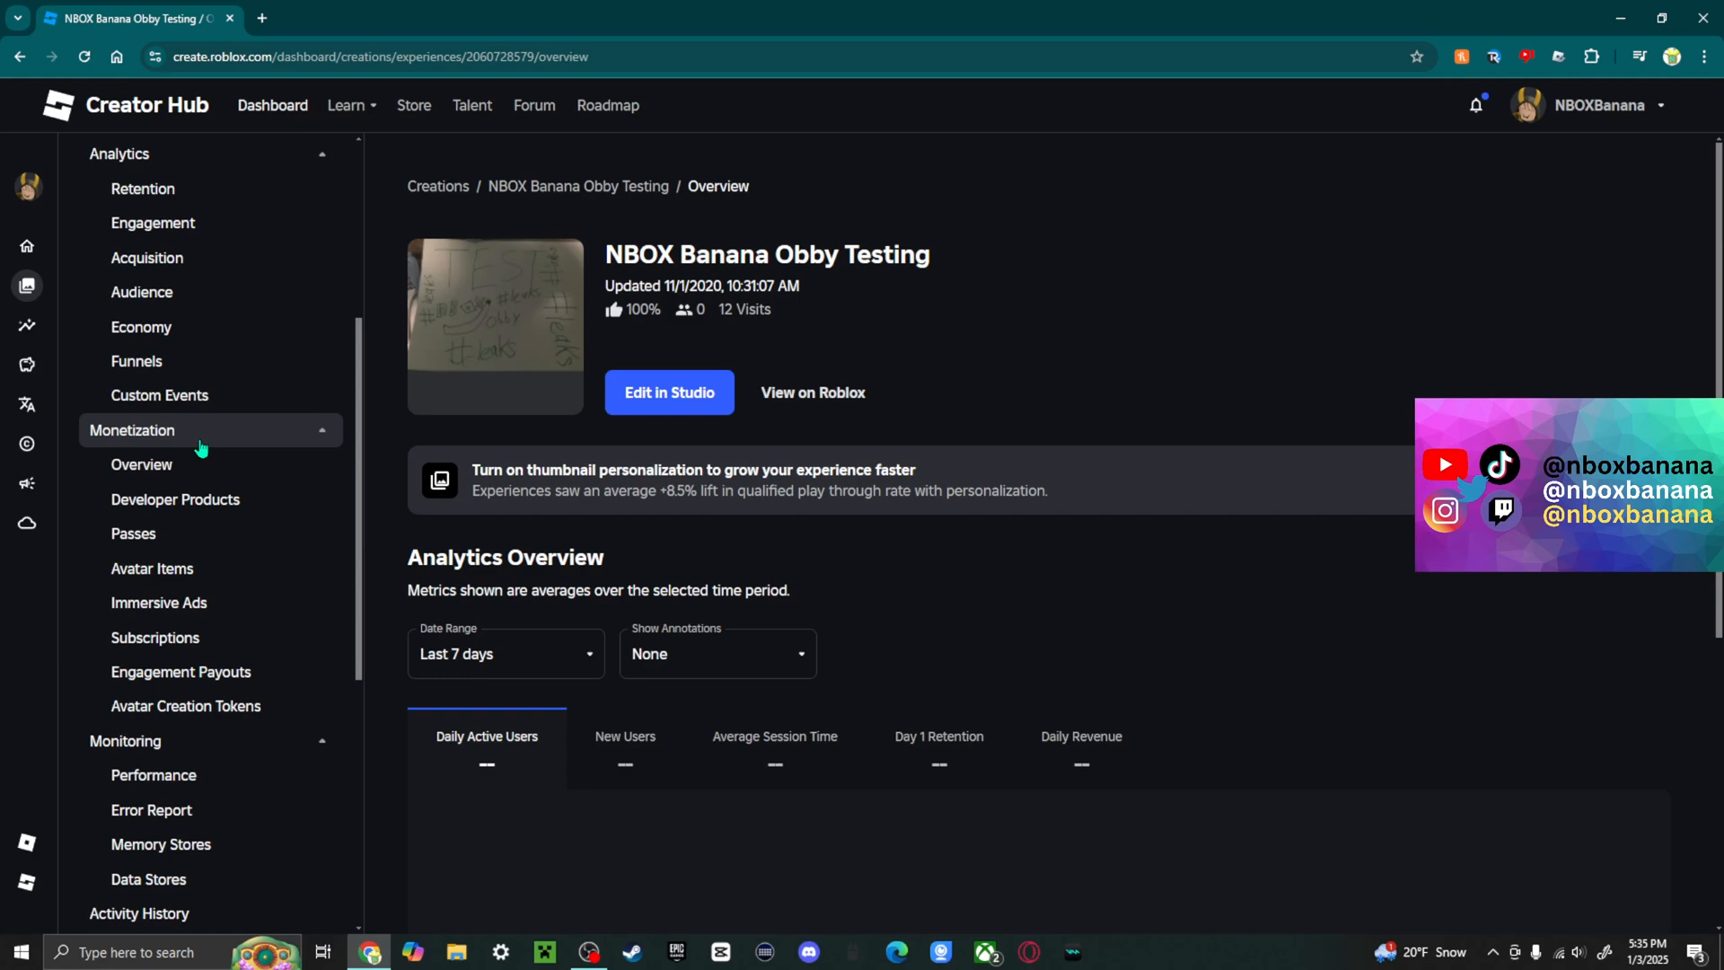
pyautogui.scroll(-3)
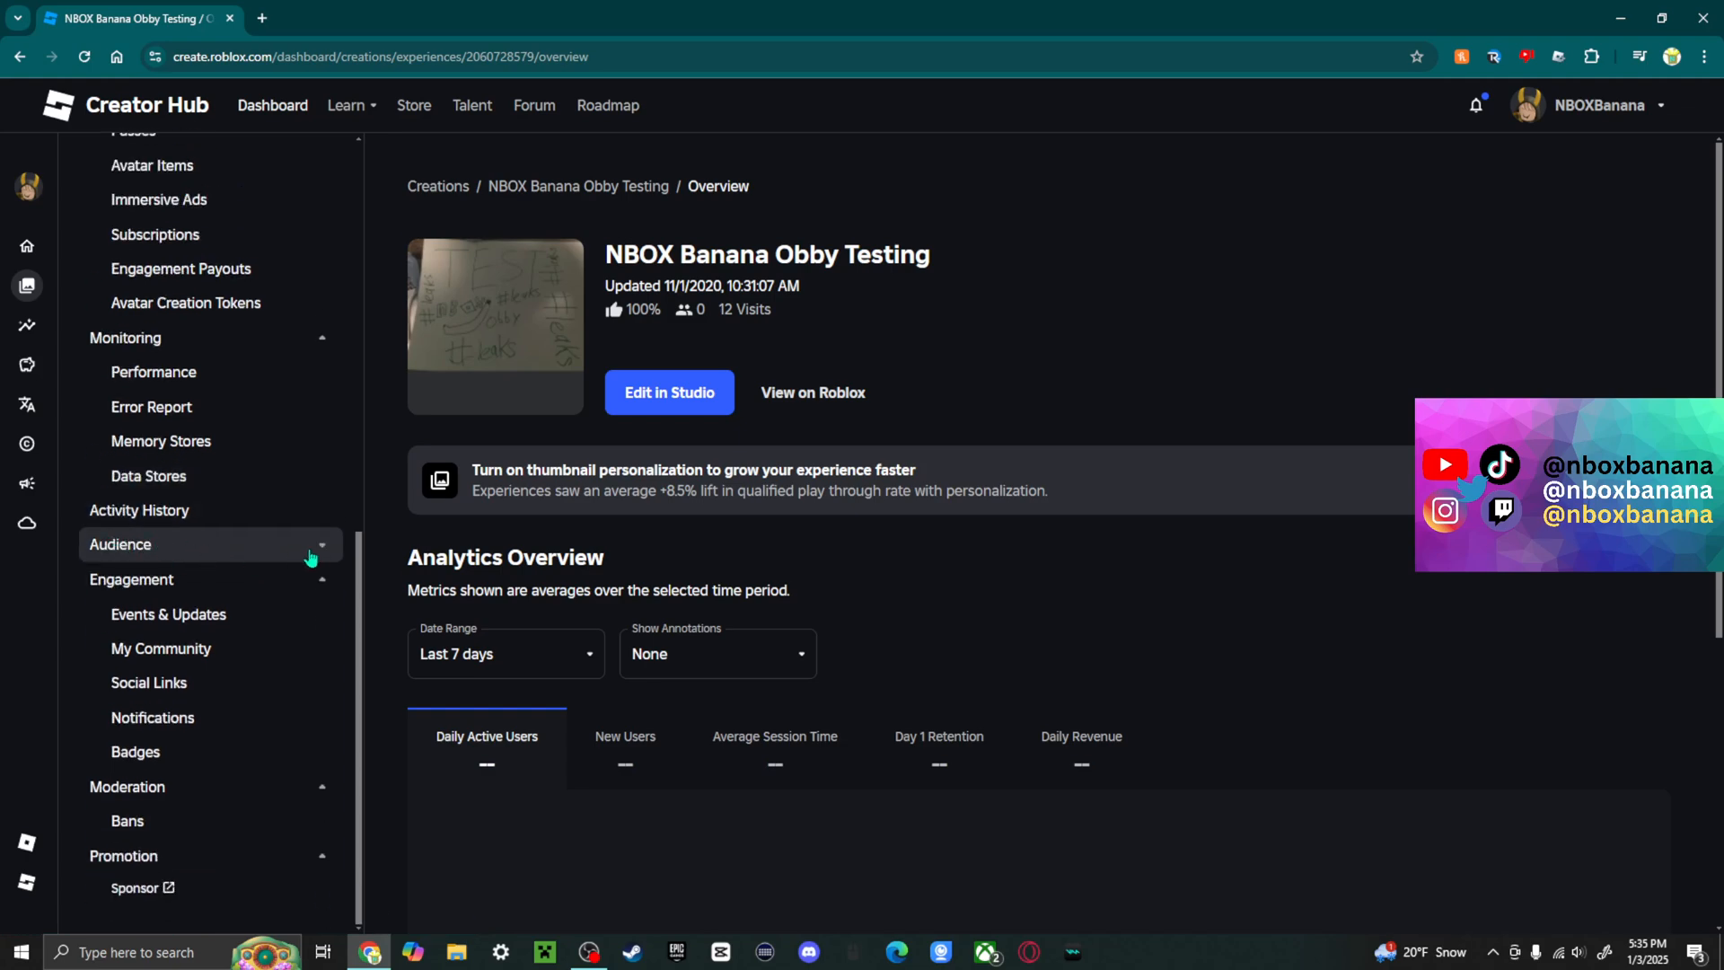
pyautogui.click(118, 543)
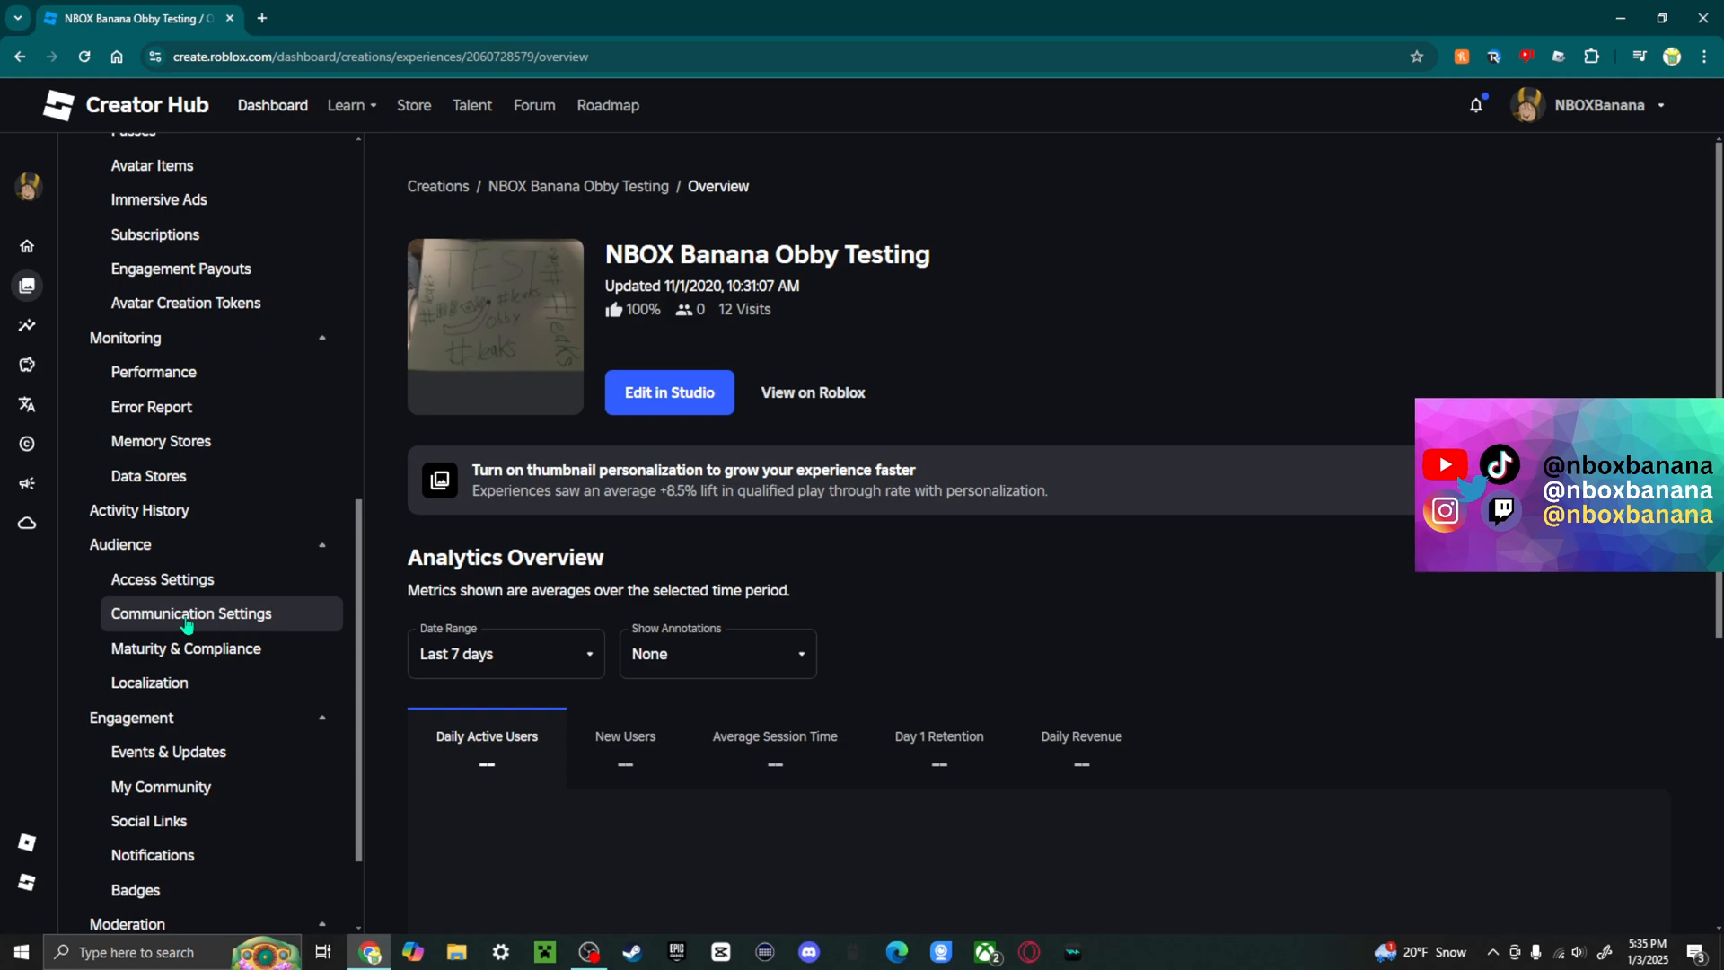
pyautogui.moveTo(185, 649)
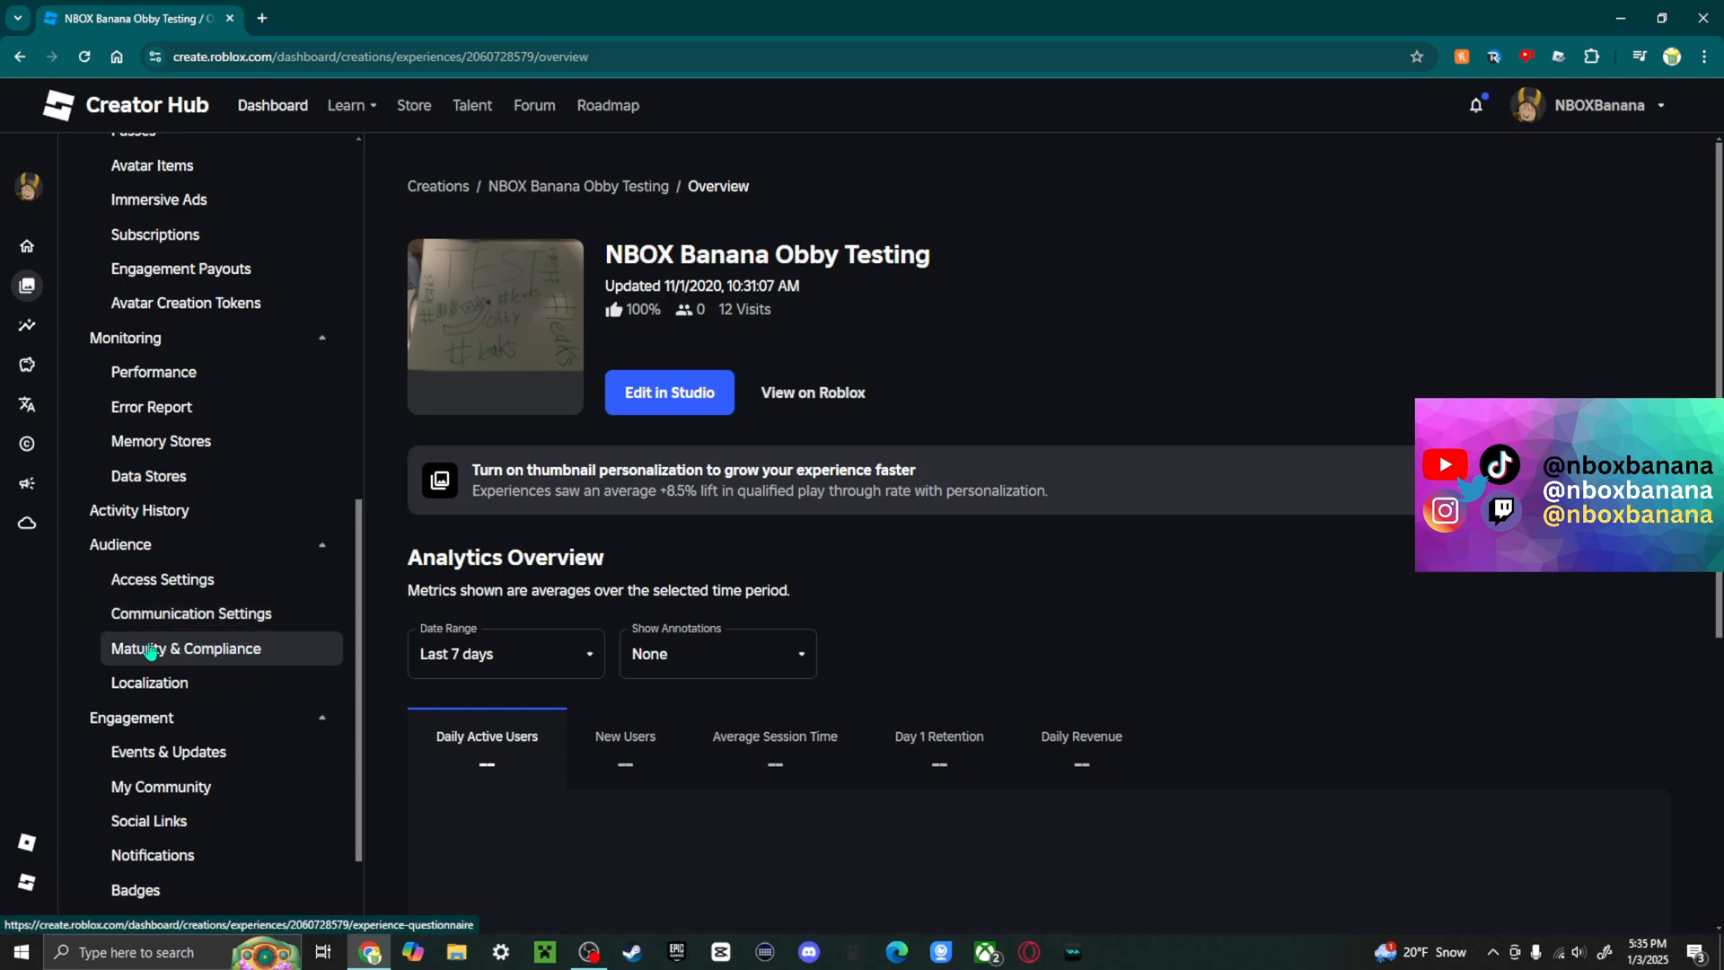
pyautogui.click(185, 649)
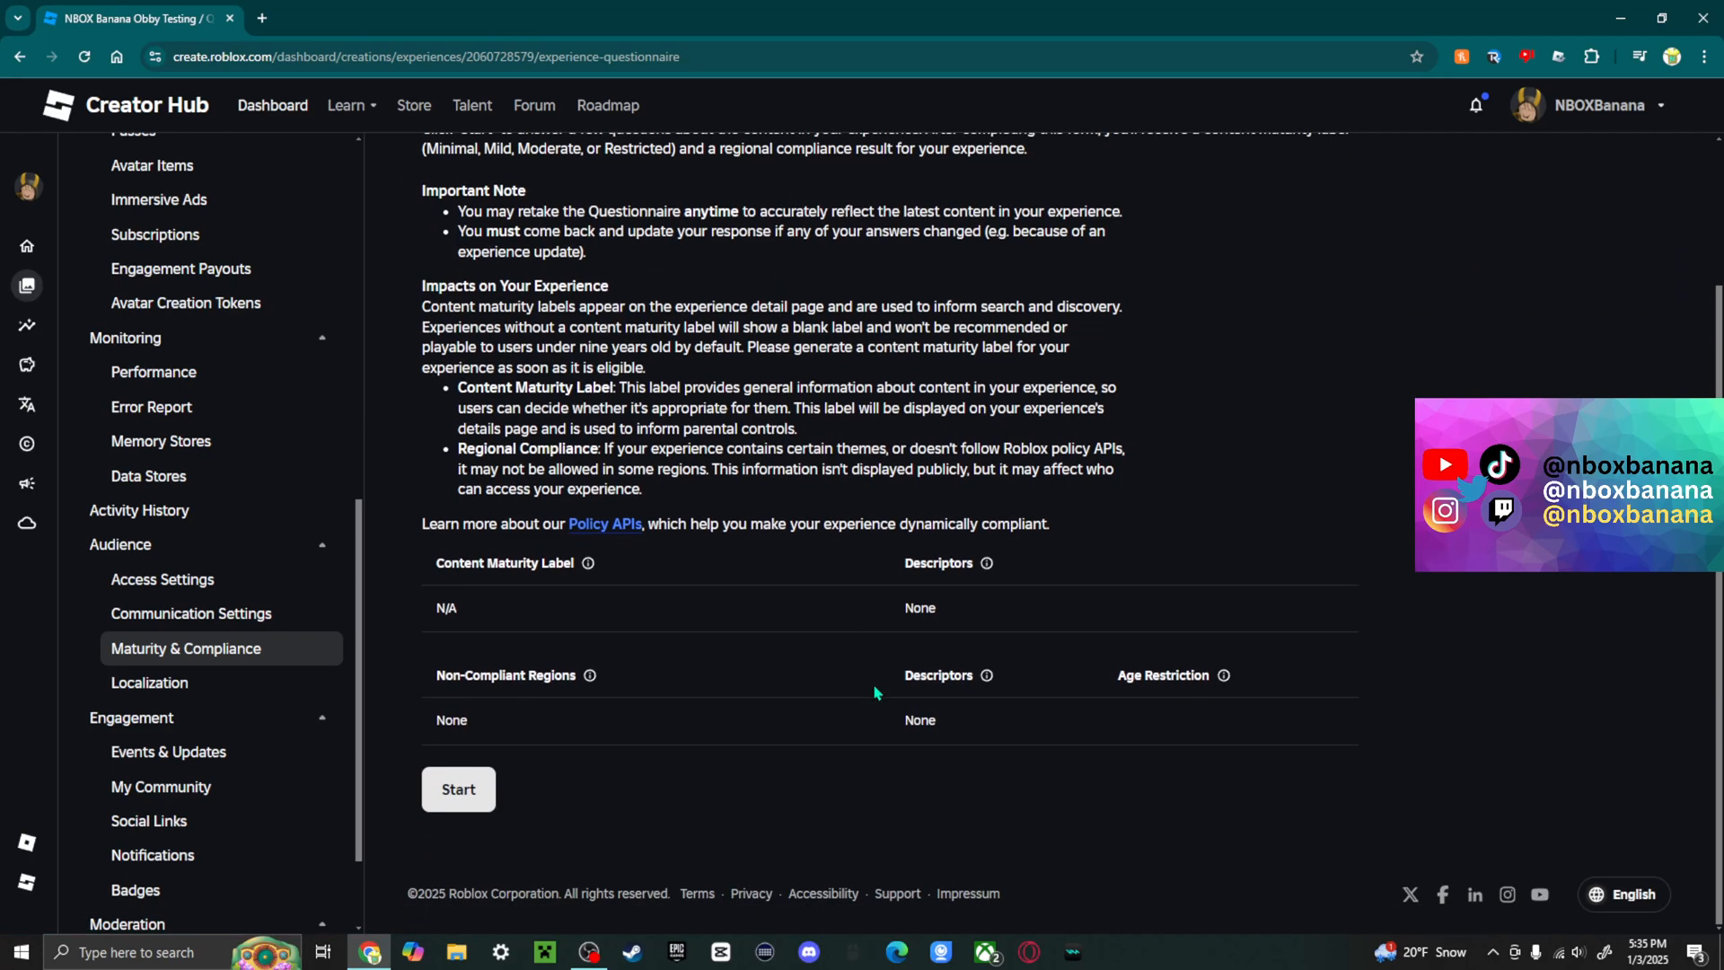
pyautogui.moveTo(482, 761)
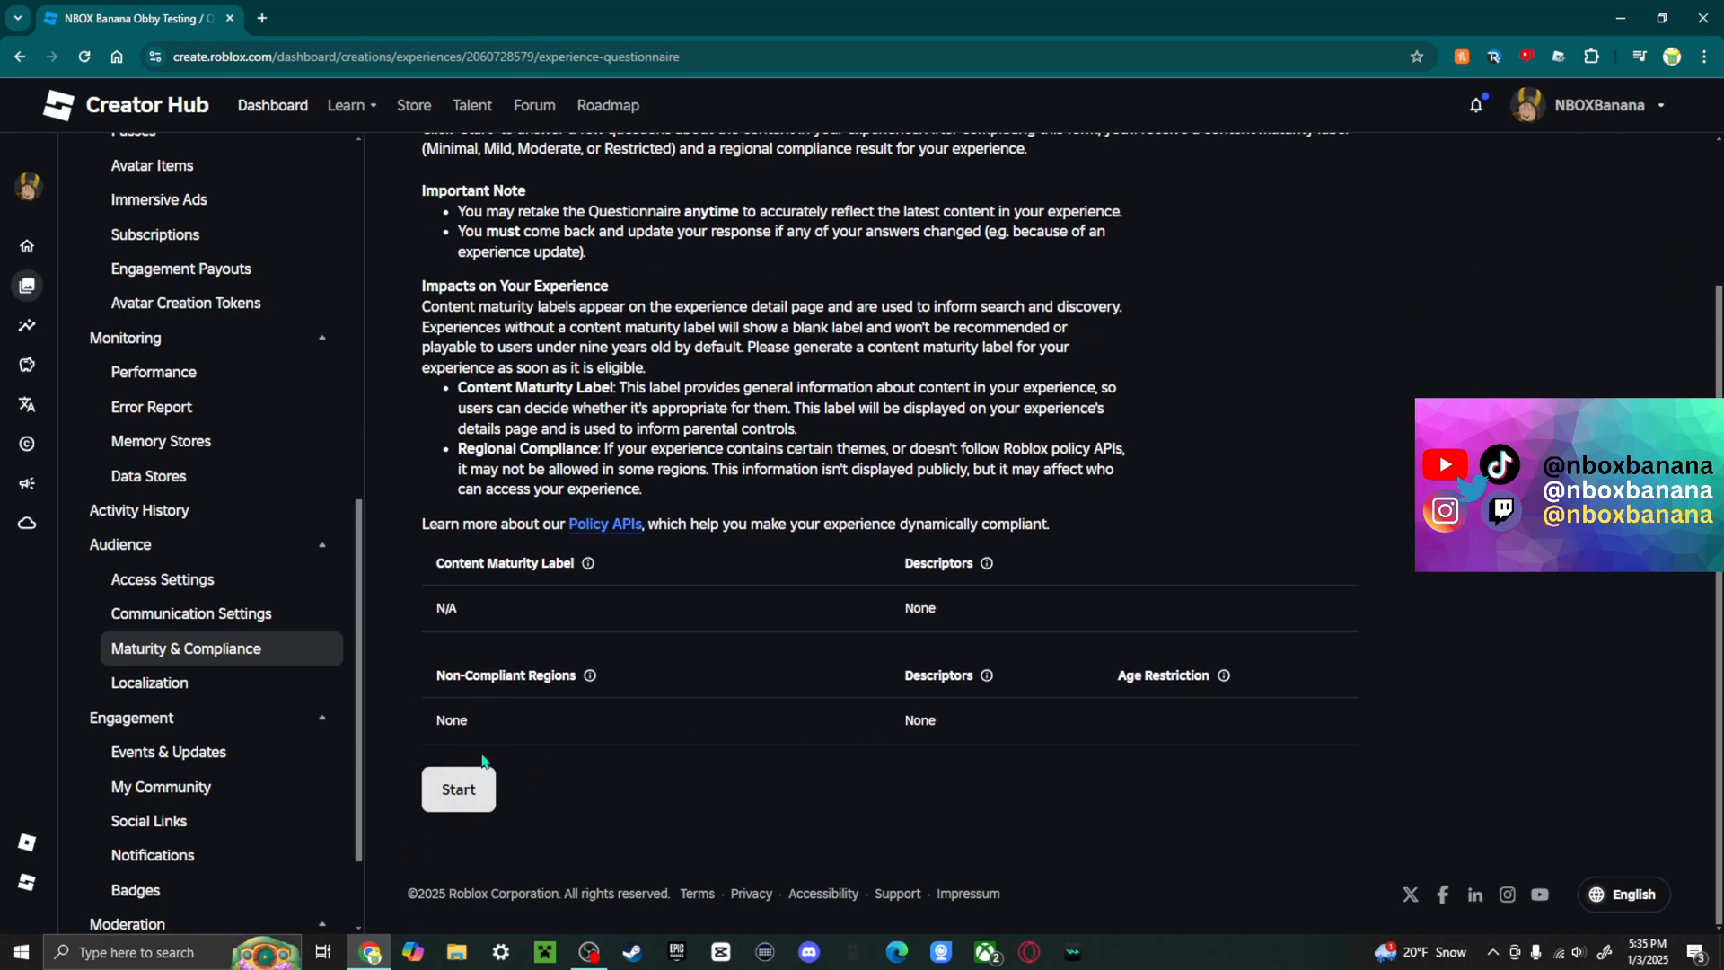
# Step: Start the questionnaire, try Yes with Moderate violence, then save Violence as No
pyautogui.click(458, 789)
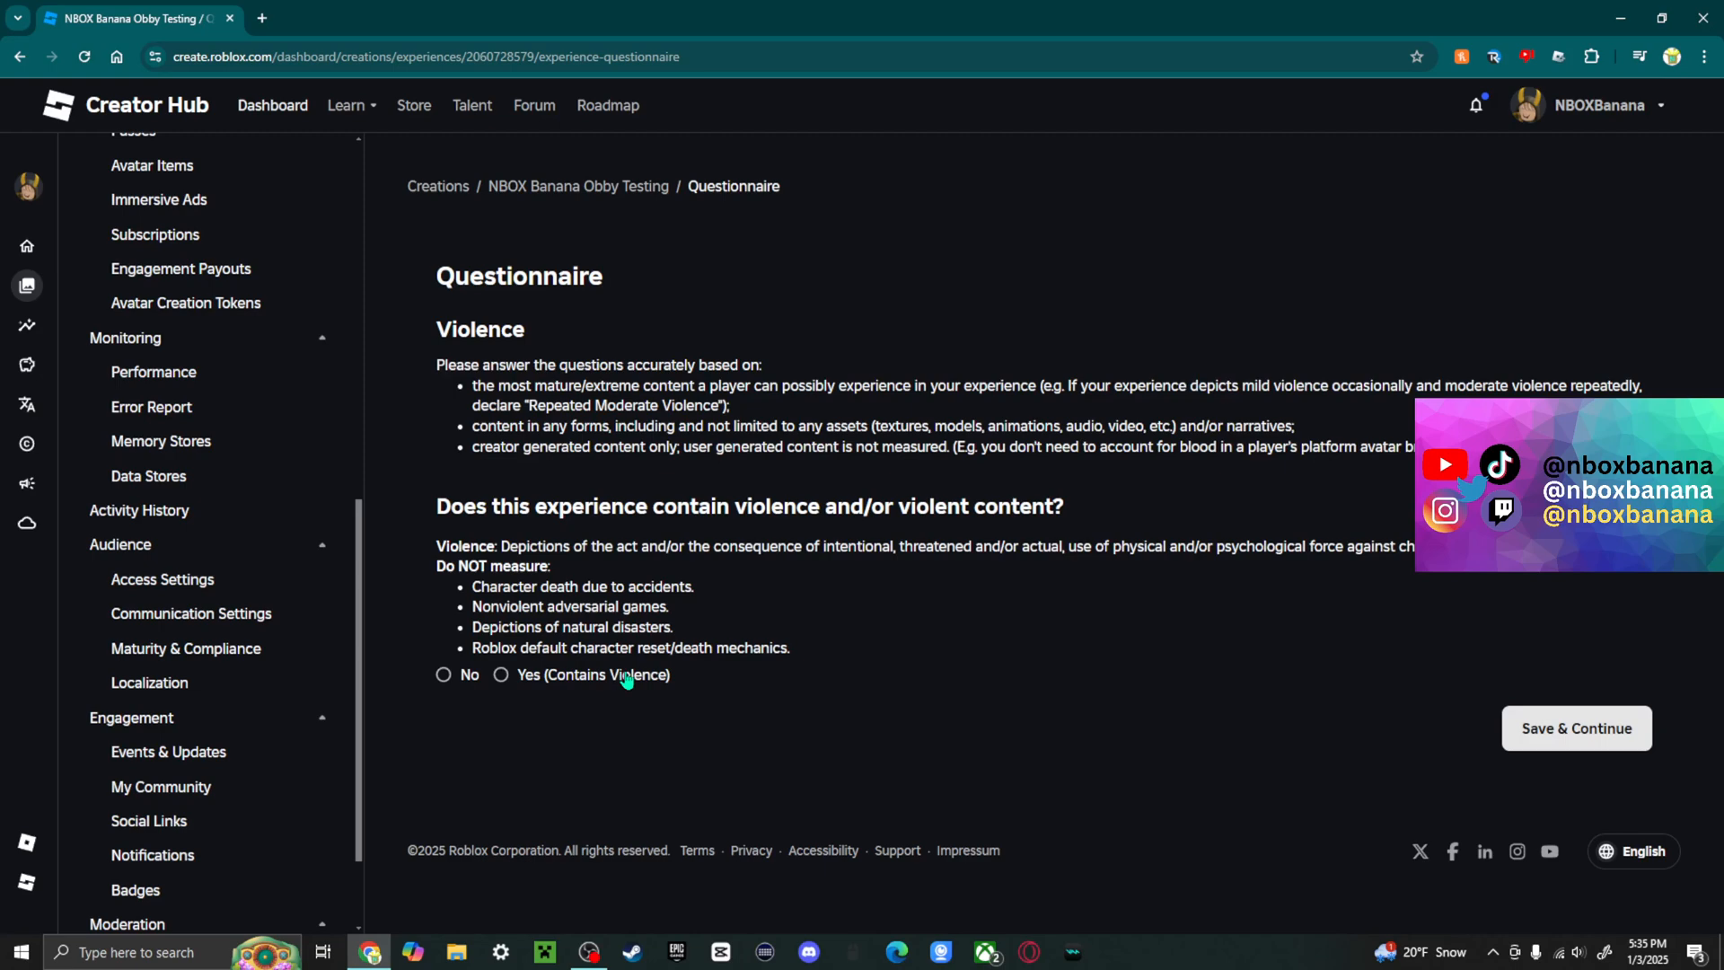
pyautogui.moveTo(758, 459)
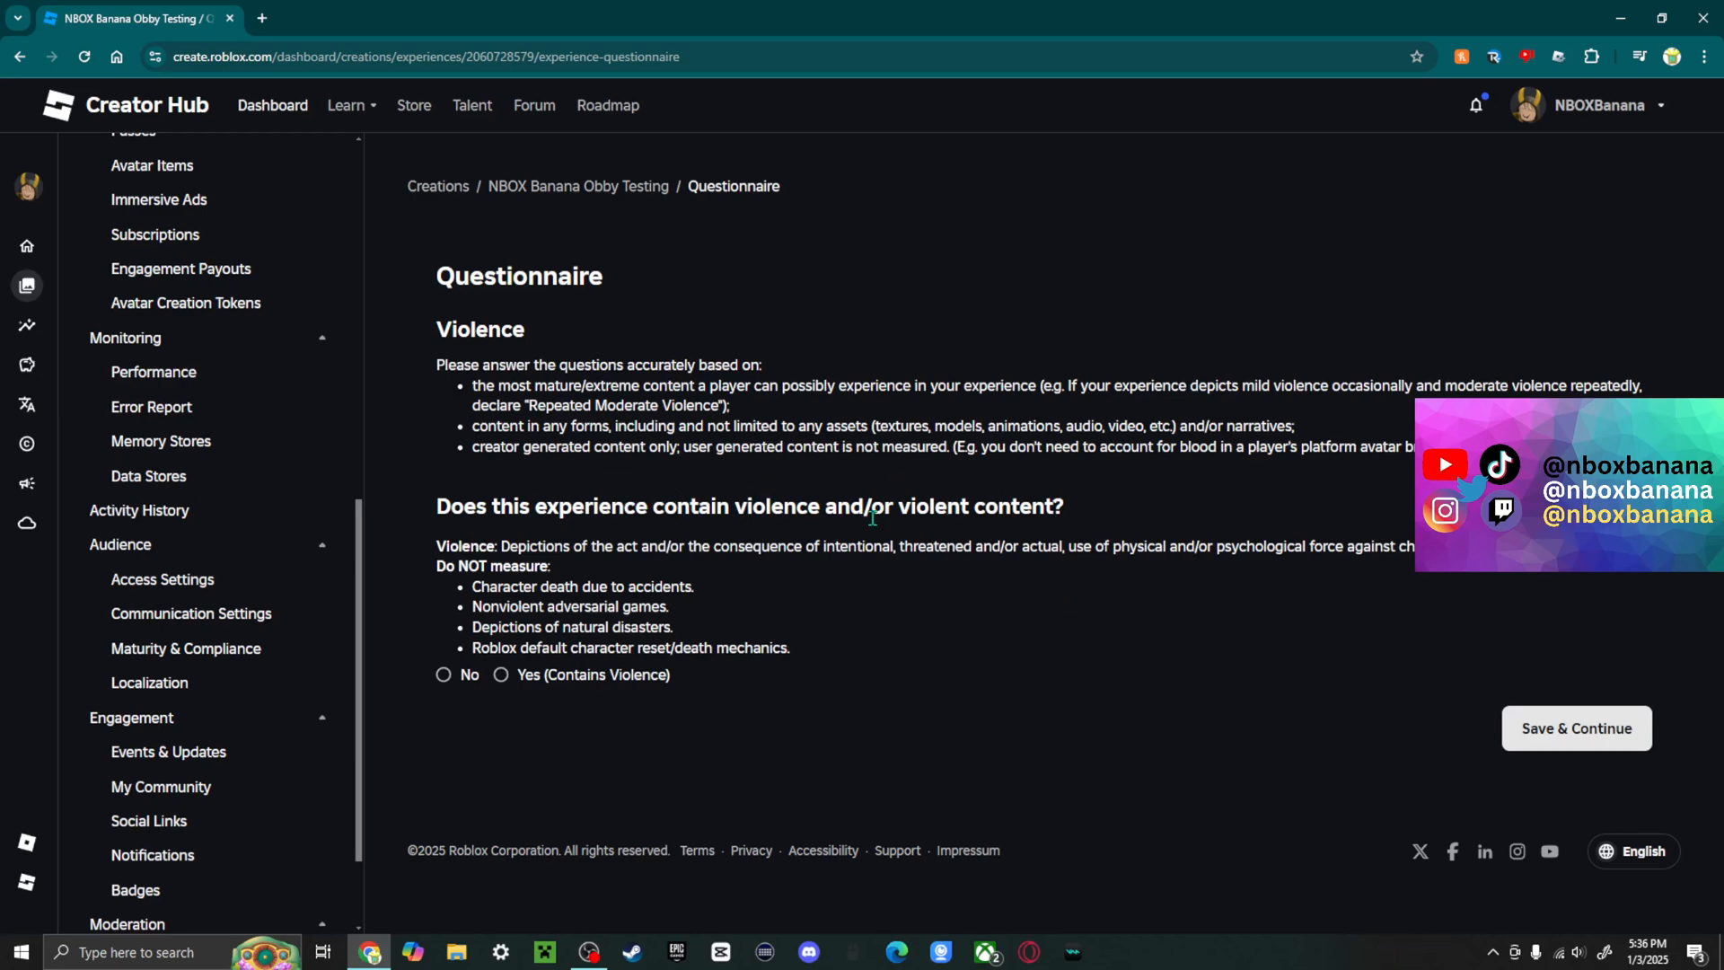
pyautogui.click(443, 674)
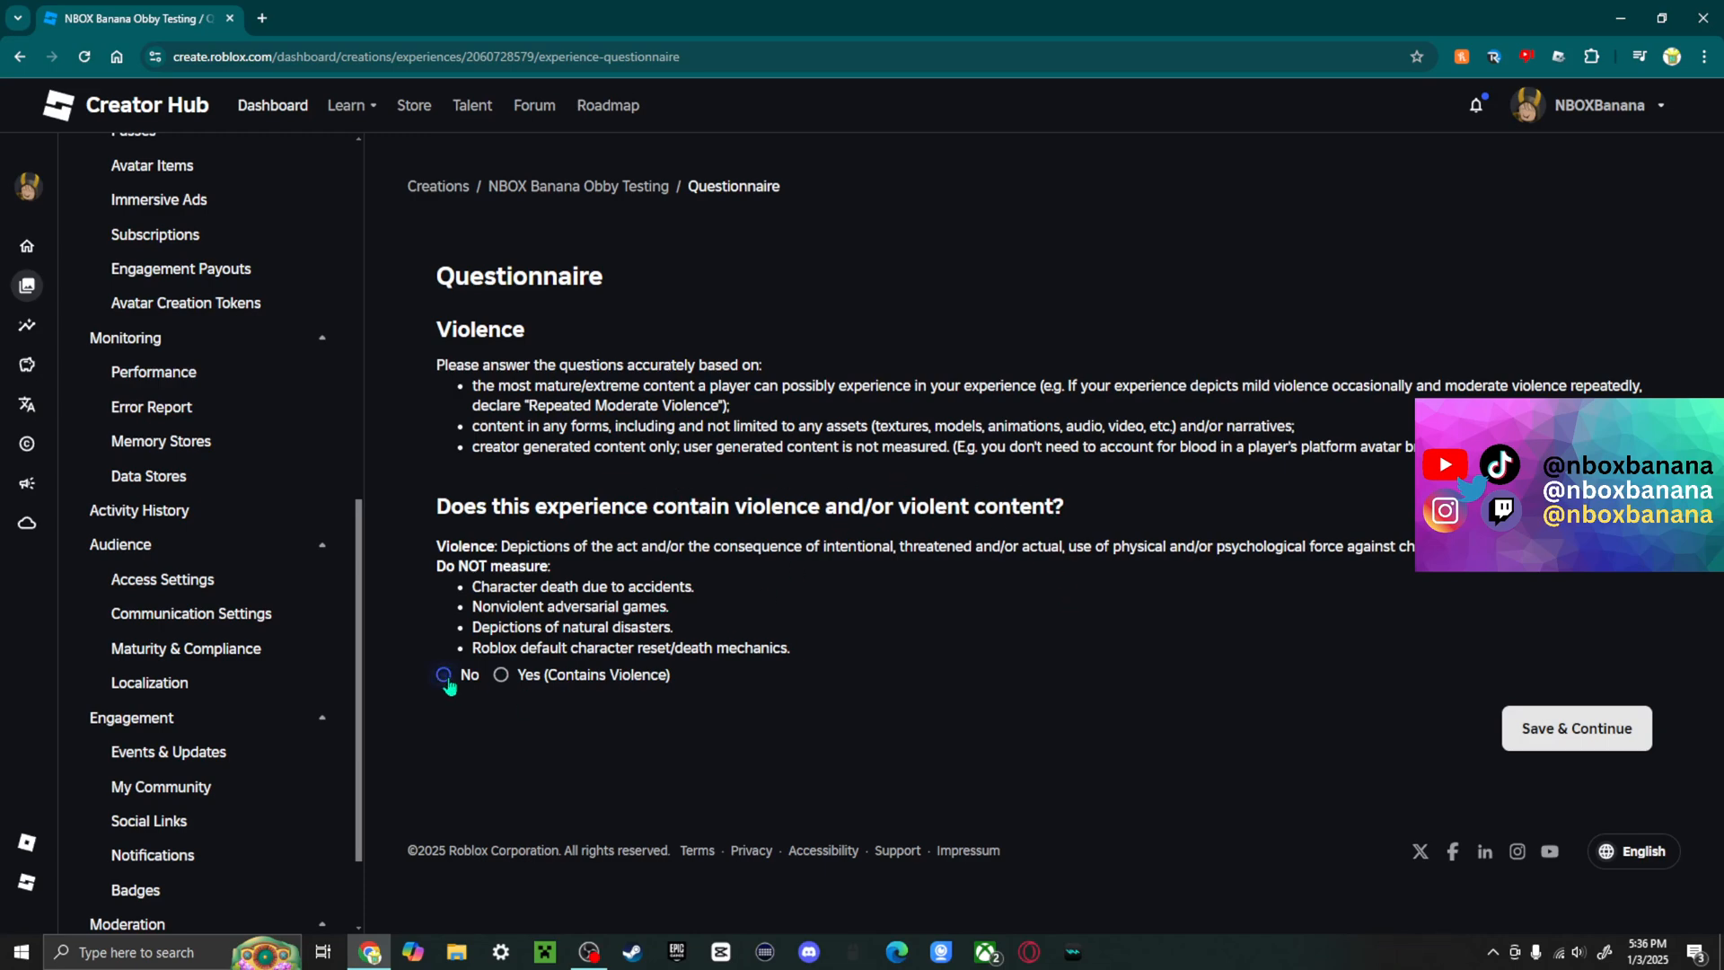
pyautogui.click(501, 674)
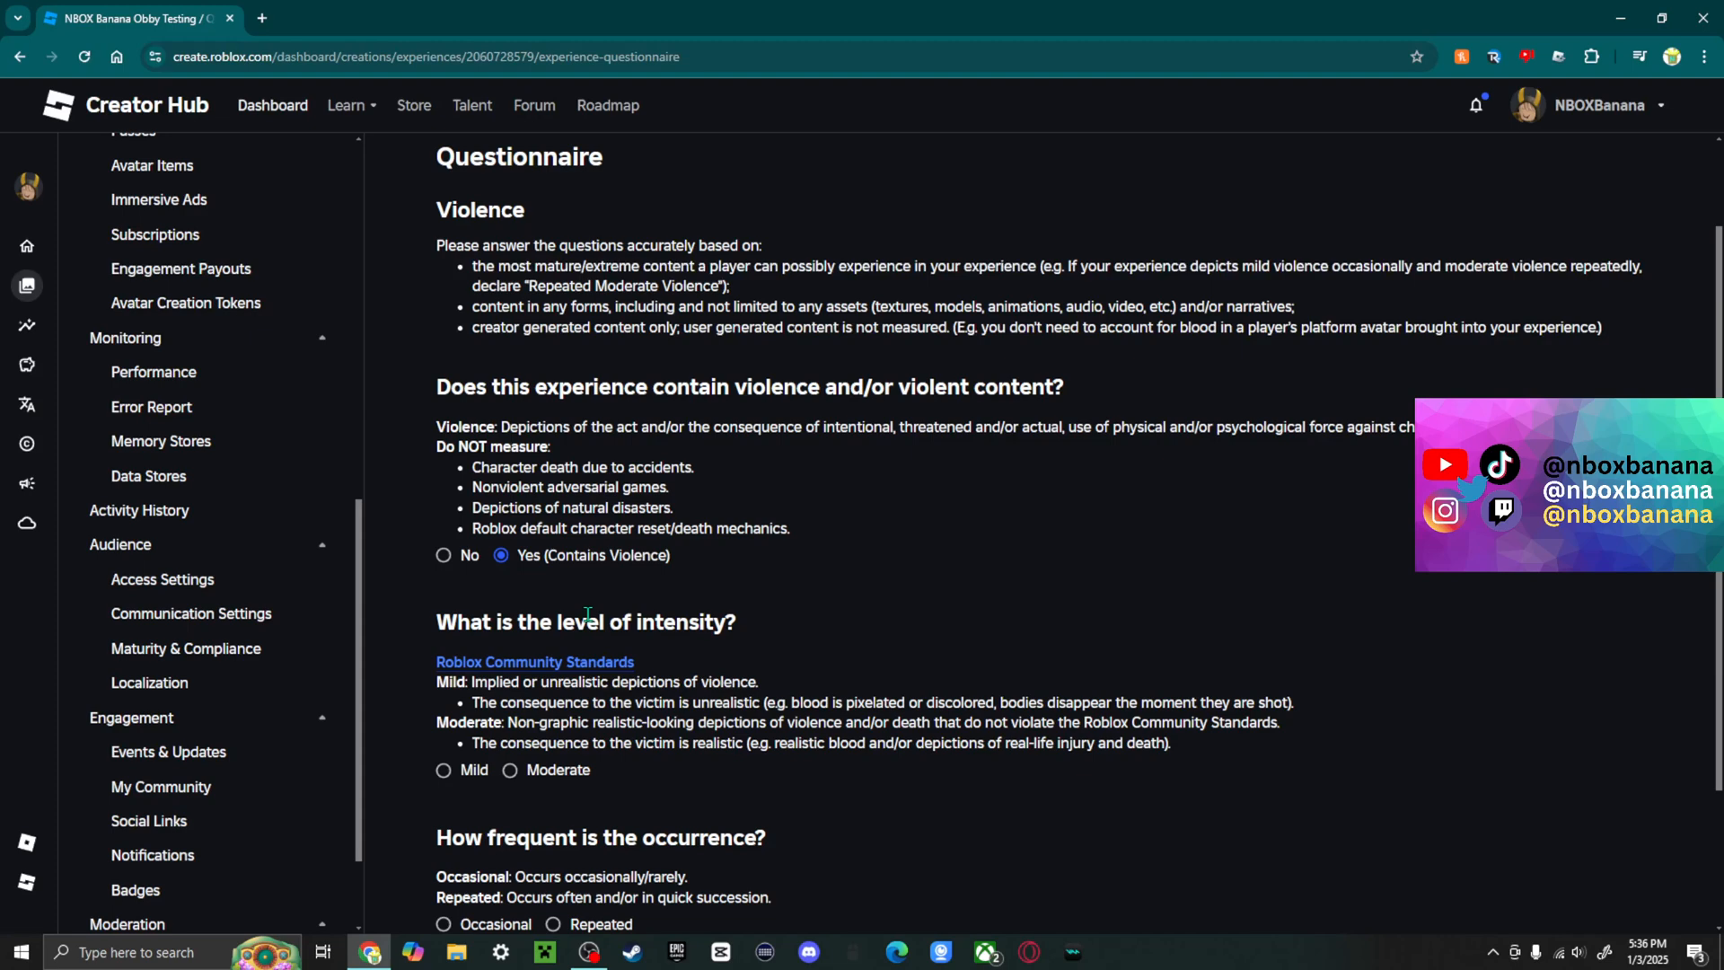
pyautogui.scroll(-3)
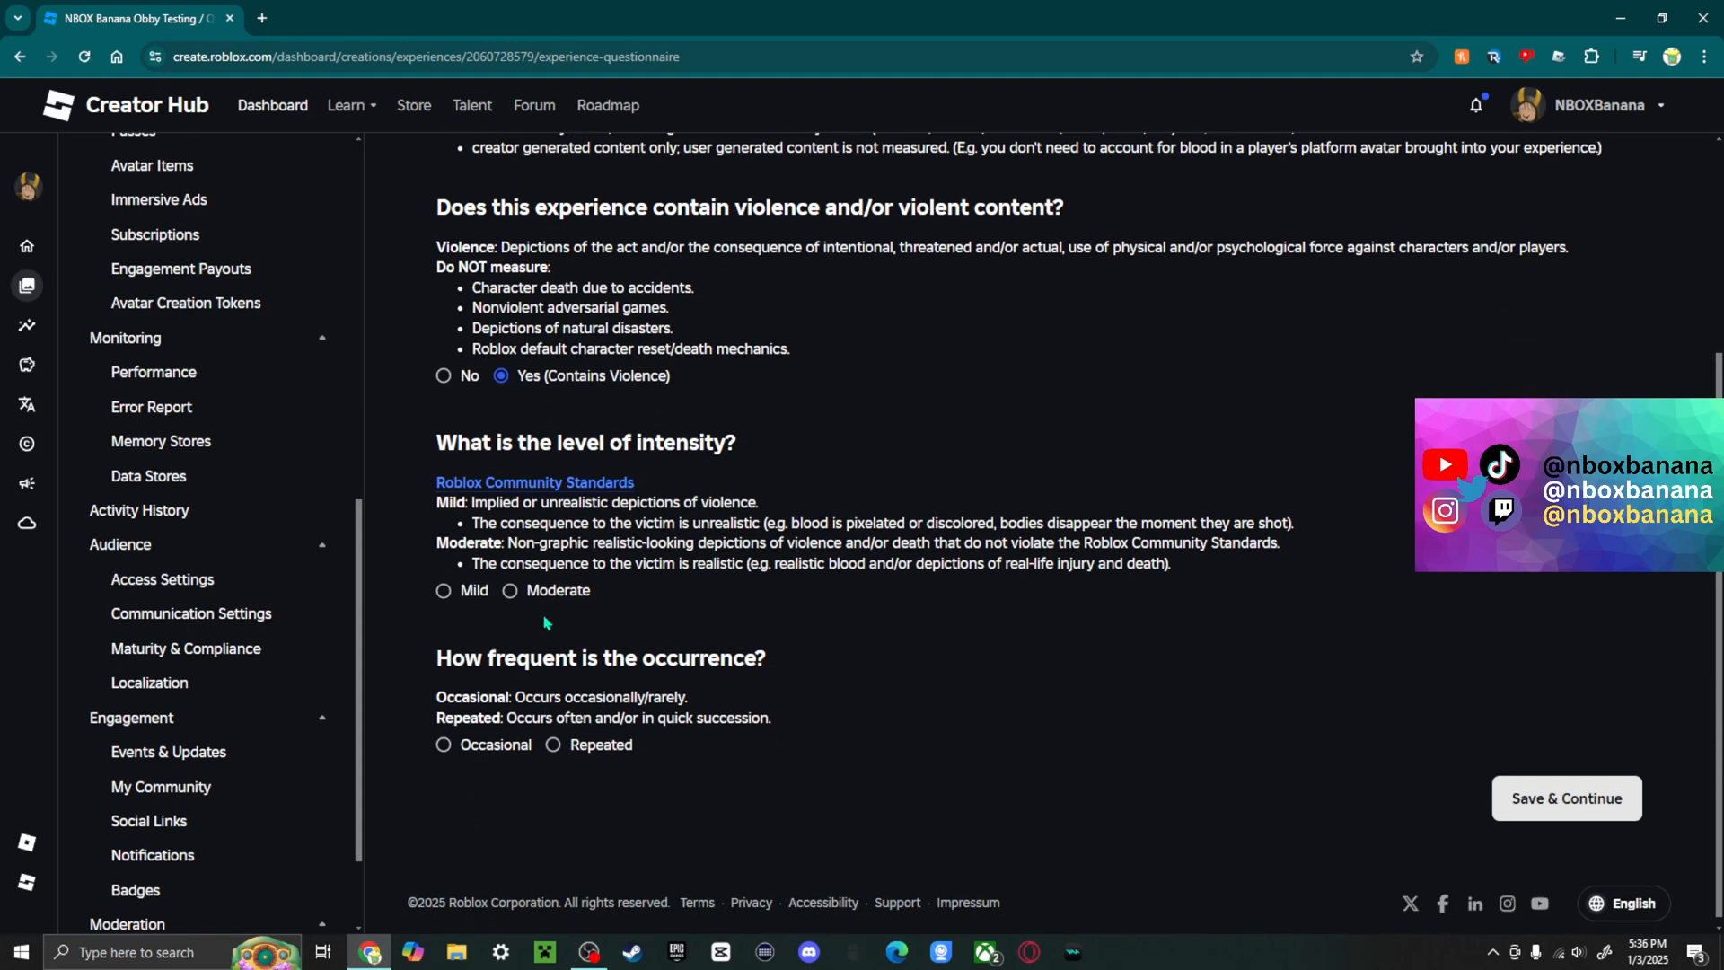
pyautogui.click(508, 591)
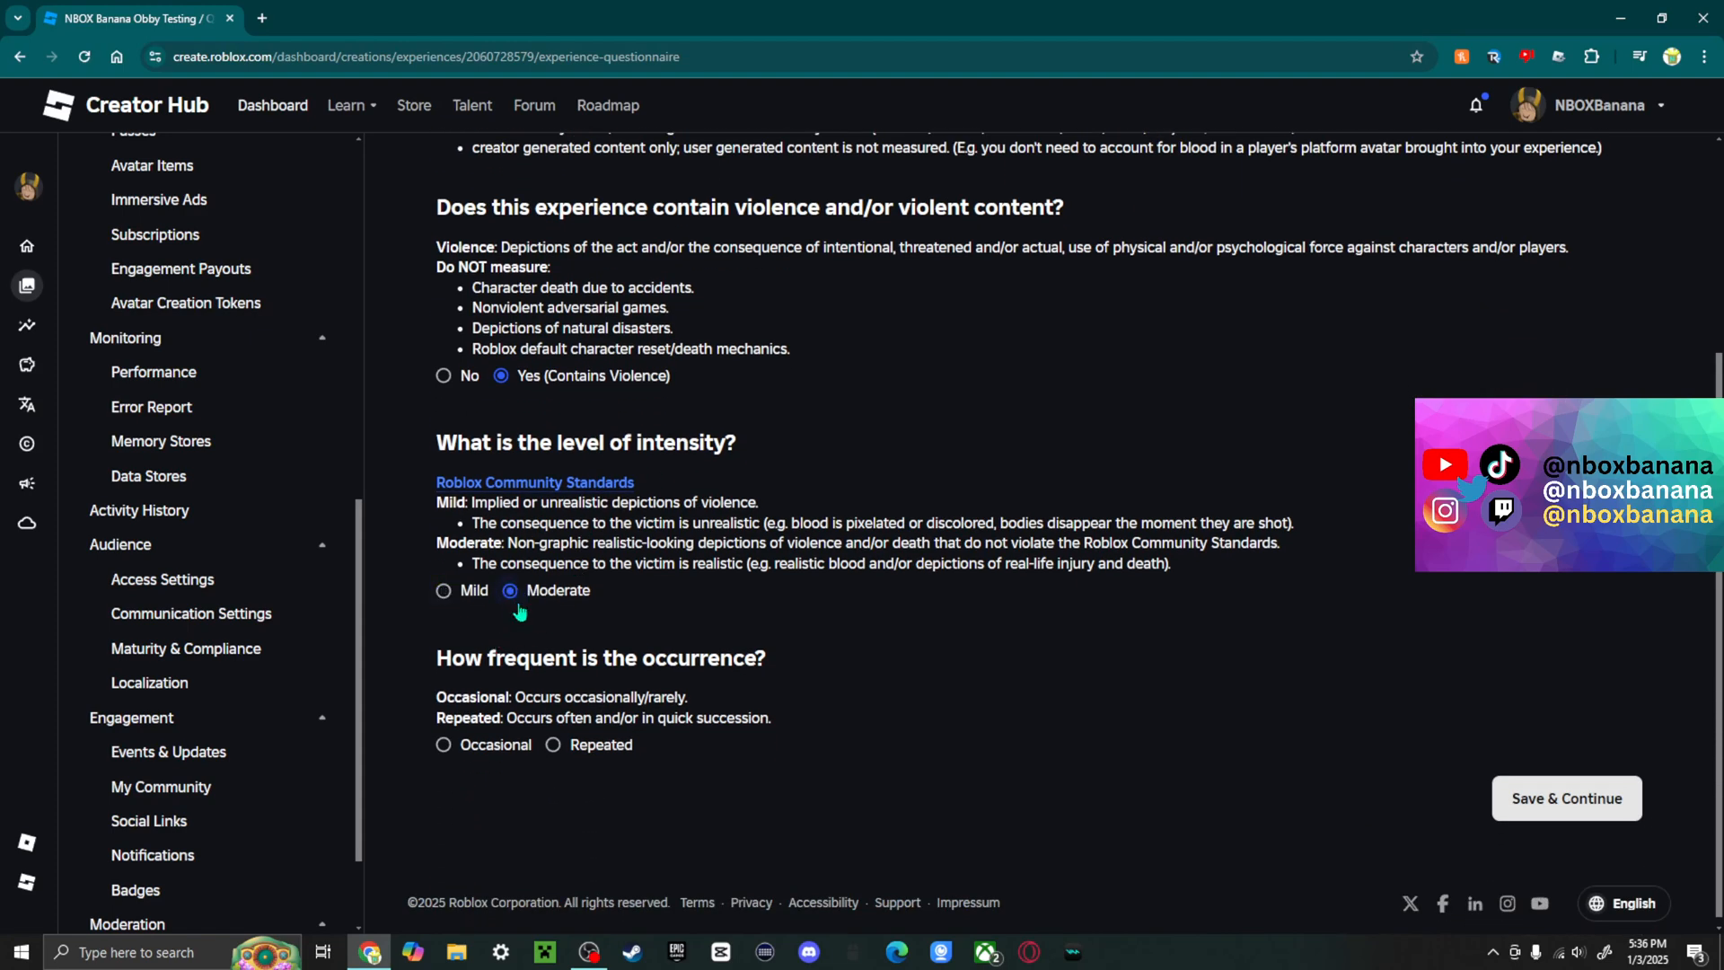
pyautogui.click(444, 743)
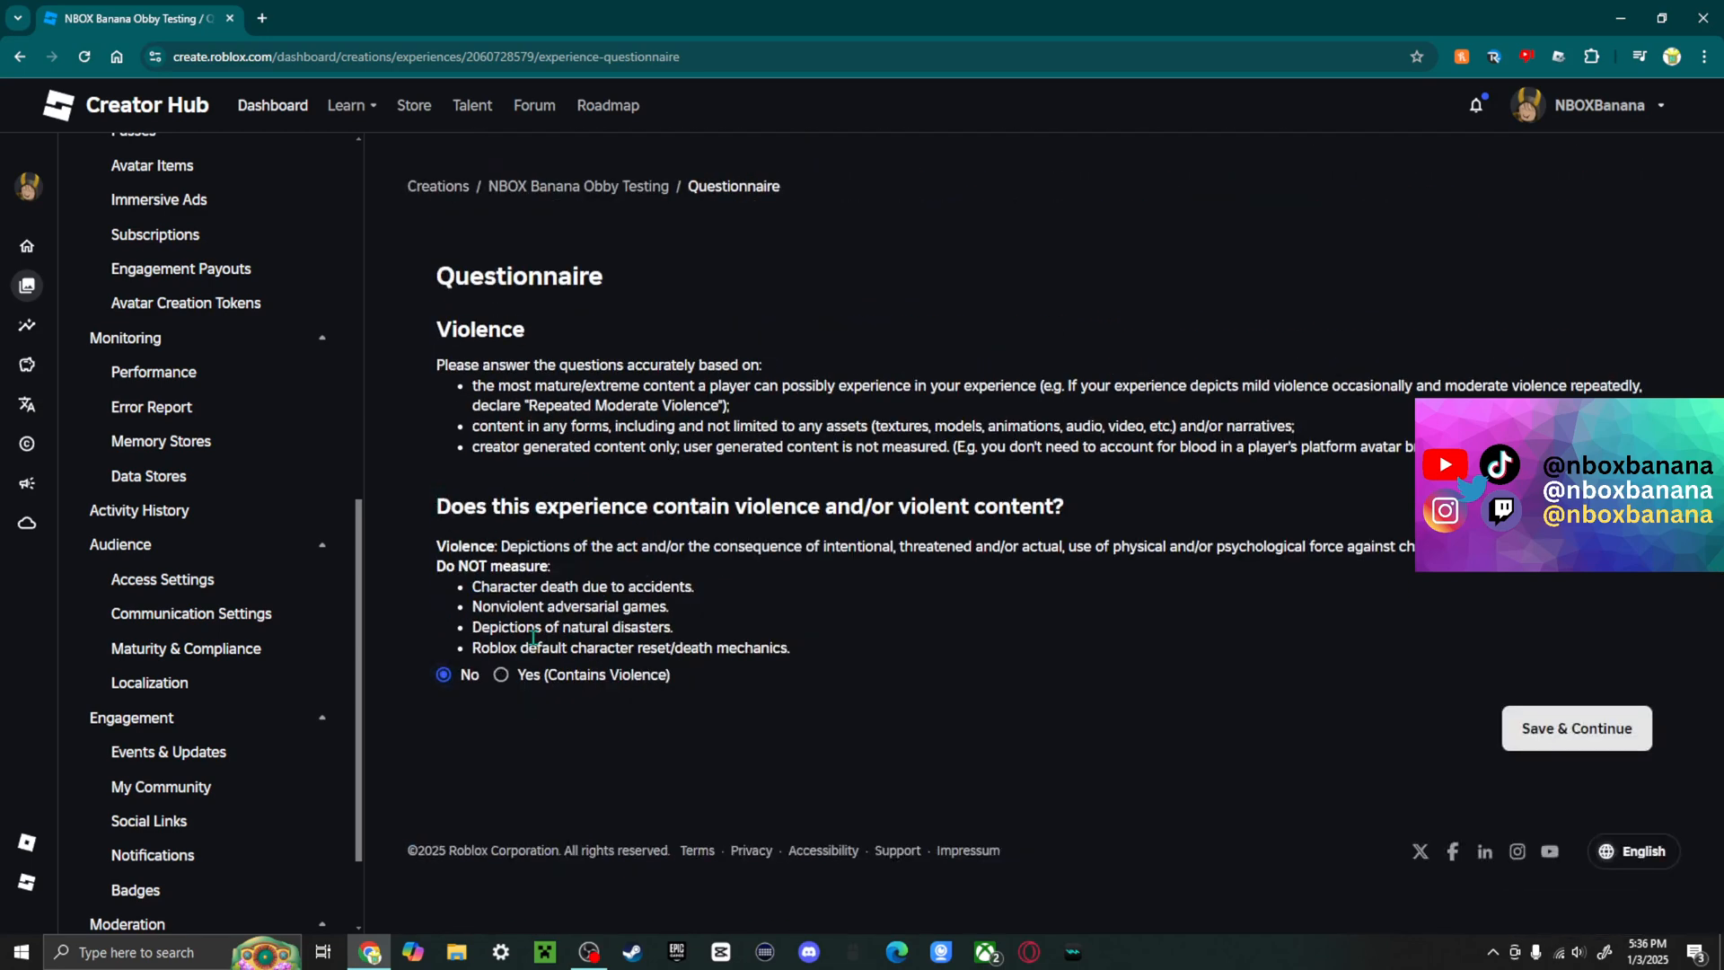
pyautogui.click(1575, 727)
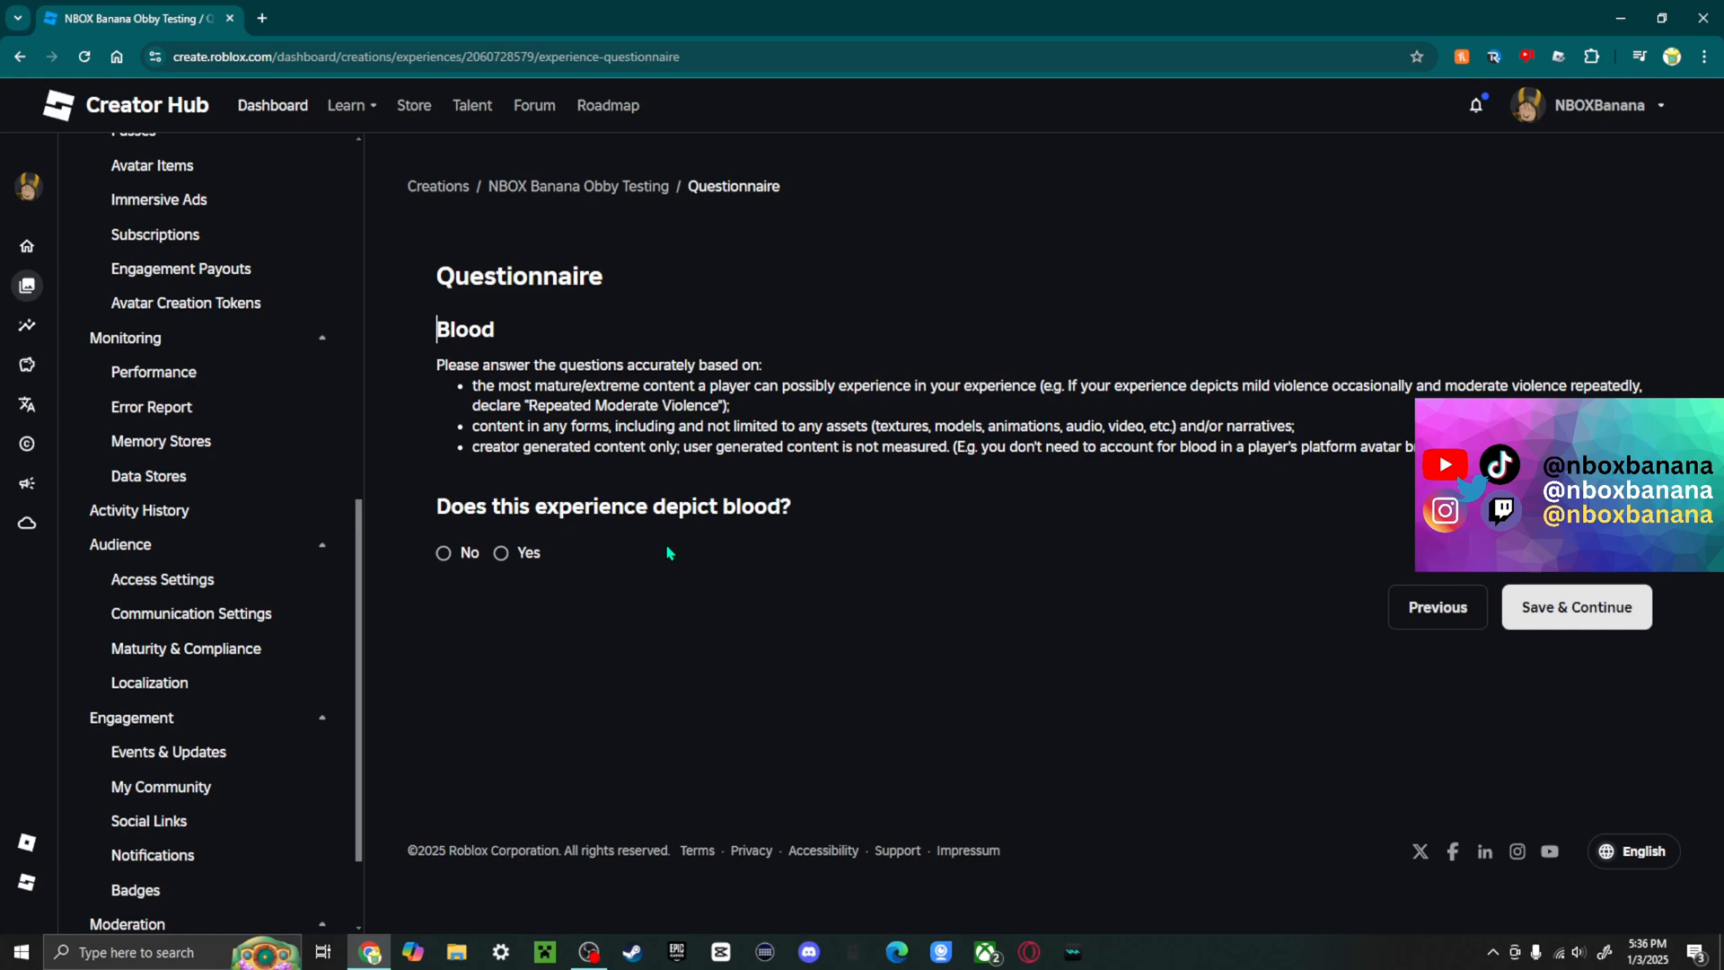
# Step: Try the blood realism and level follow-ups, then save Blood as No and reach Fear
pyautogui.click(444, 552)
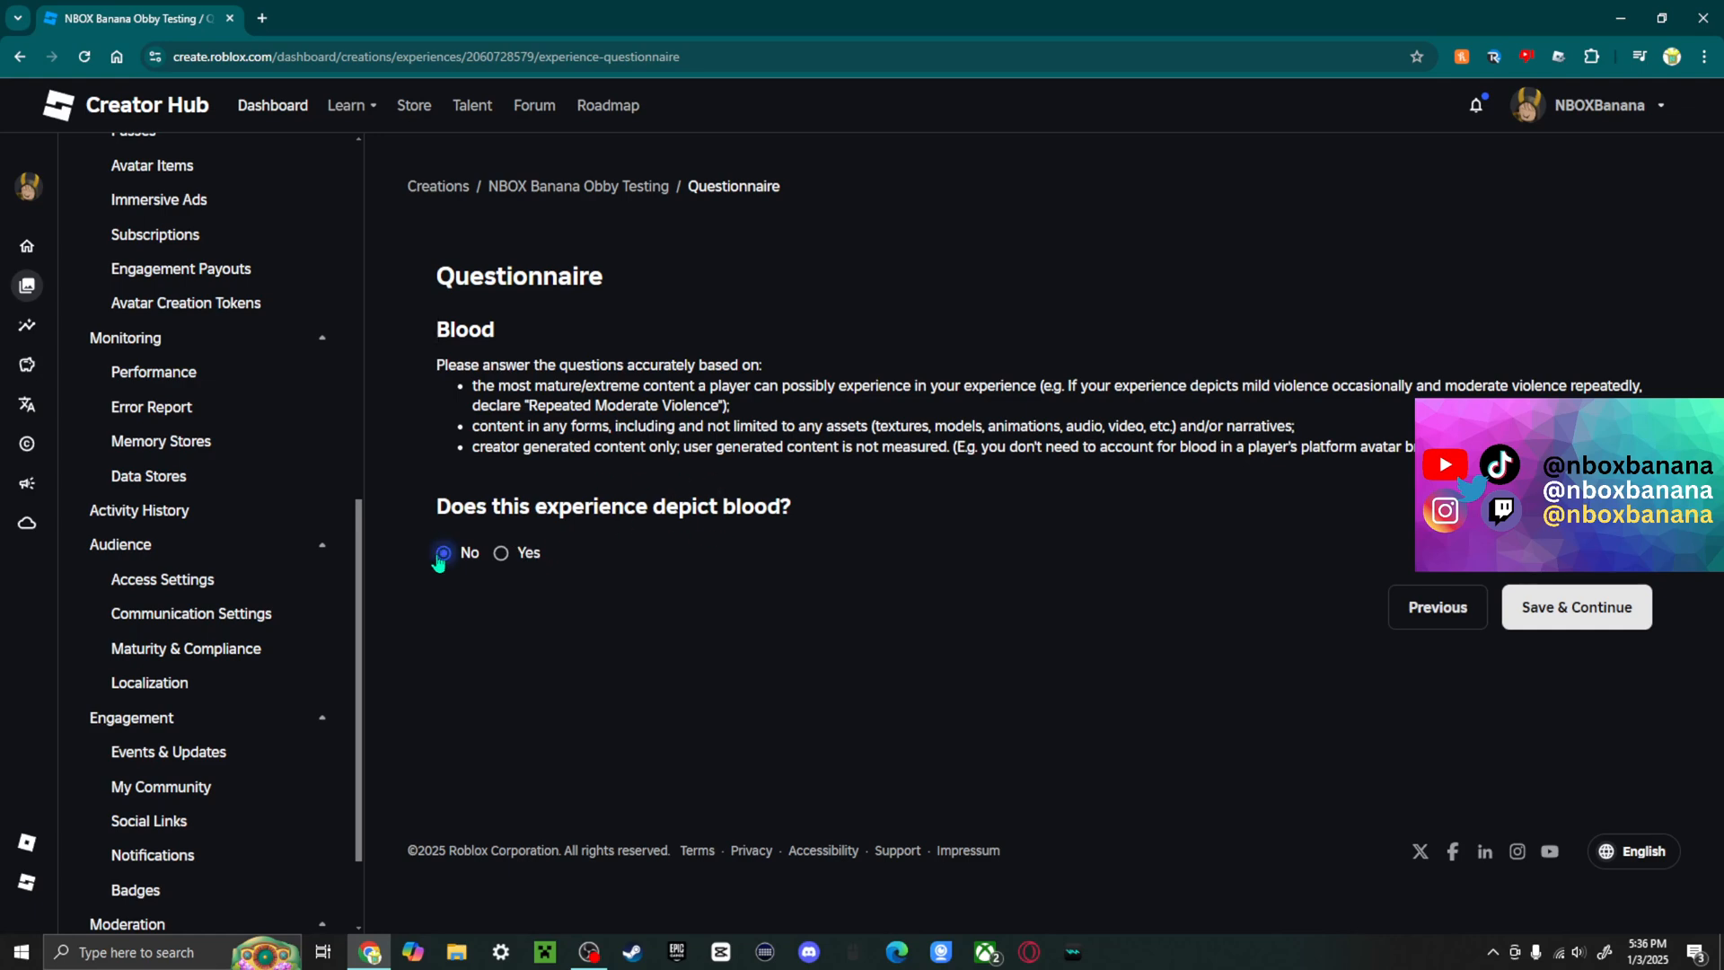
pyautogui.click(501, 551)
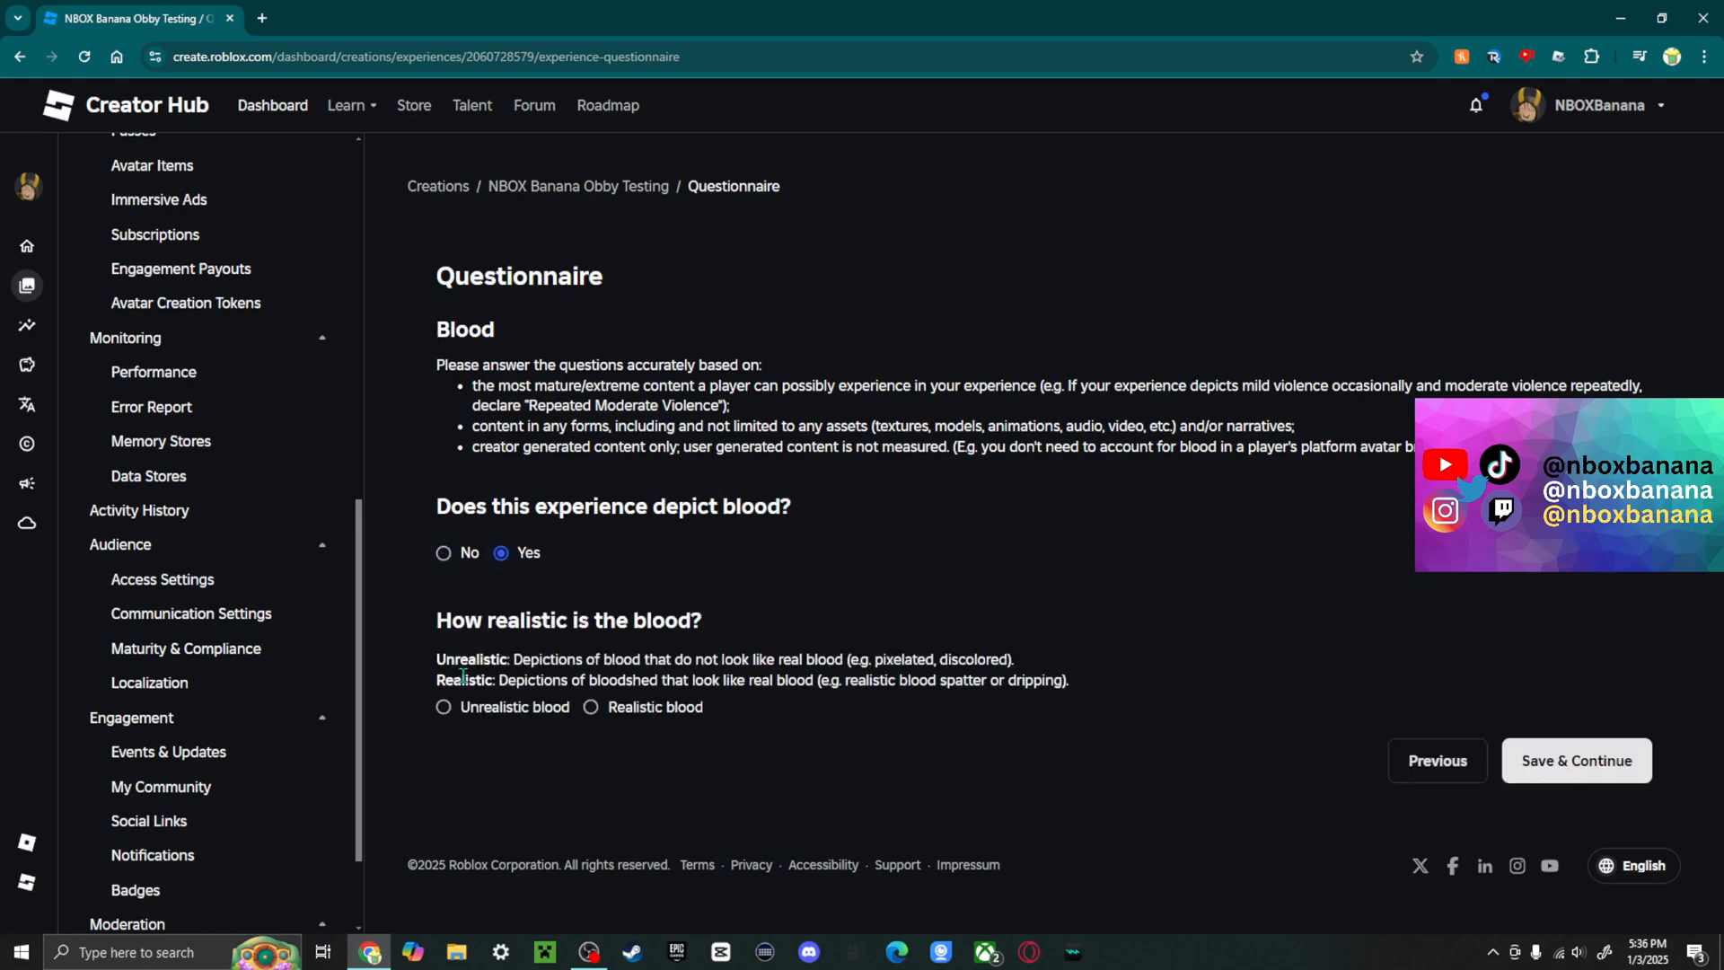
pyautogui.click(444, 706)
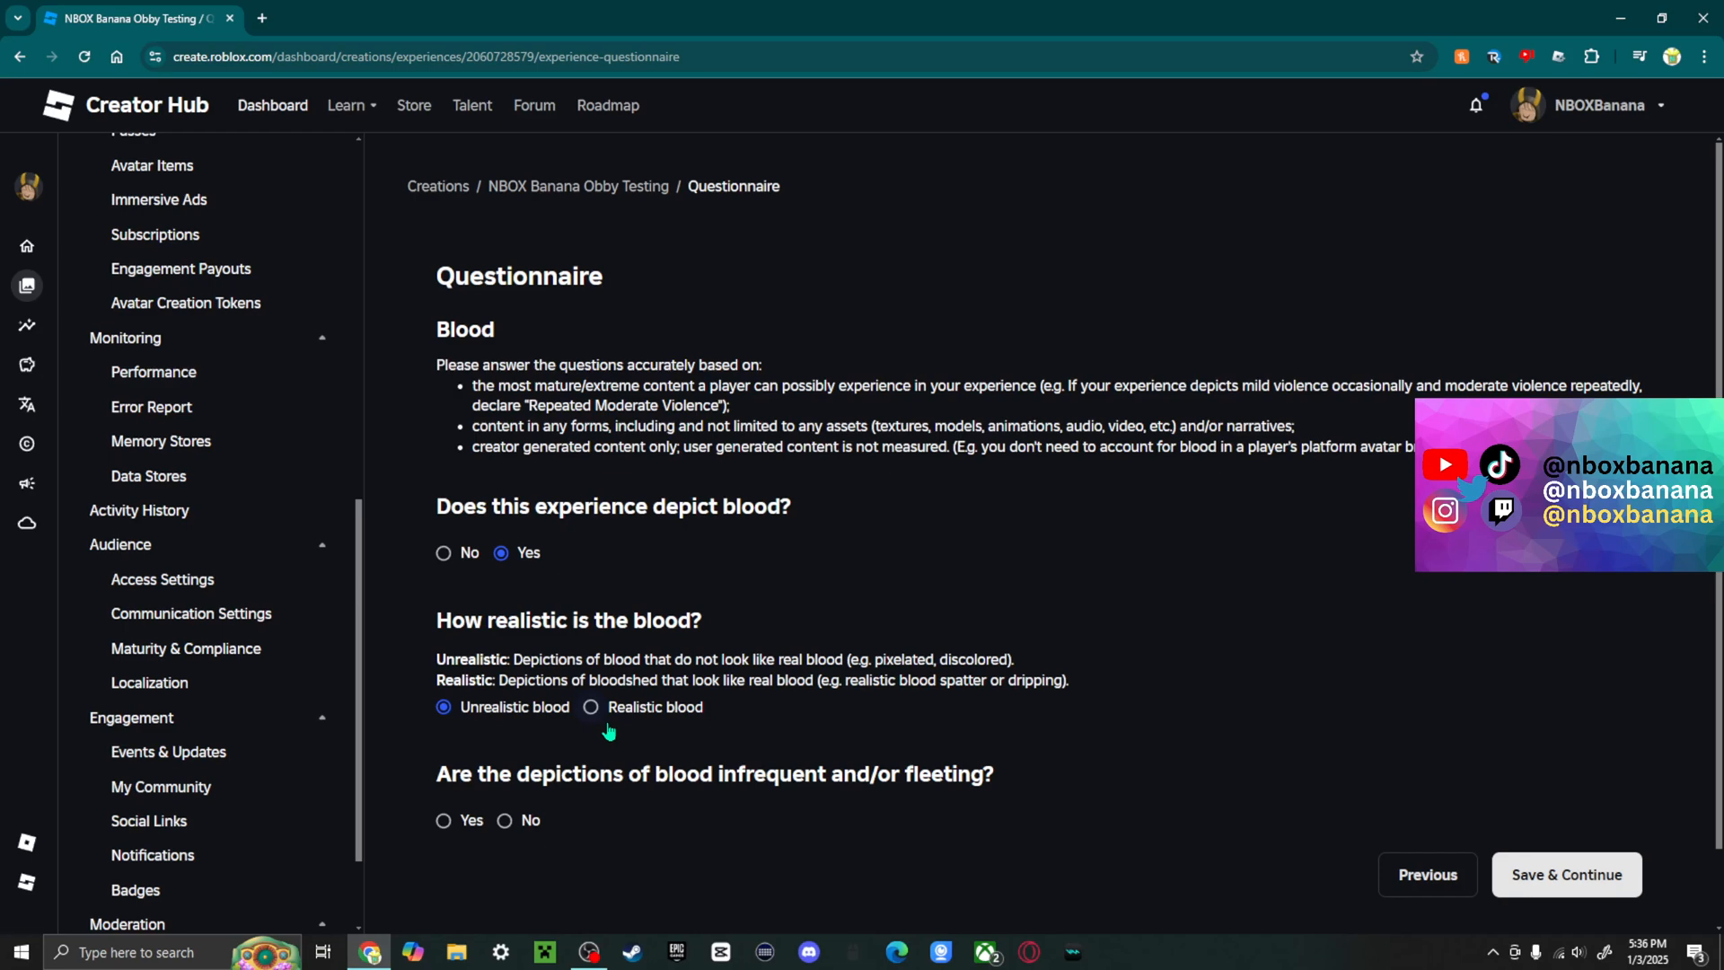
pyautogui.click(591, 707)
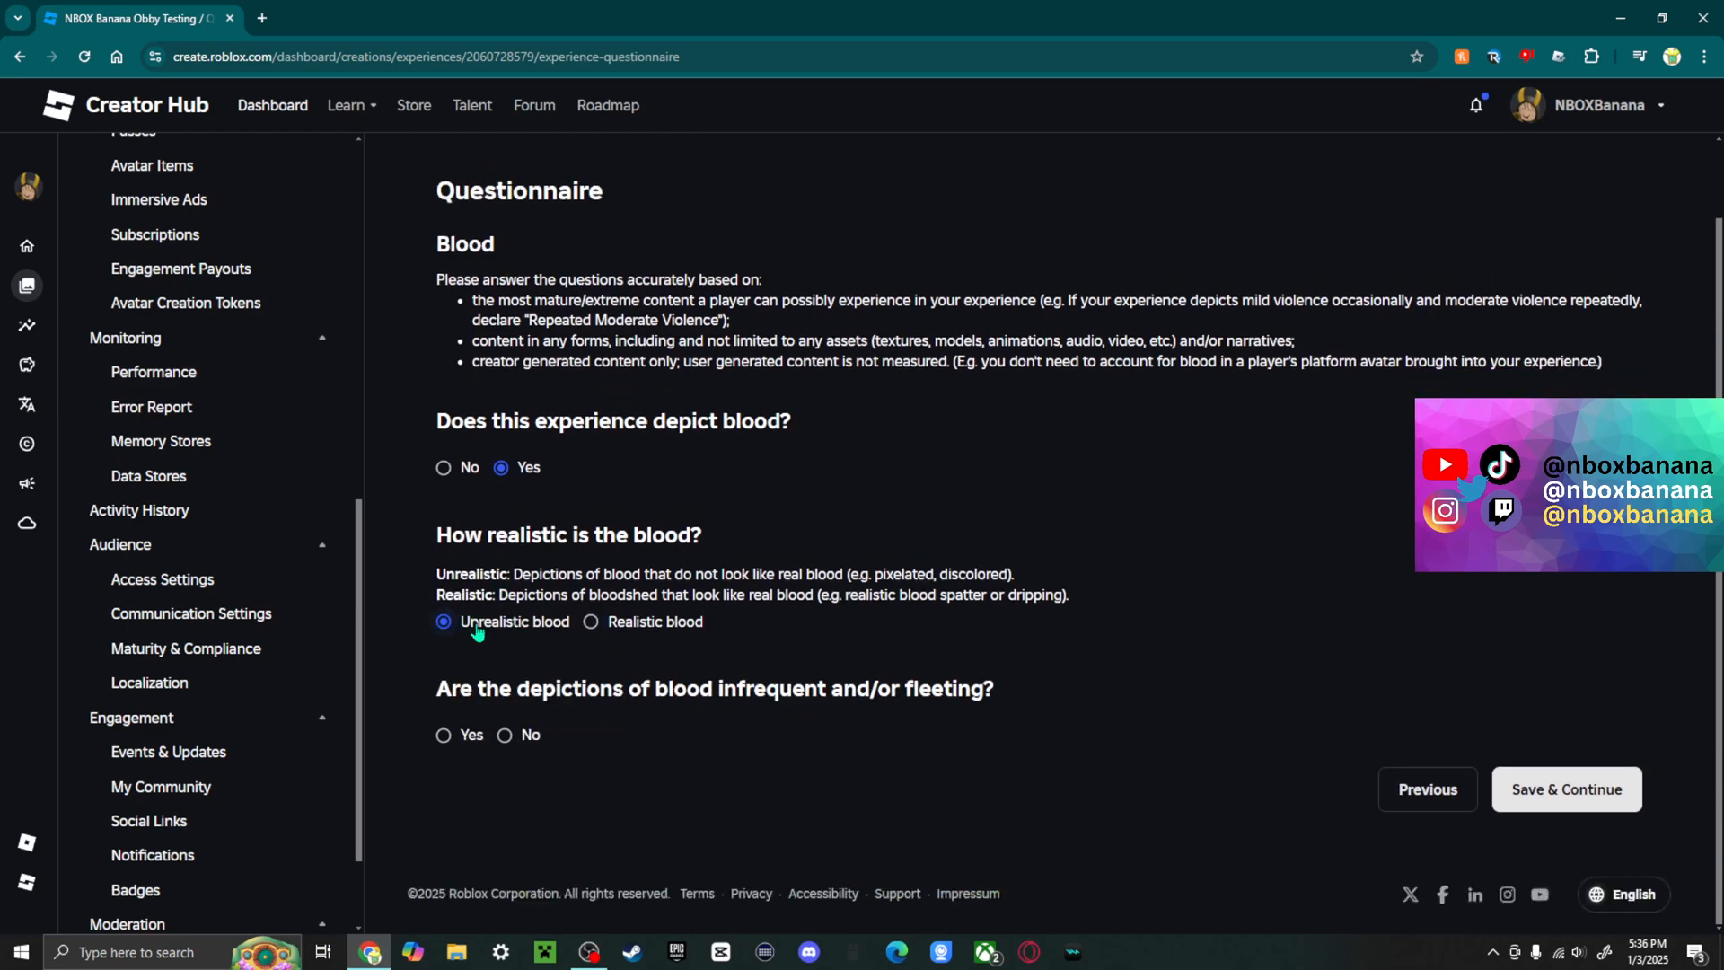
pyautogui.click(444, 735)
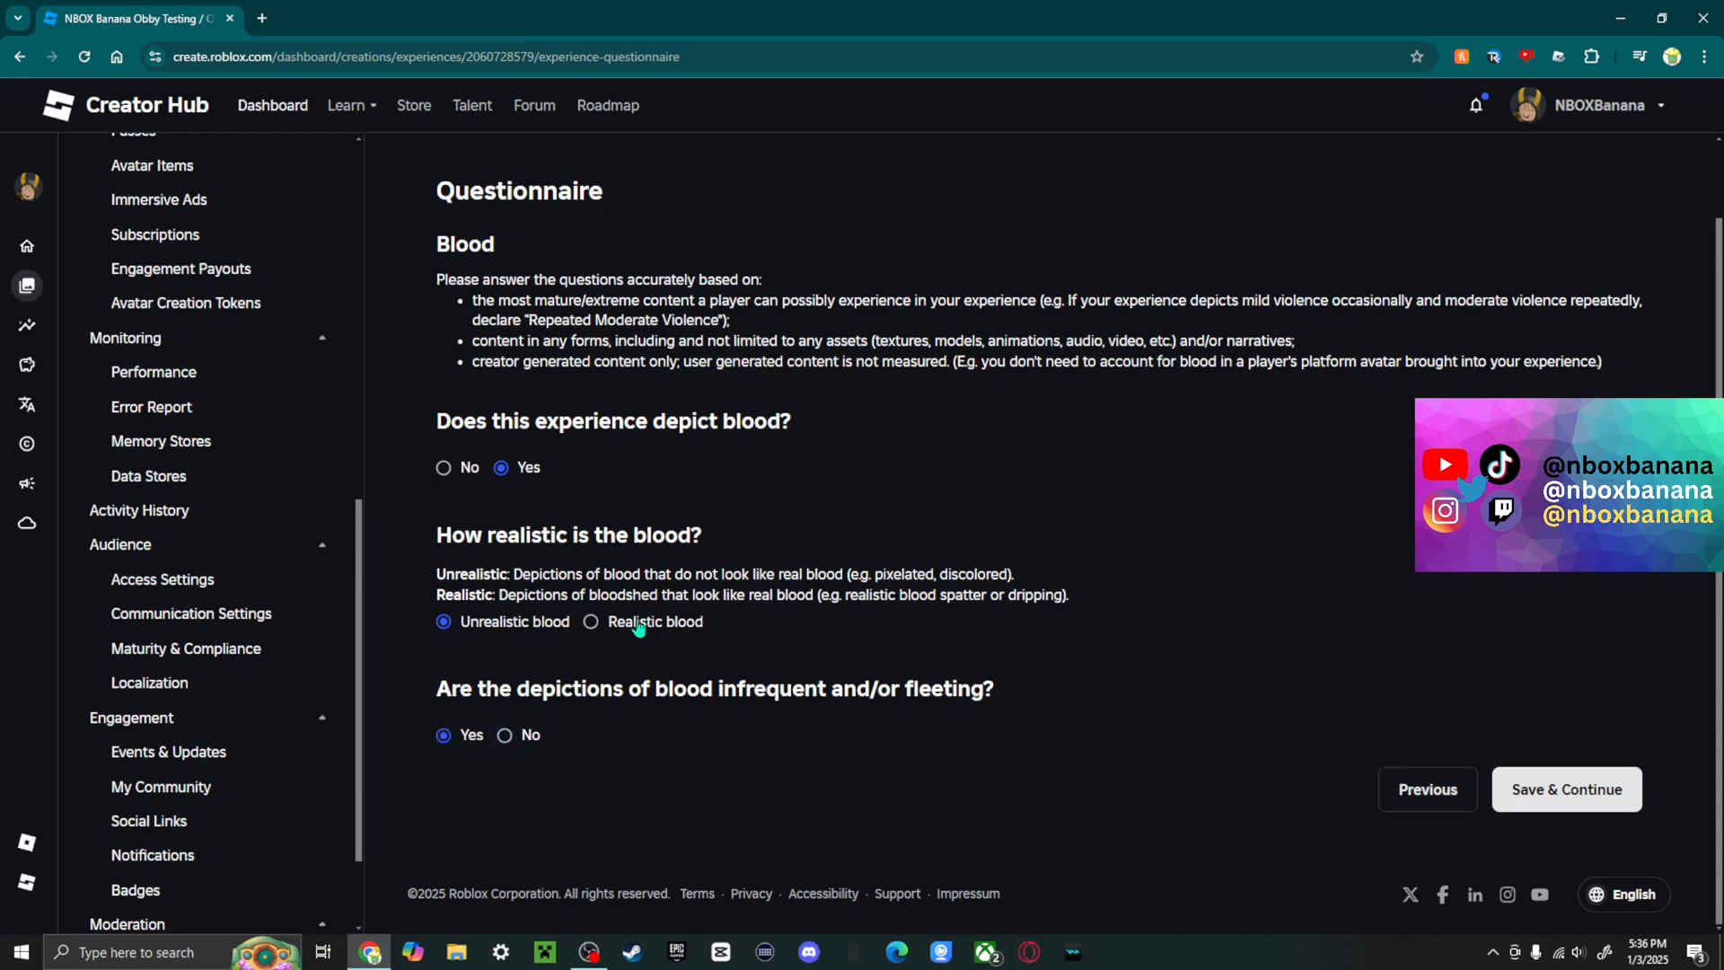
pyautogui.click(590, 621)
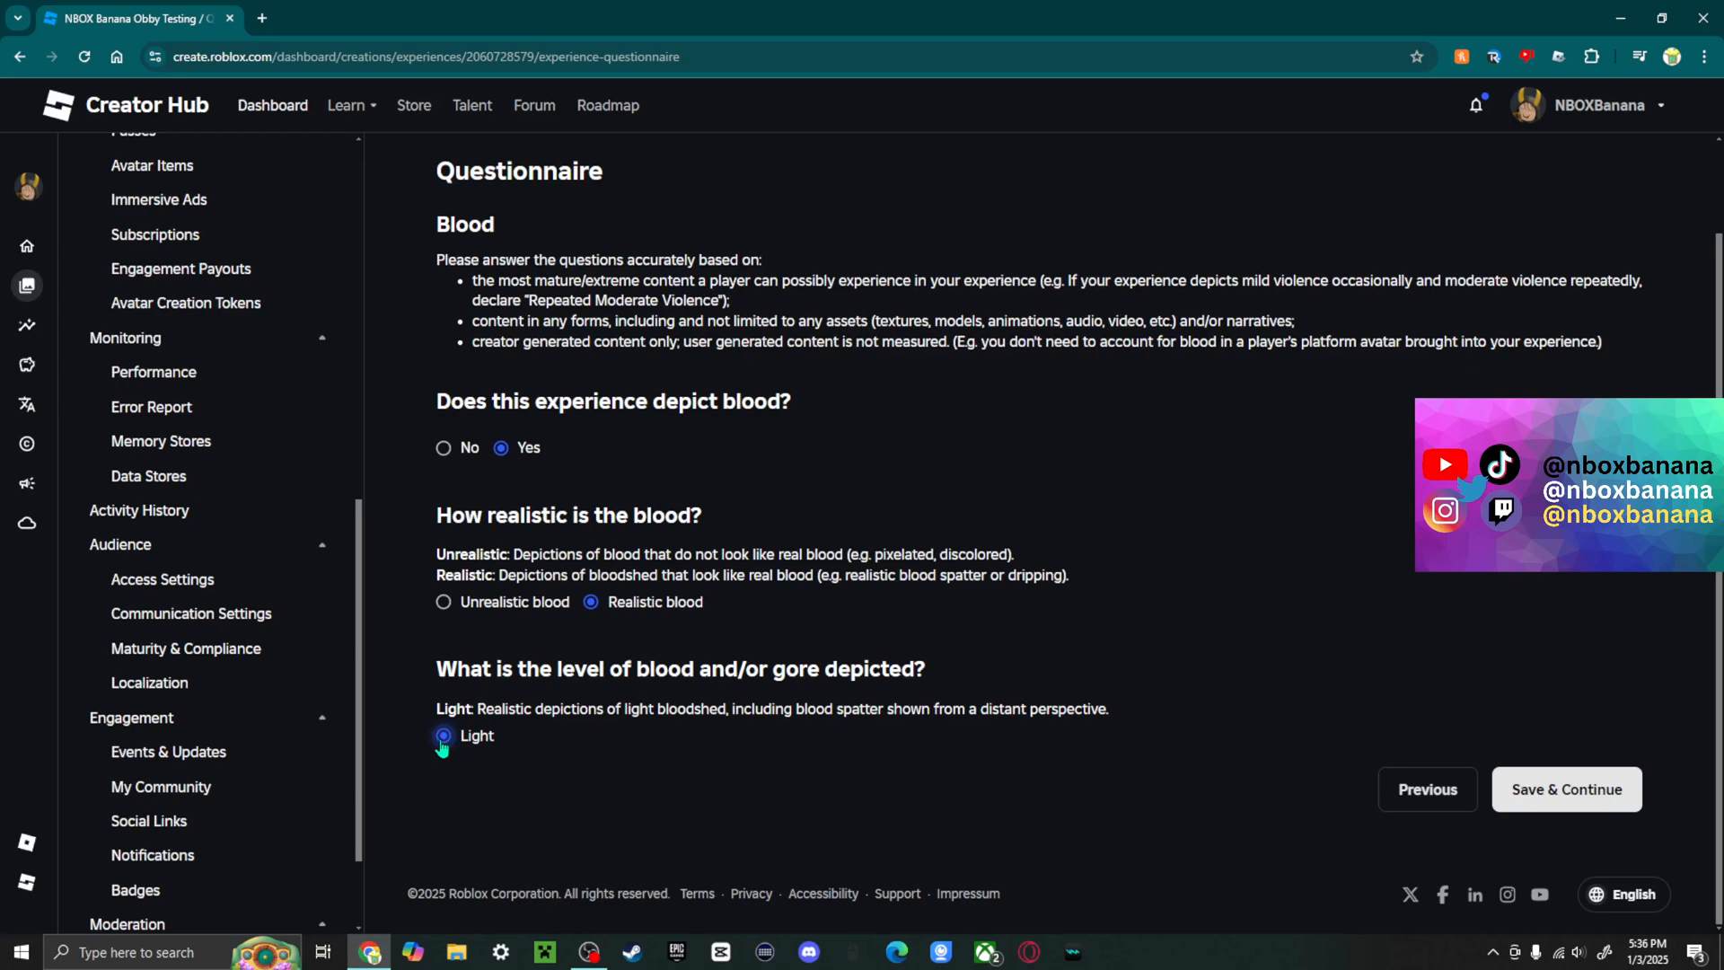
pyautogui.click(443, 736)
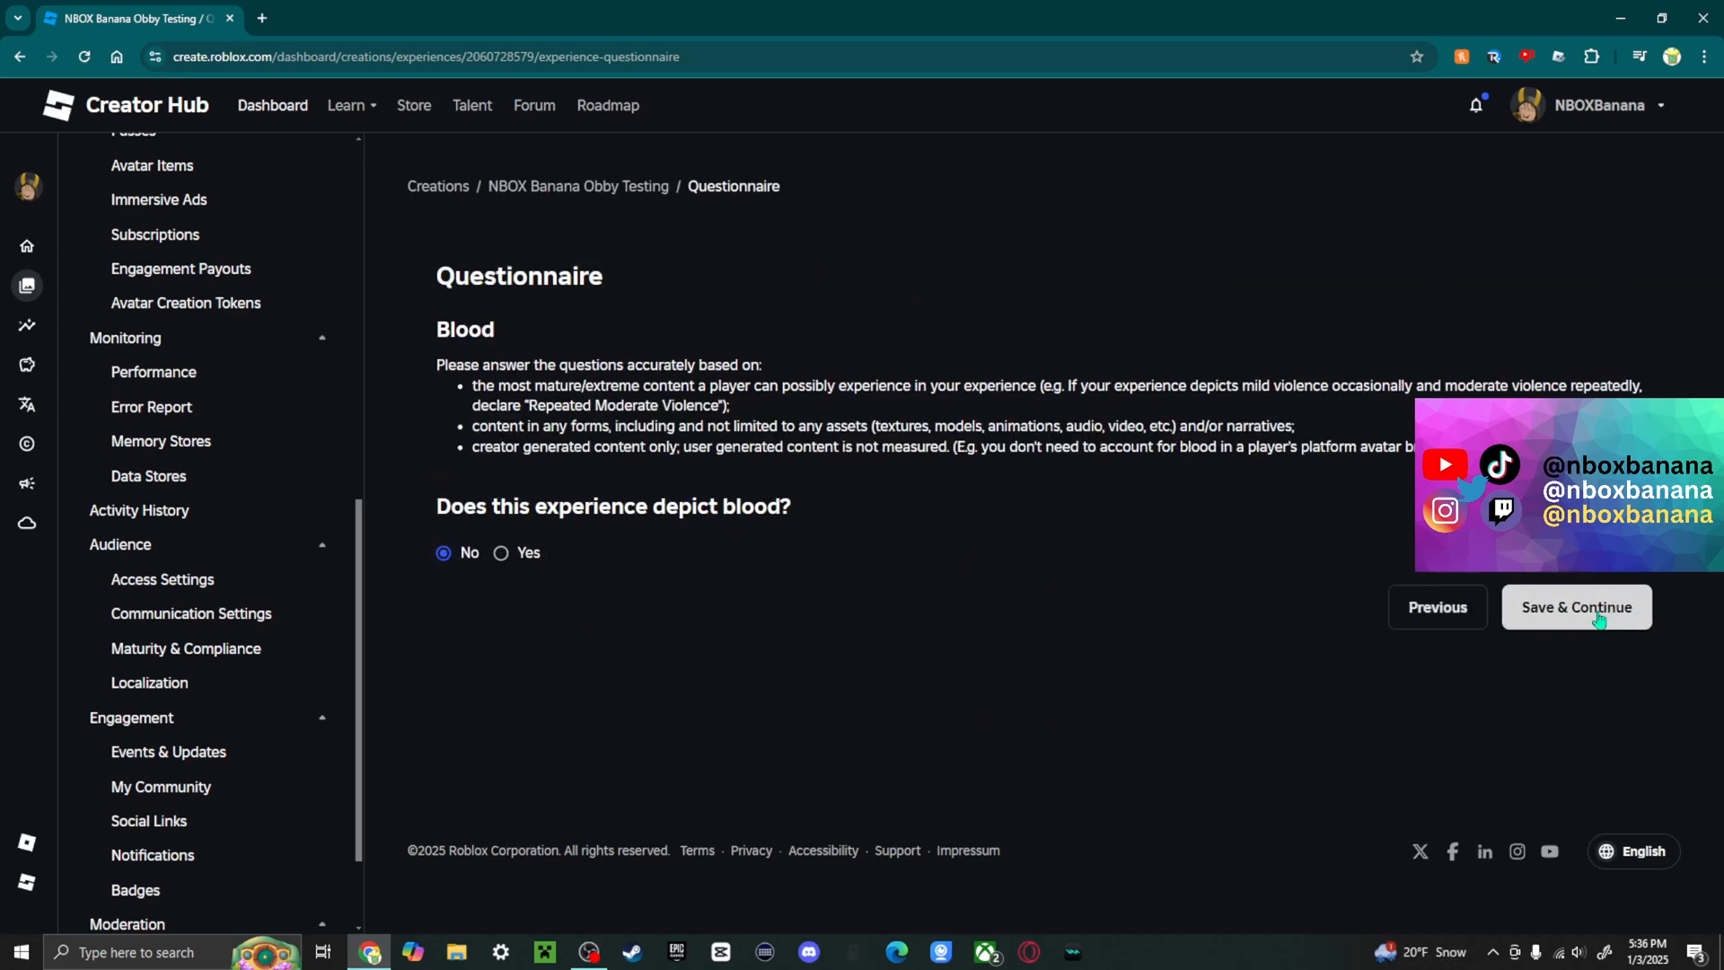
pyautogui.click(1575, 605)
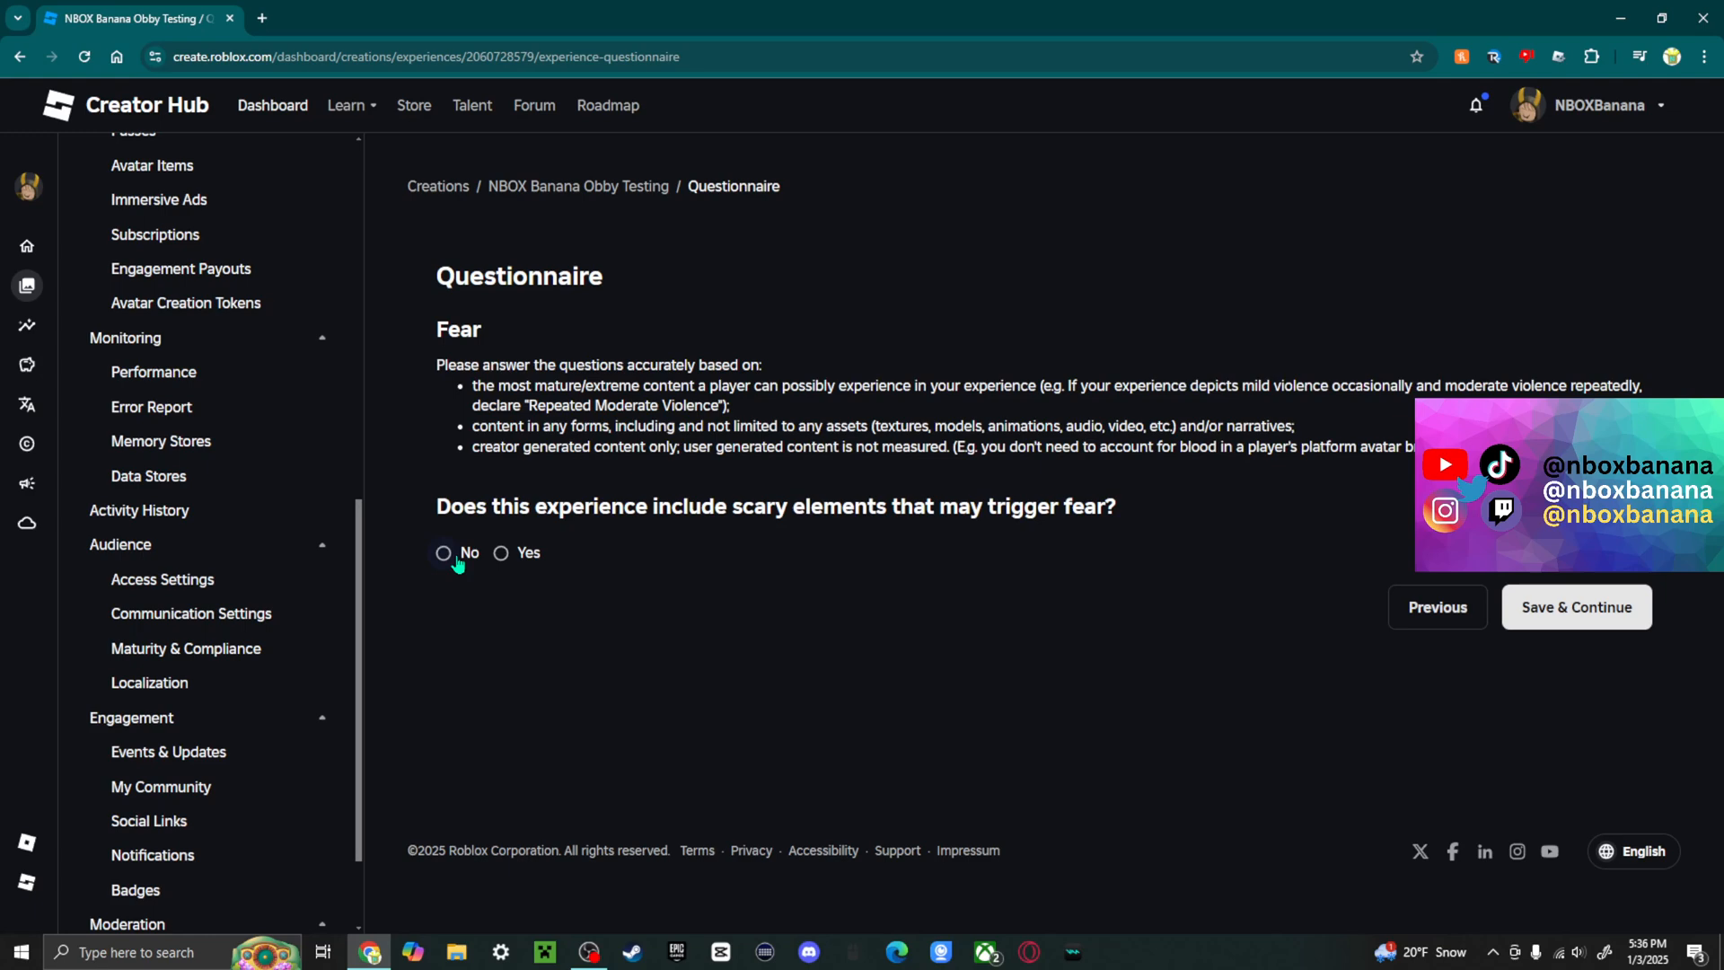
# Step: Try Yes with a Mild scare level, then set the Fear answer back to No
pyautogui.click(501, 551)
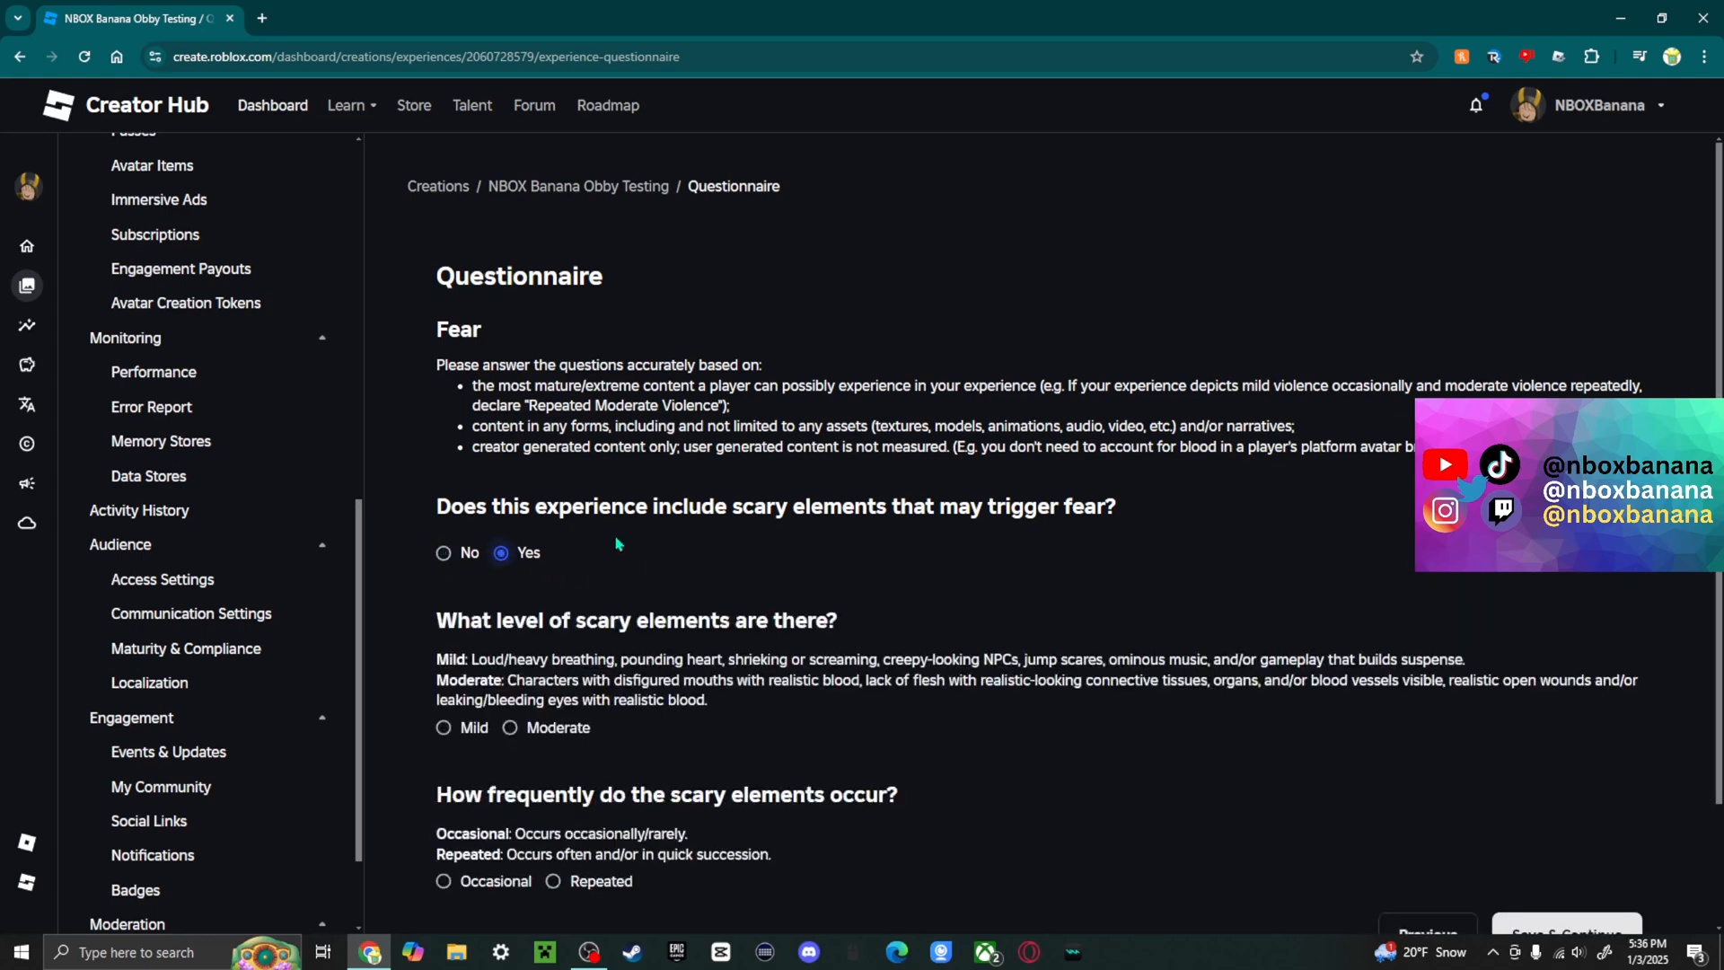
pyautogui.scroll(-3)
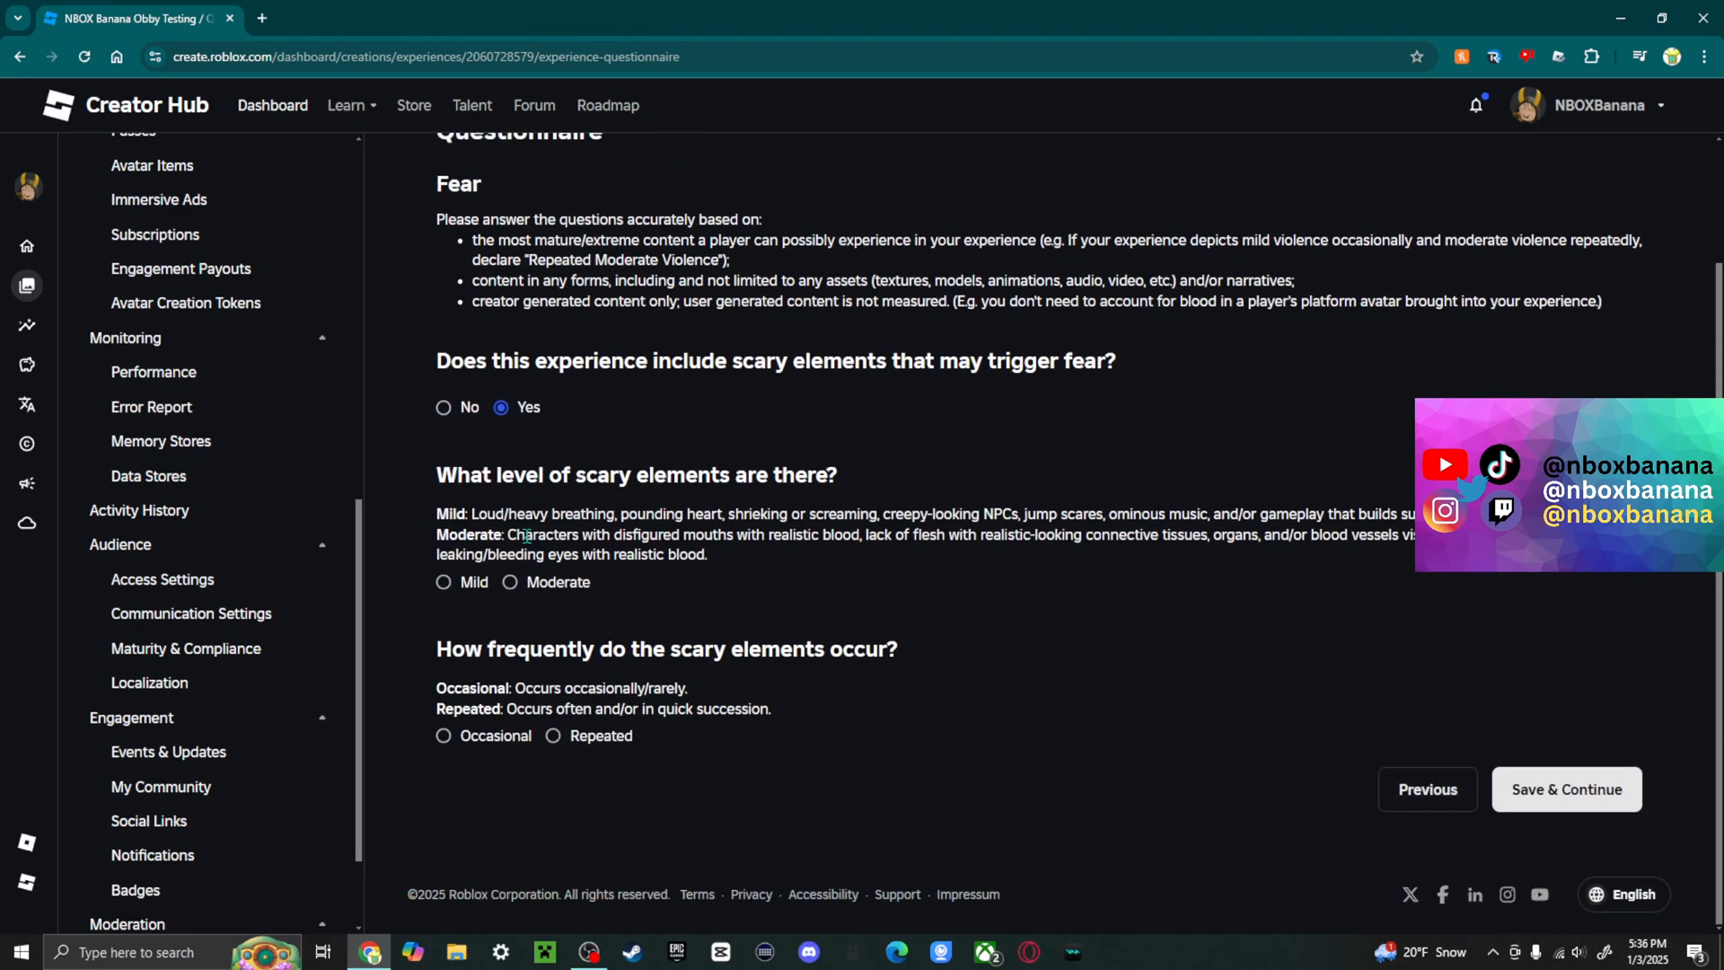
pyautogui.click(444, 582)
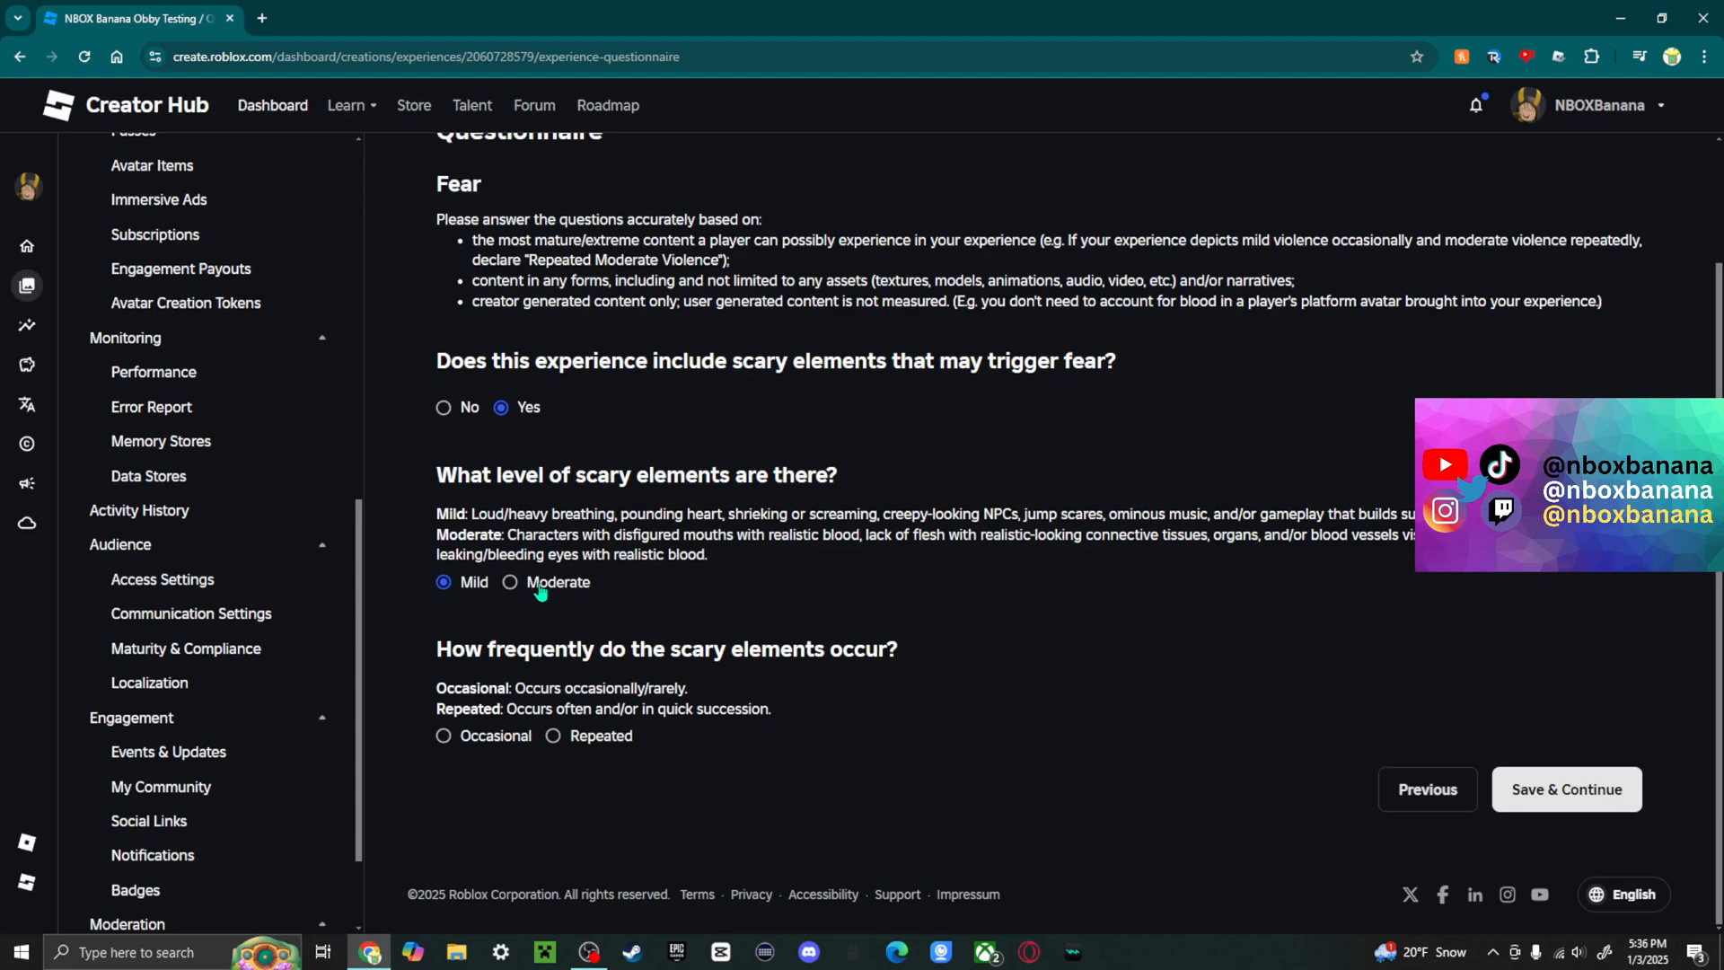
pyautogui.click(443, 736)
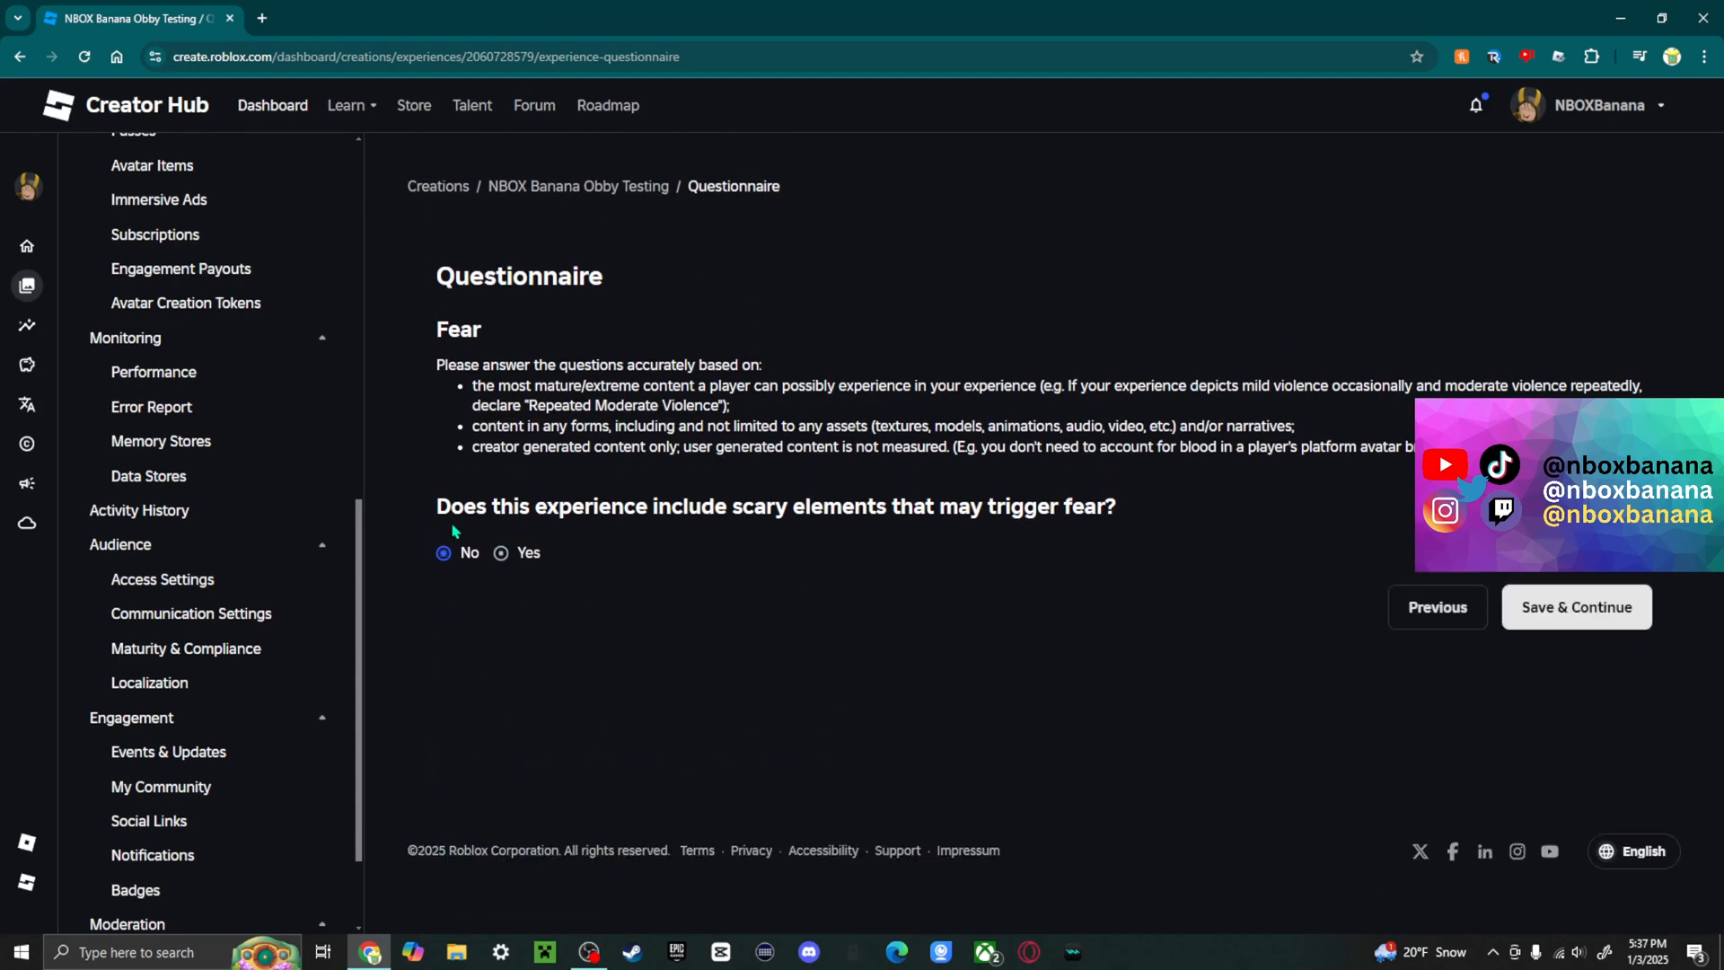
# Step: Save Fear as No, then answer Crude Humor No and save to reach Gambling-Related Content
pyautogui.click(1575, 605)
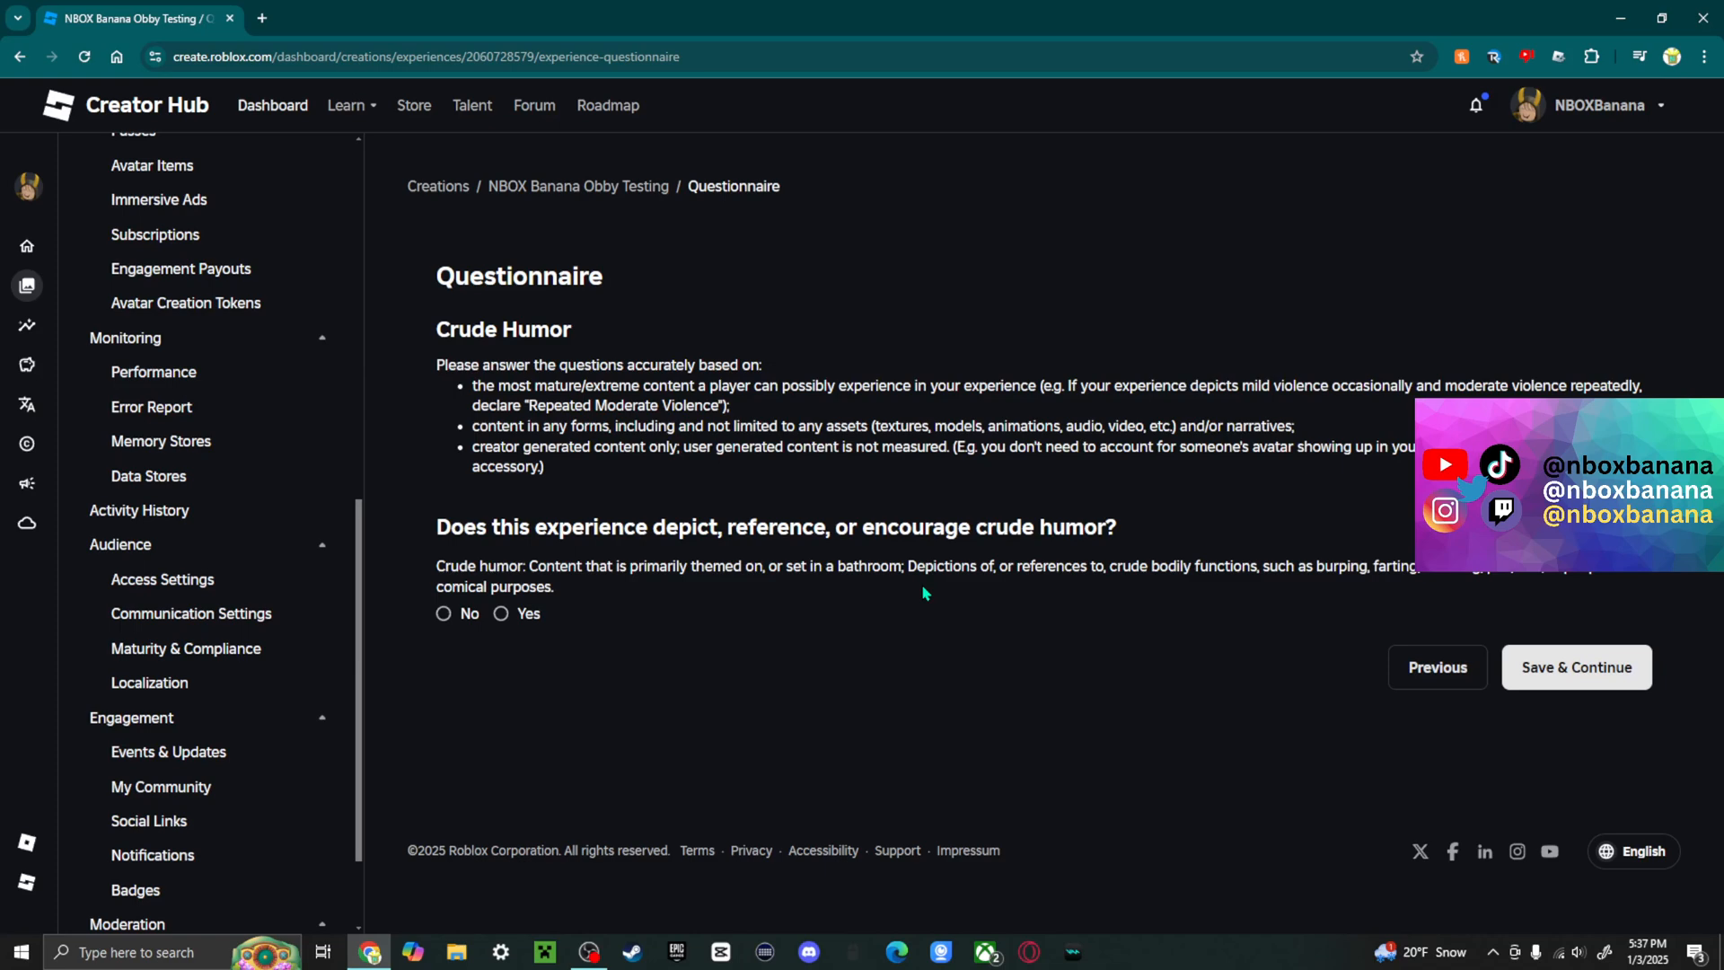
pyautogui.moveTo(873, 613)
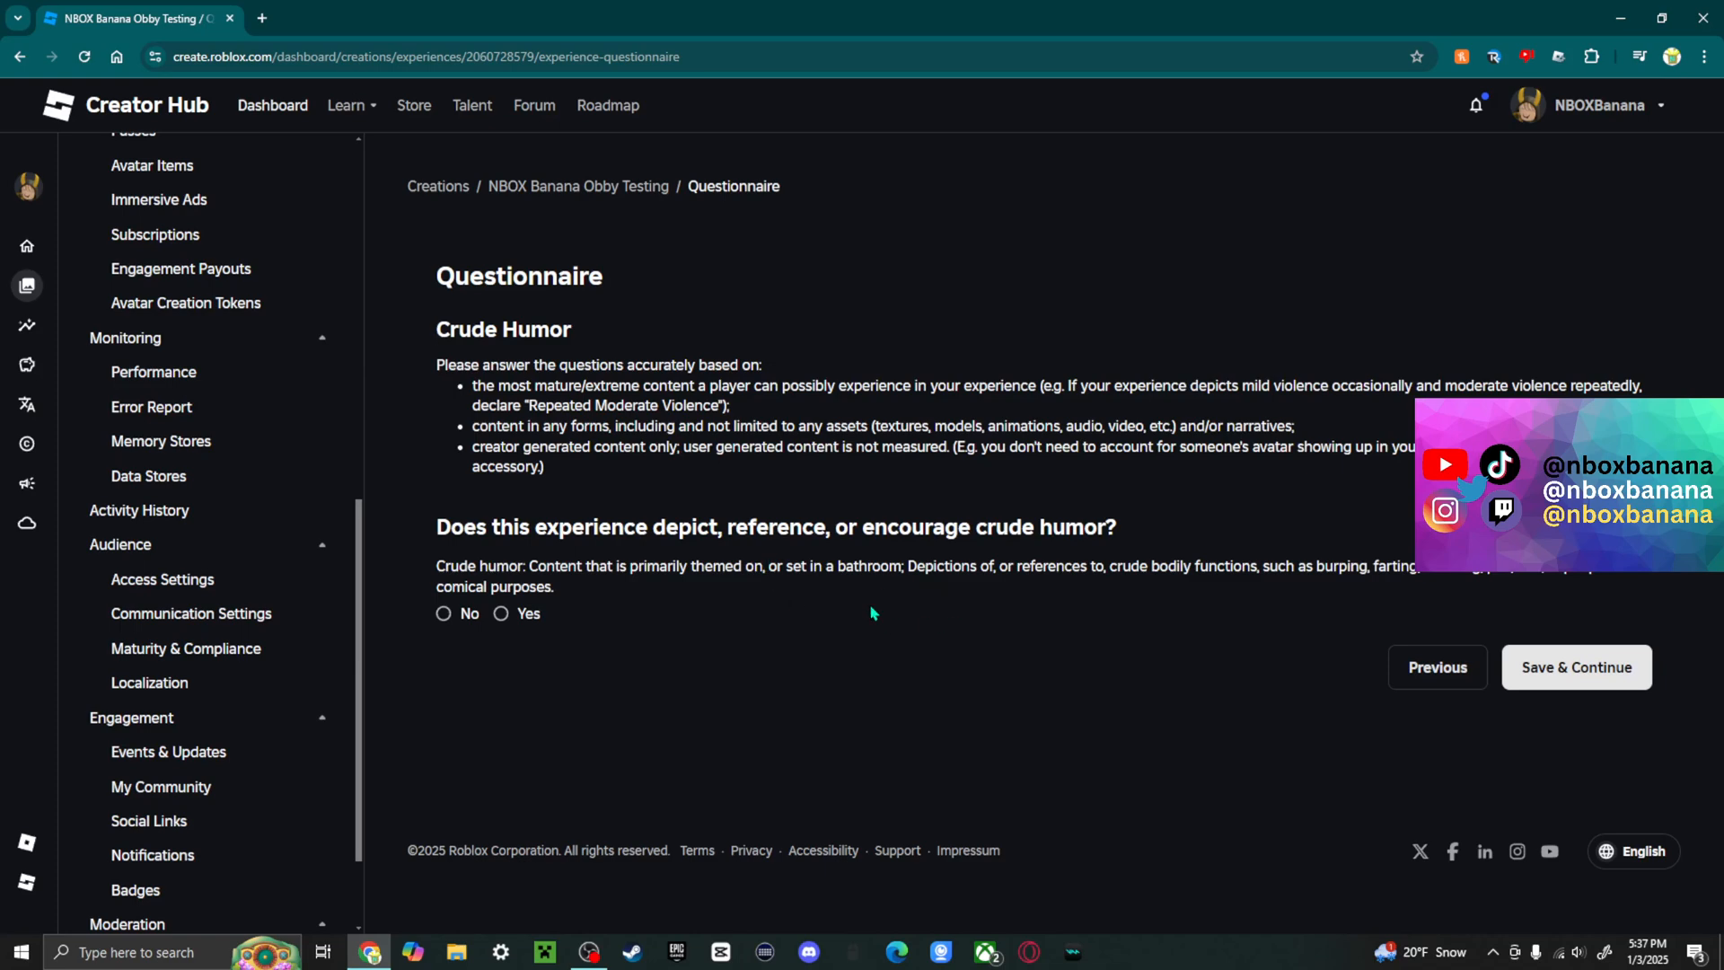
pyautogui.moveTo(869, 582)
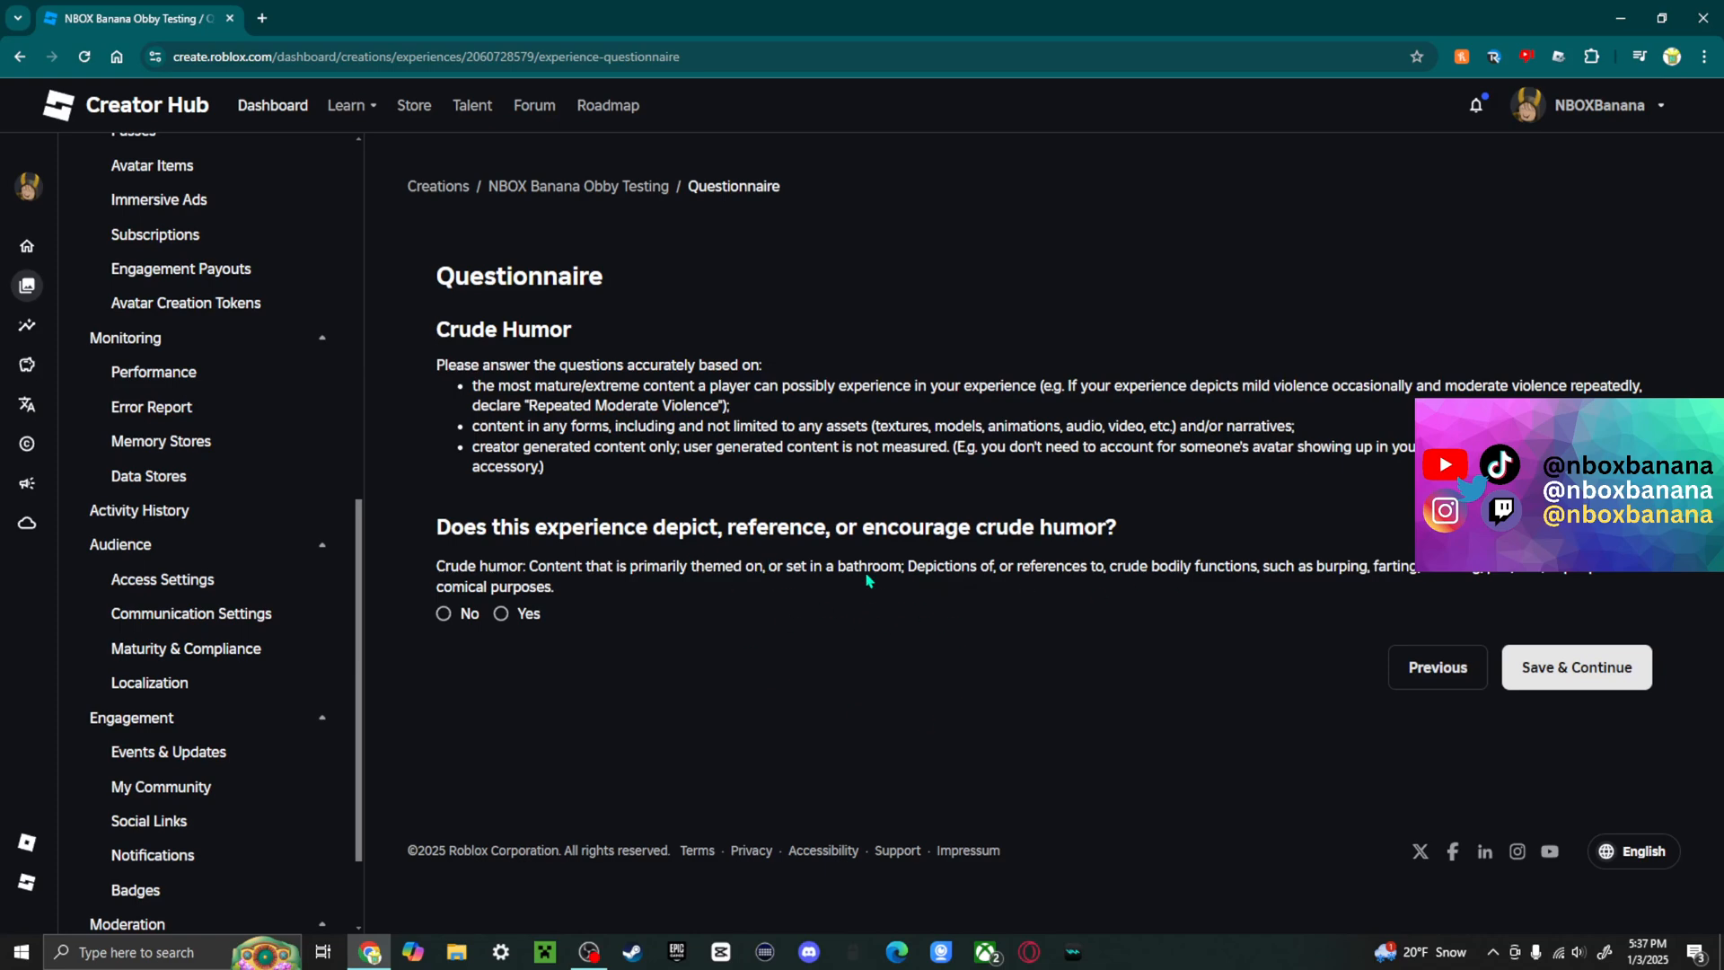
pyautogui.click(501, 615)
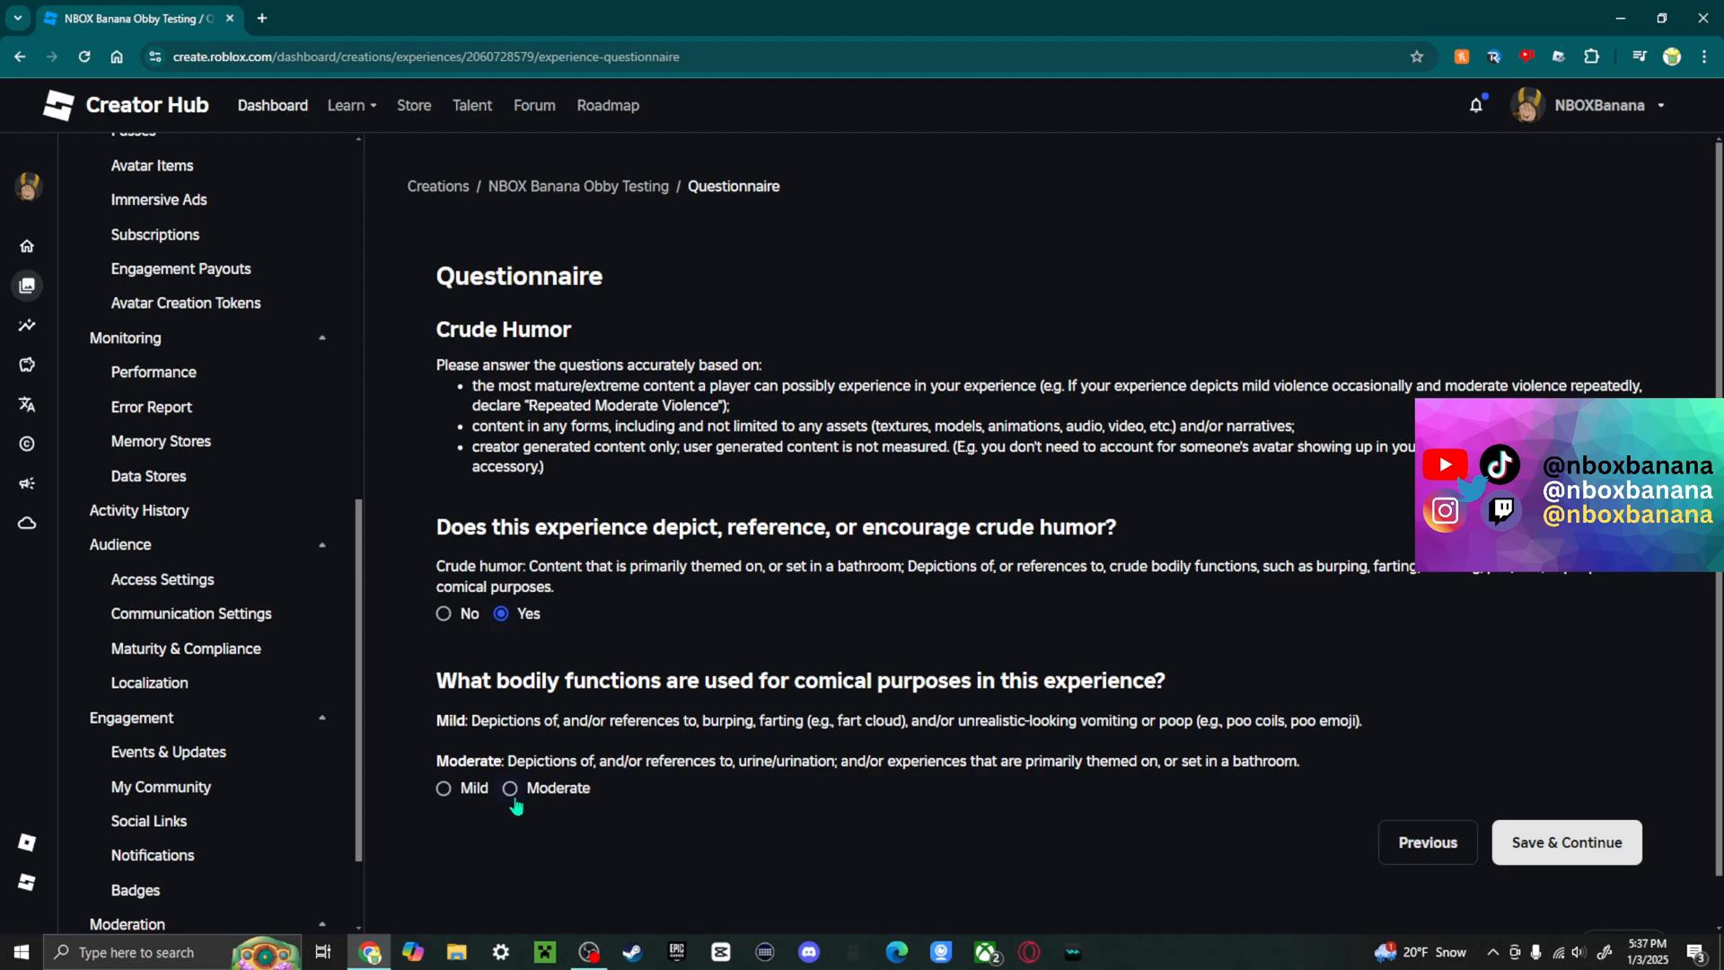
pyautogui.click(443, 615)
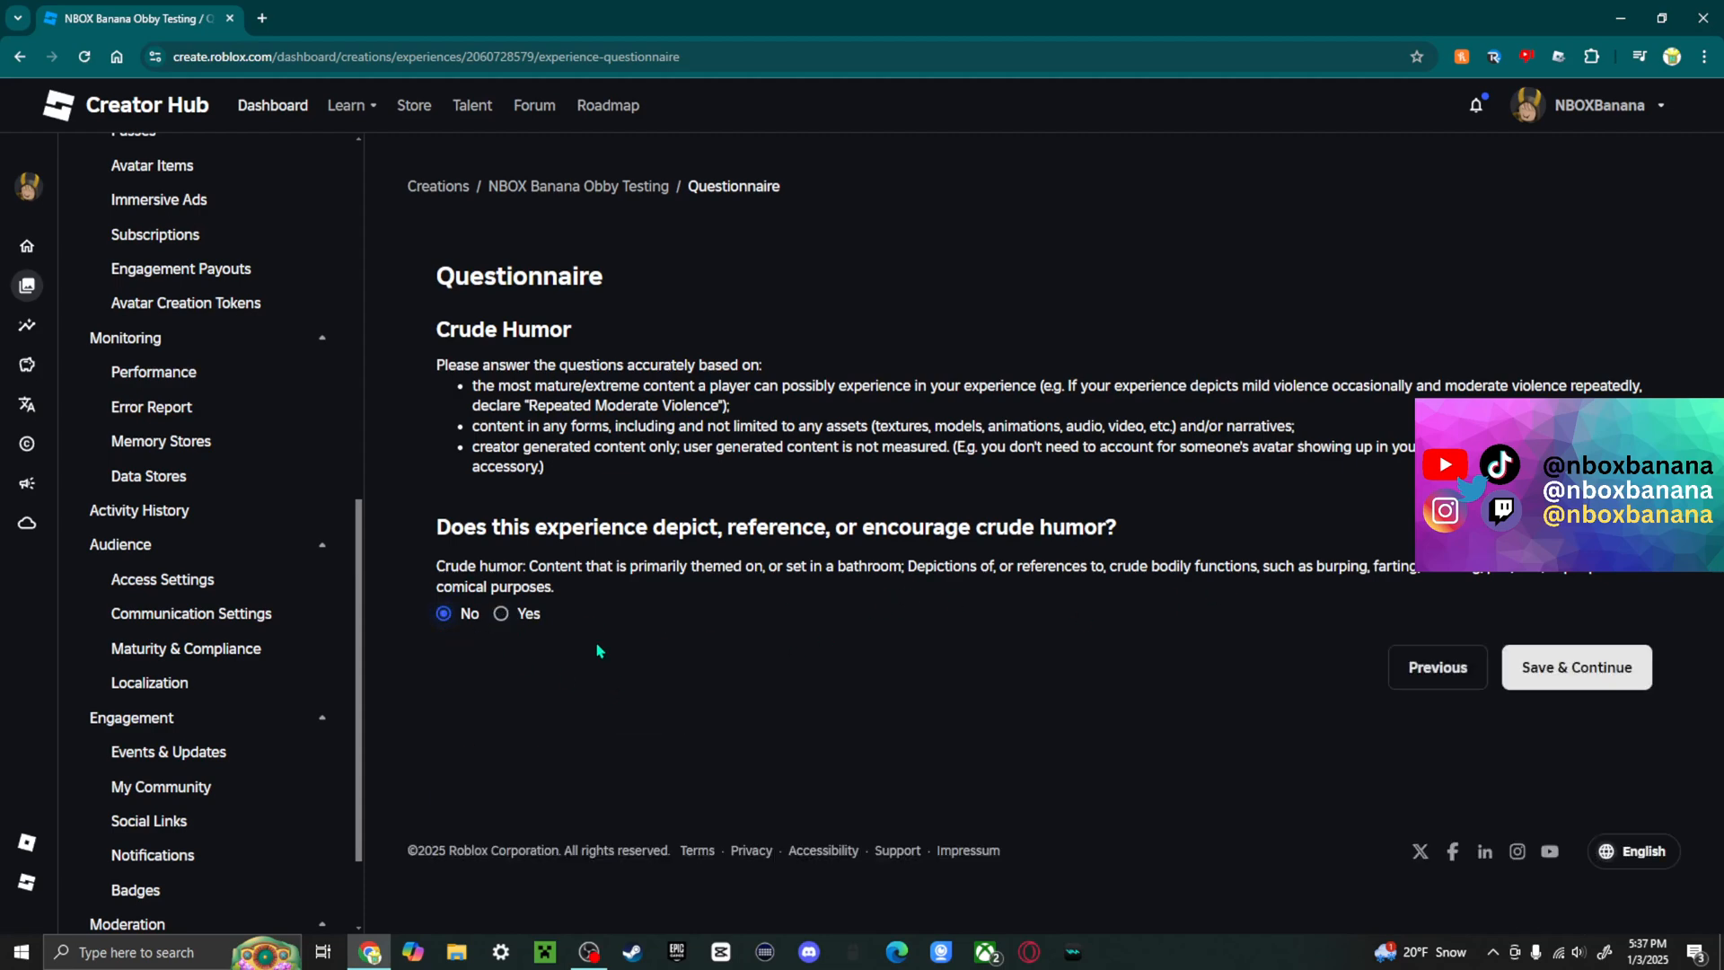
pyautogui.moveTo(1176, 643)
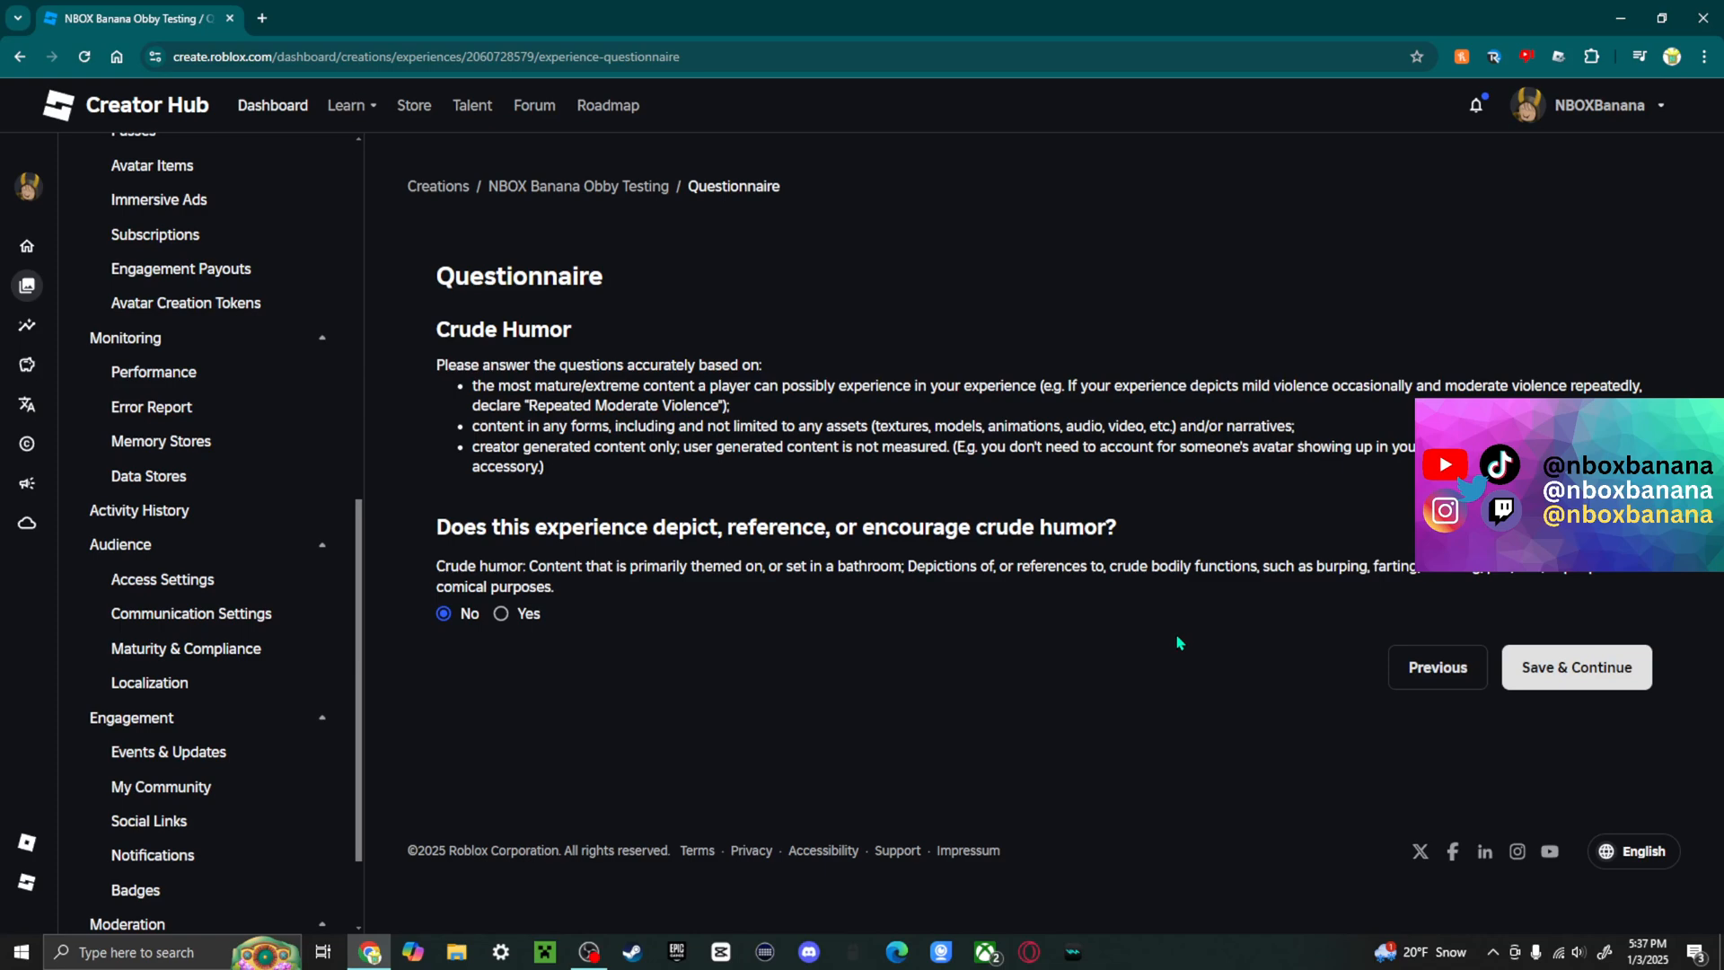
pyautogui.click(1575, 666)
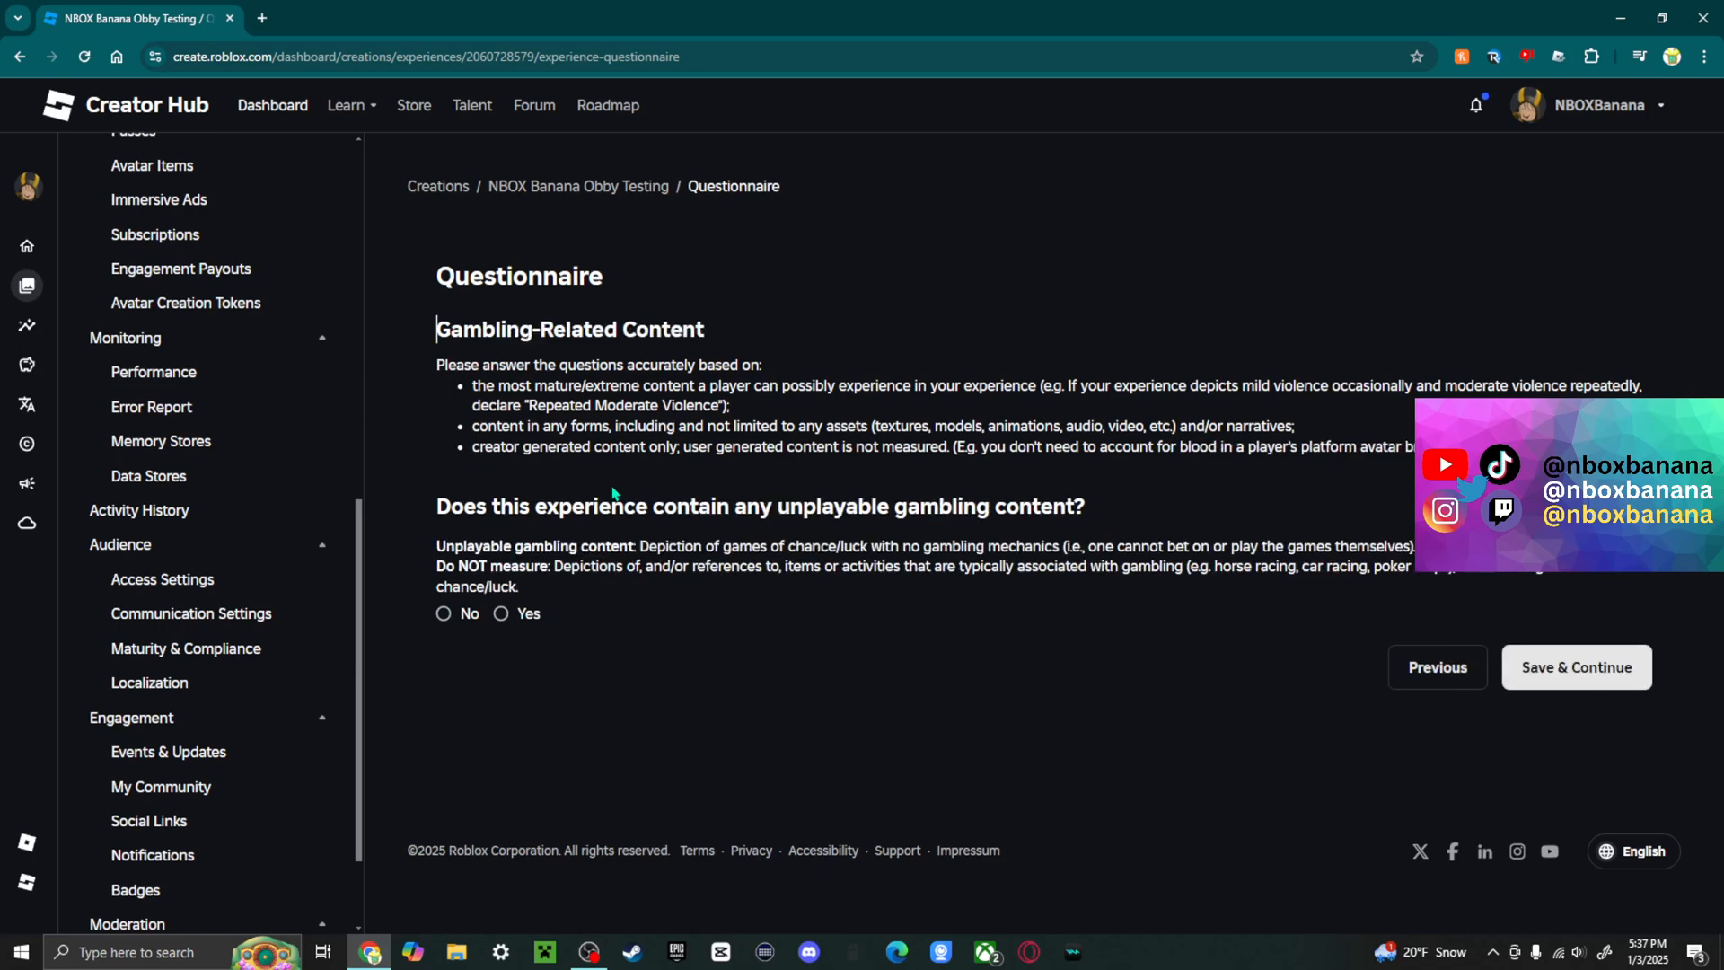
pyautogui.moveTo(750, 514)
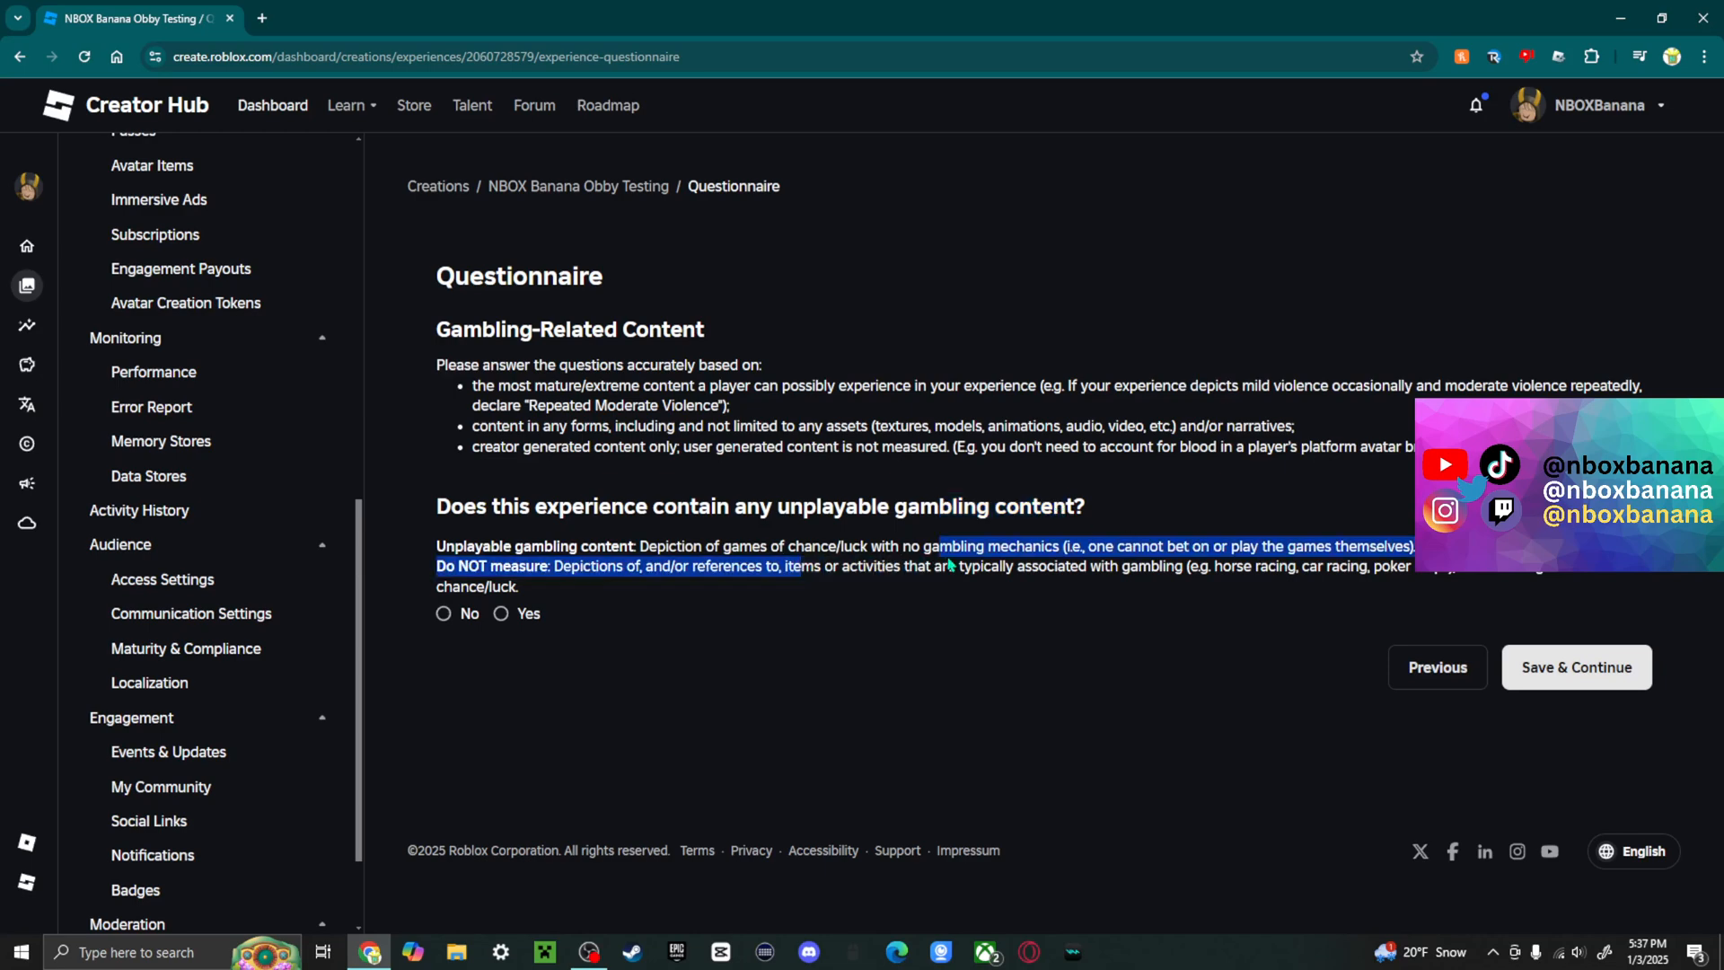
# Step: Answer No to unplayable gambling content and save, reaching Social Hangout
pyautogui.click(954, 650)
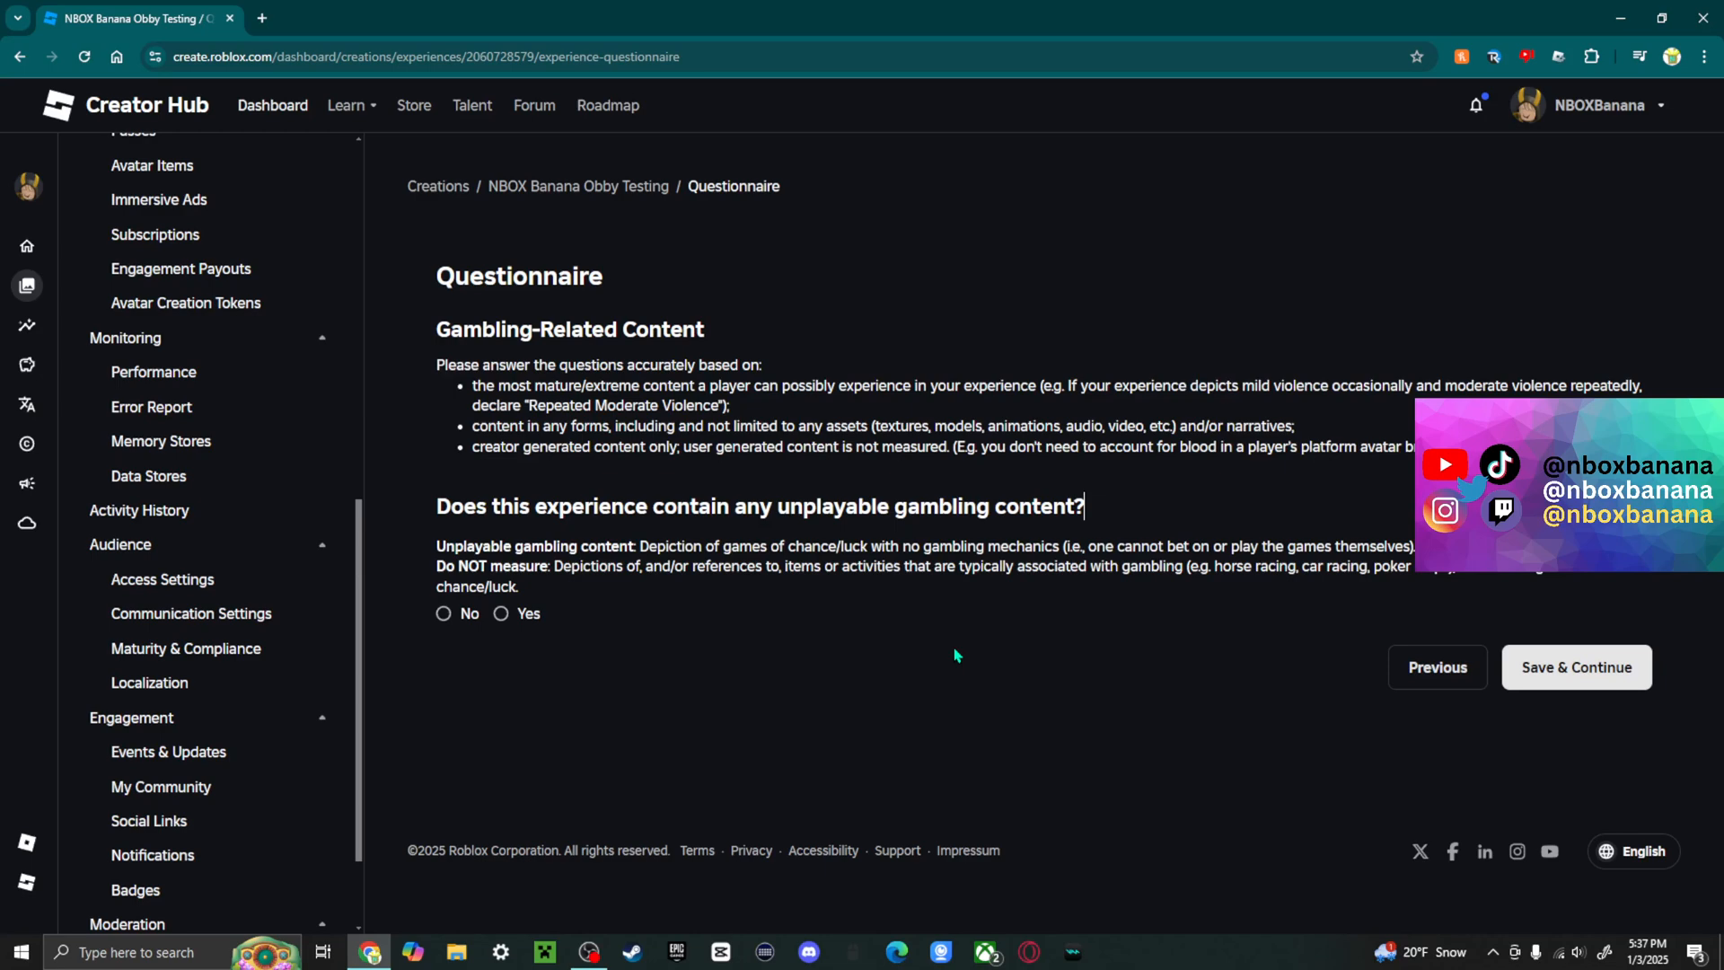
pyautogui.moveTo(610, 690)
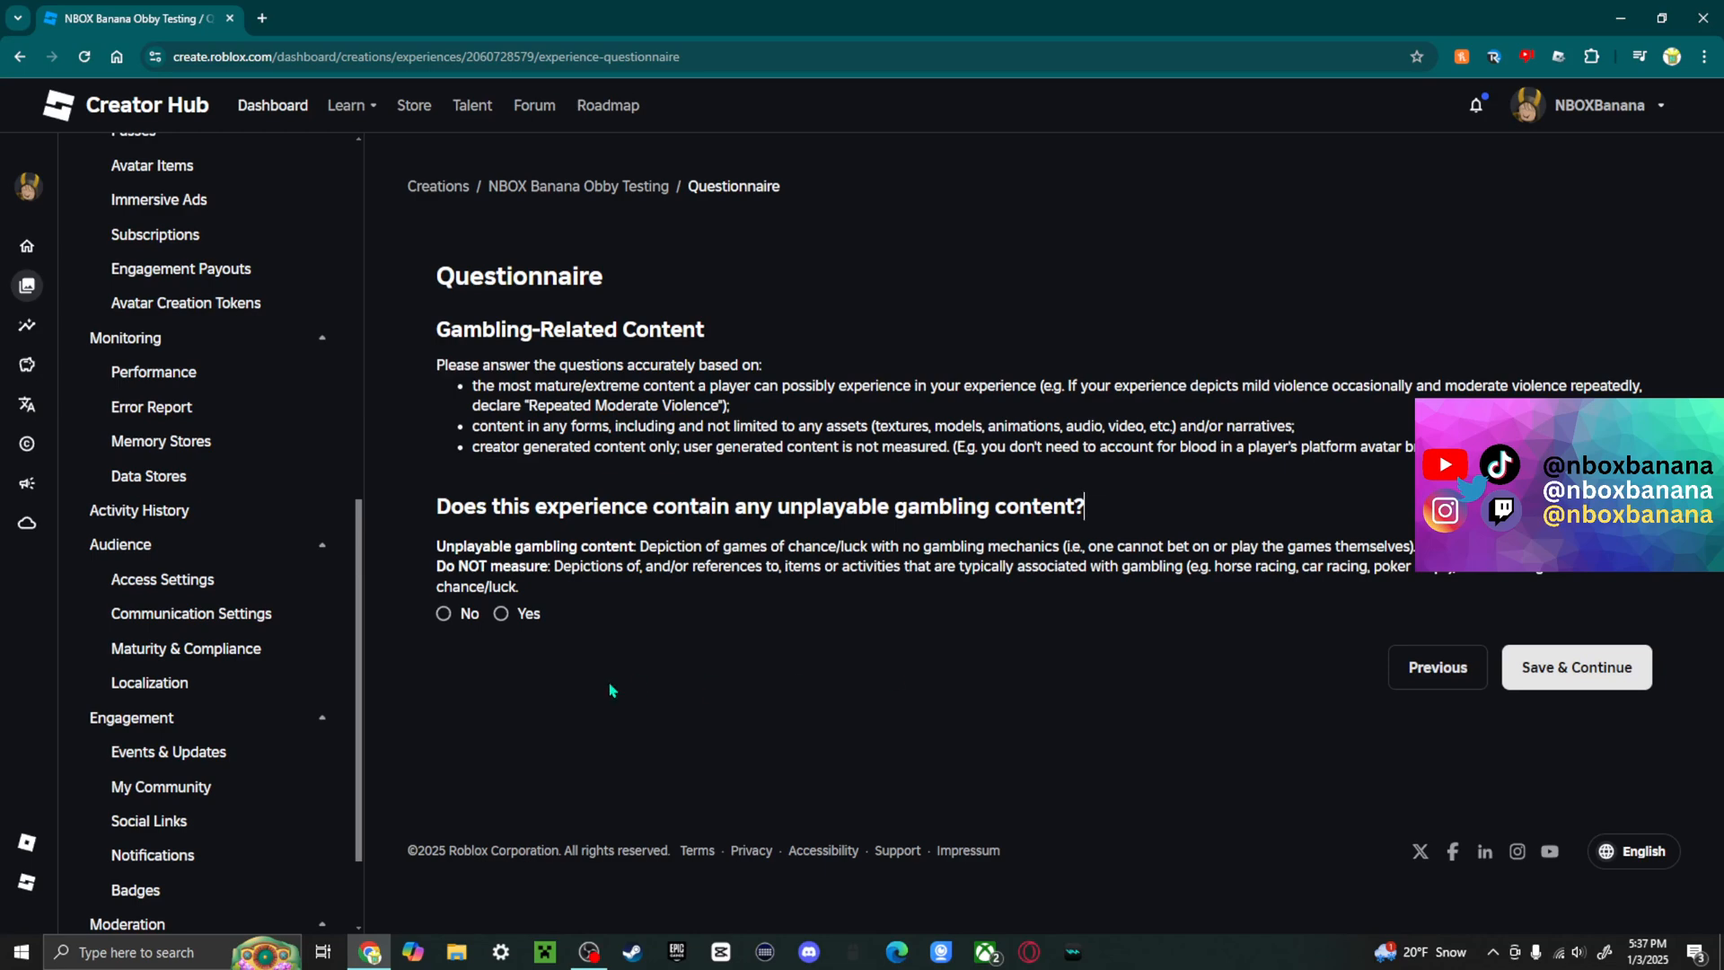
pyautogui.moveTo(756, 668)
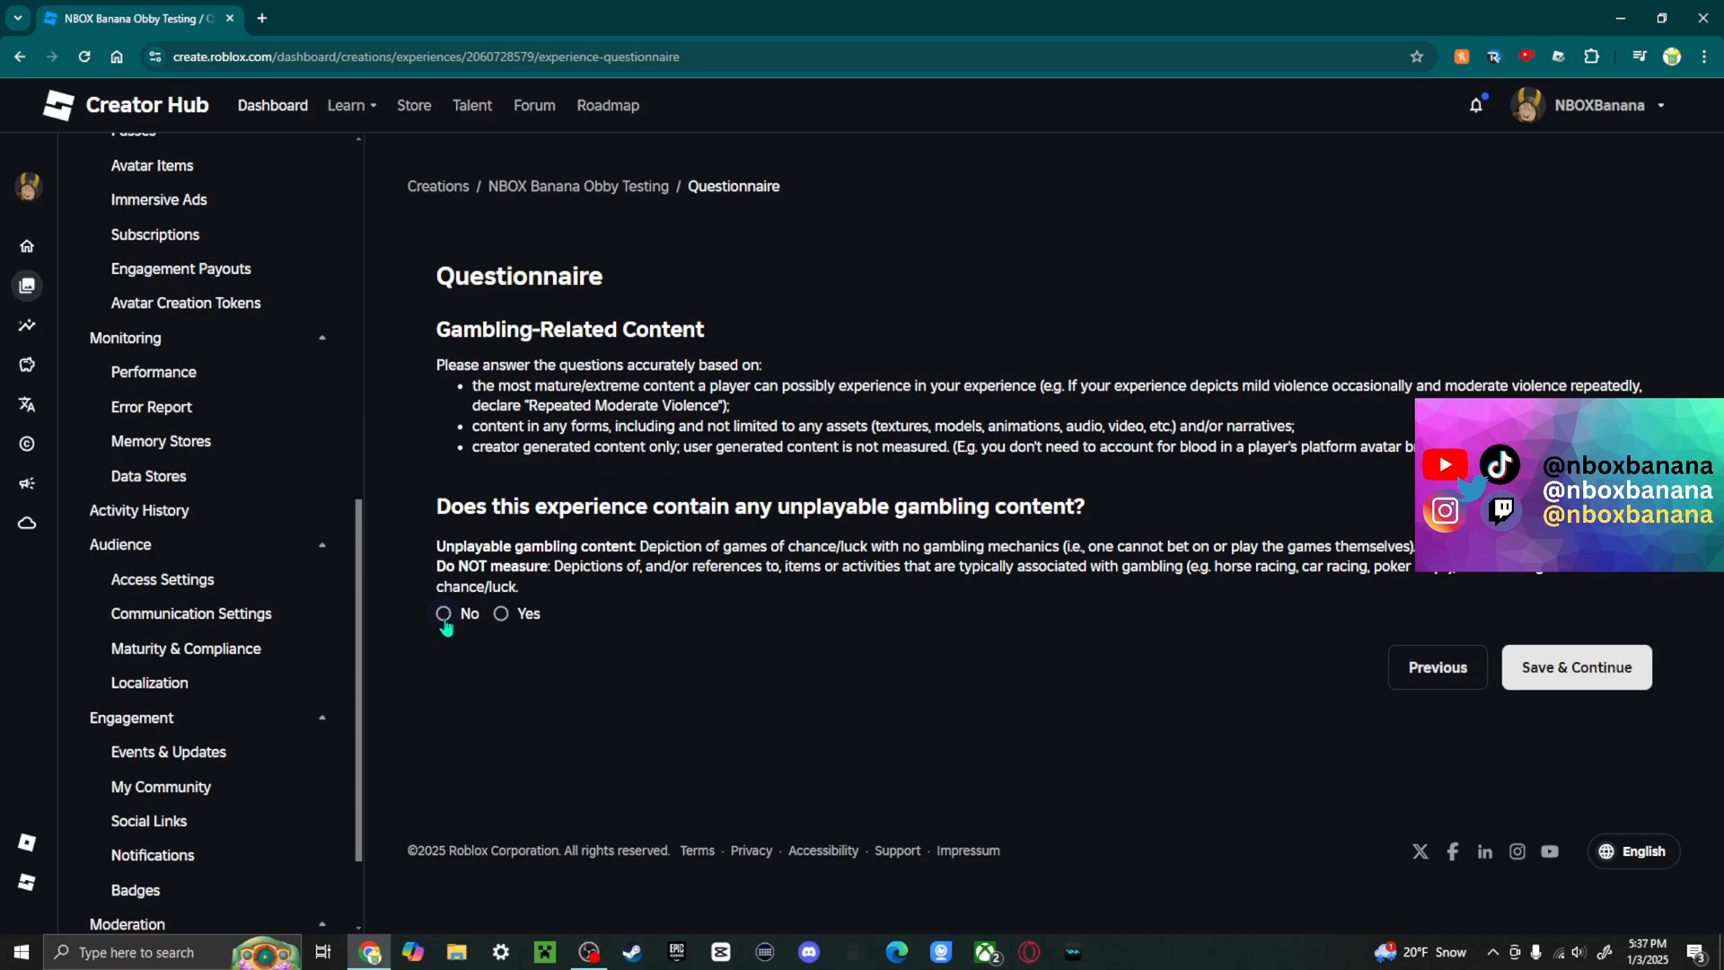
pyautogui.click(444, 614)
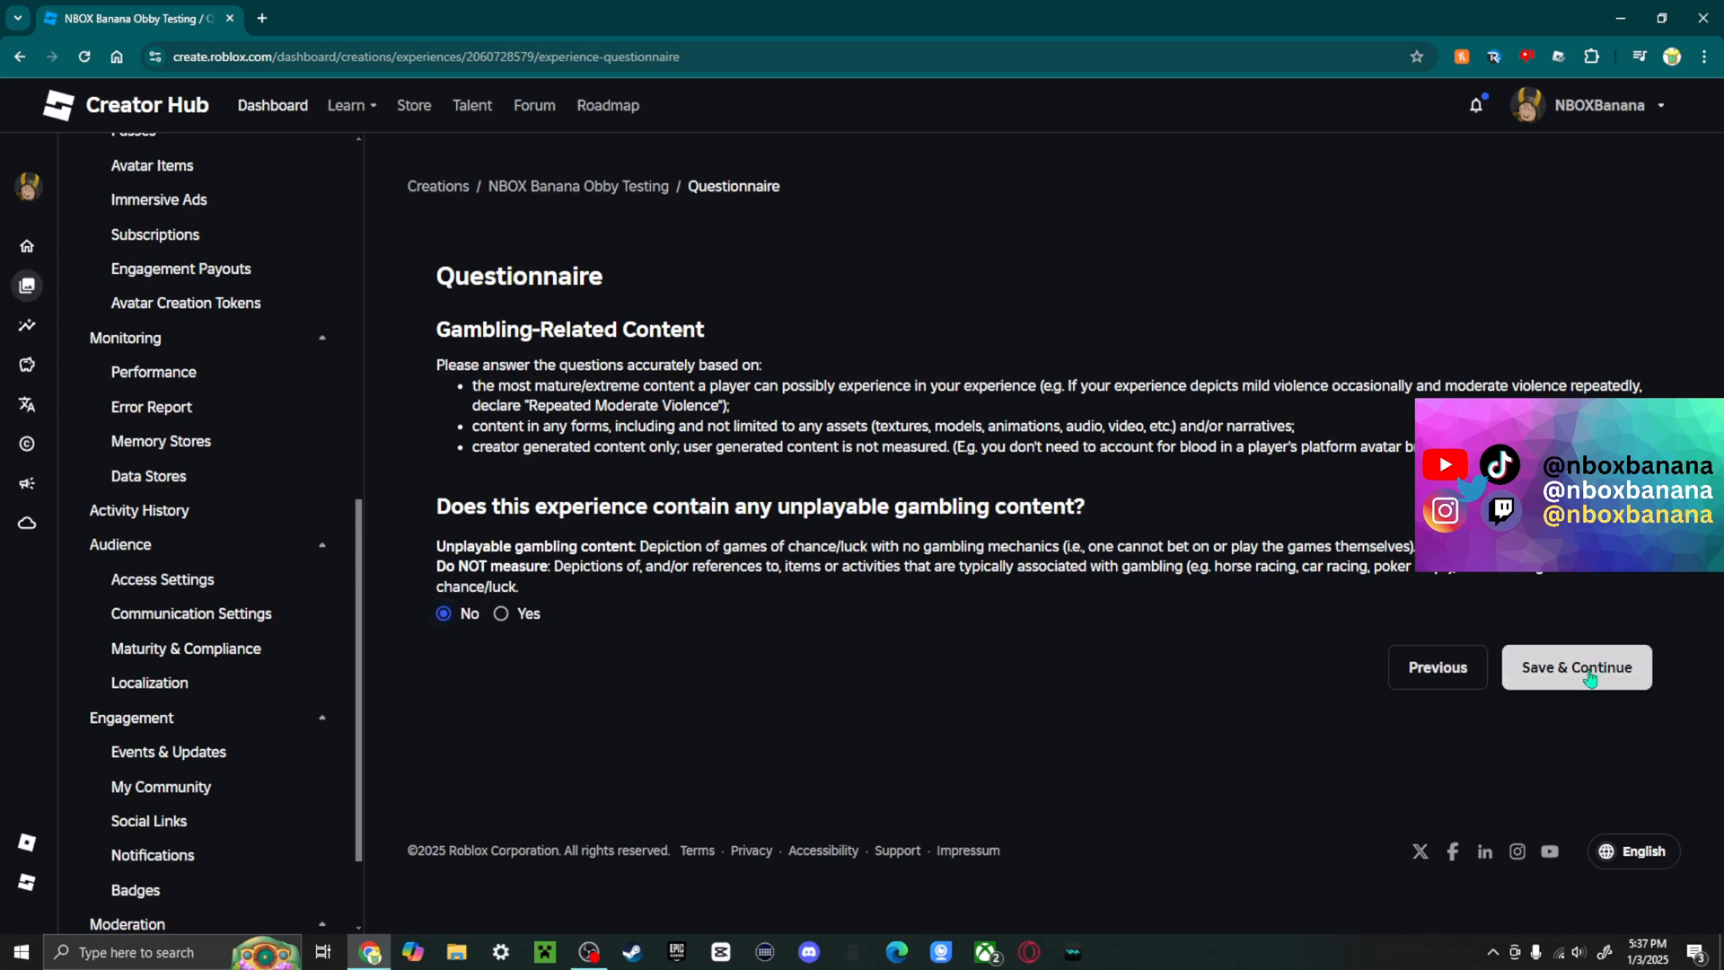
pyautogui.click(501, 614)
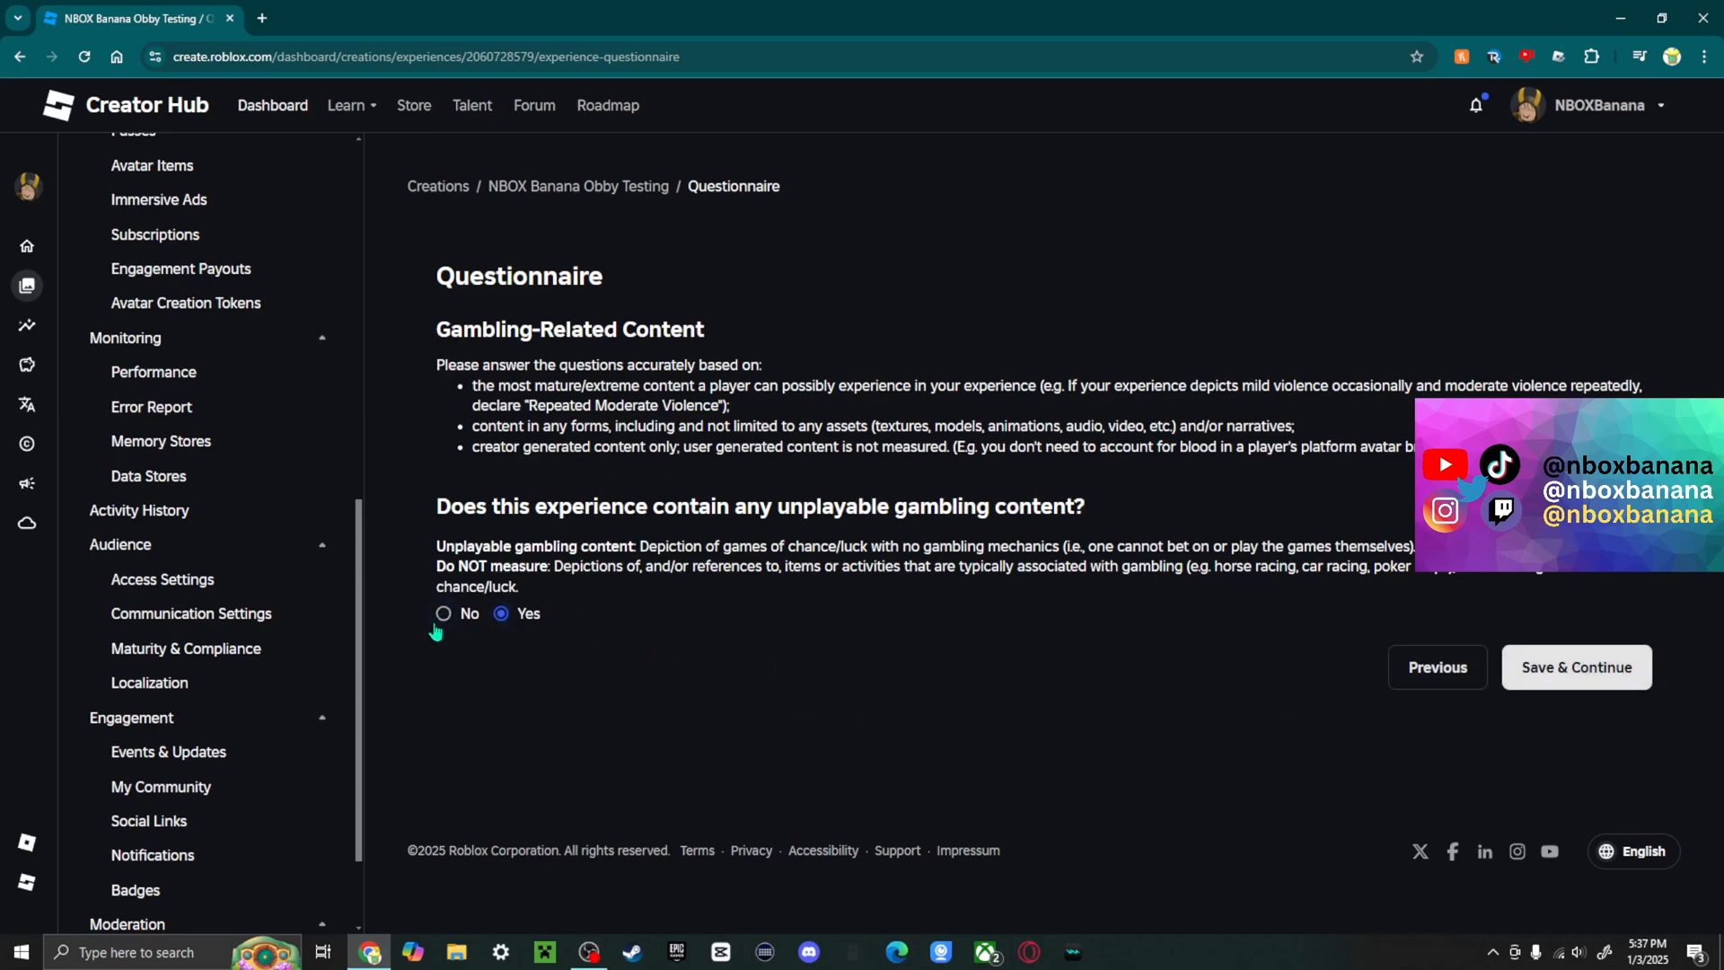
pyautogui.click(443, 614)
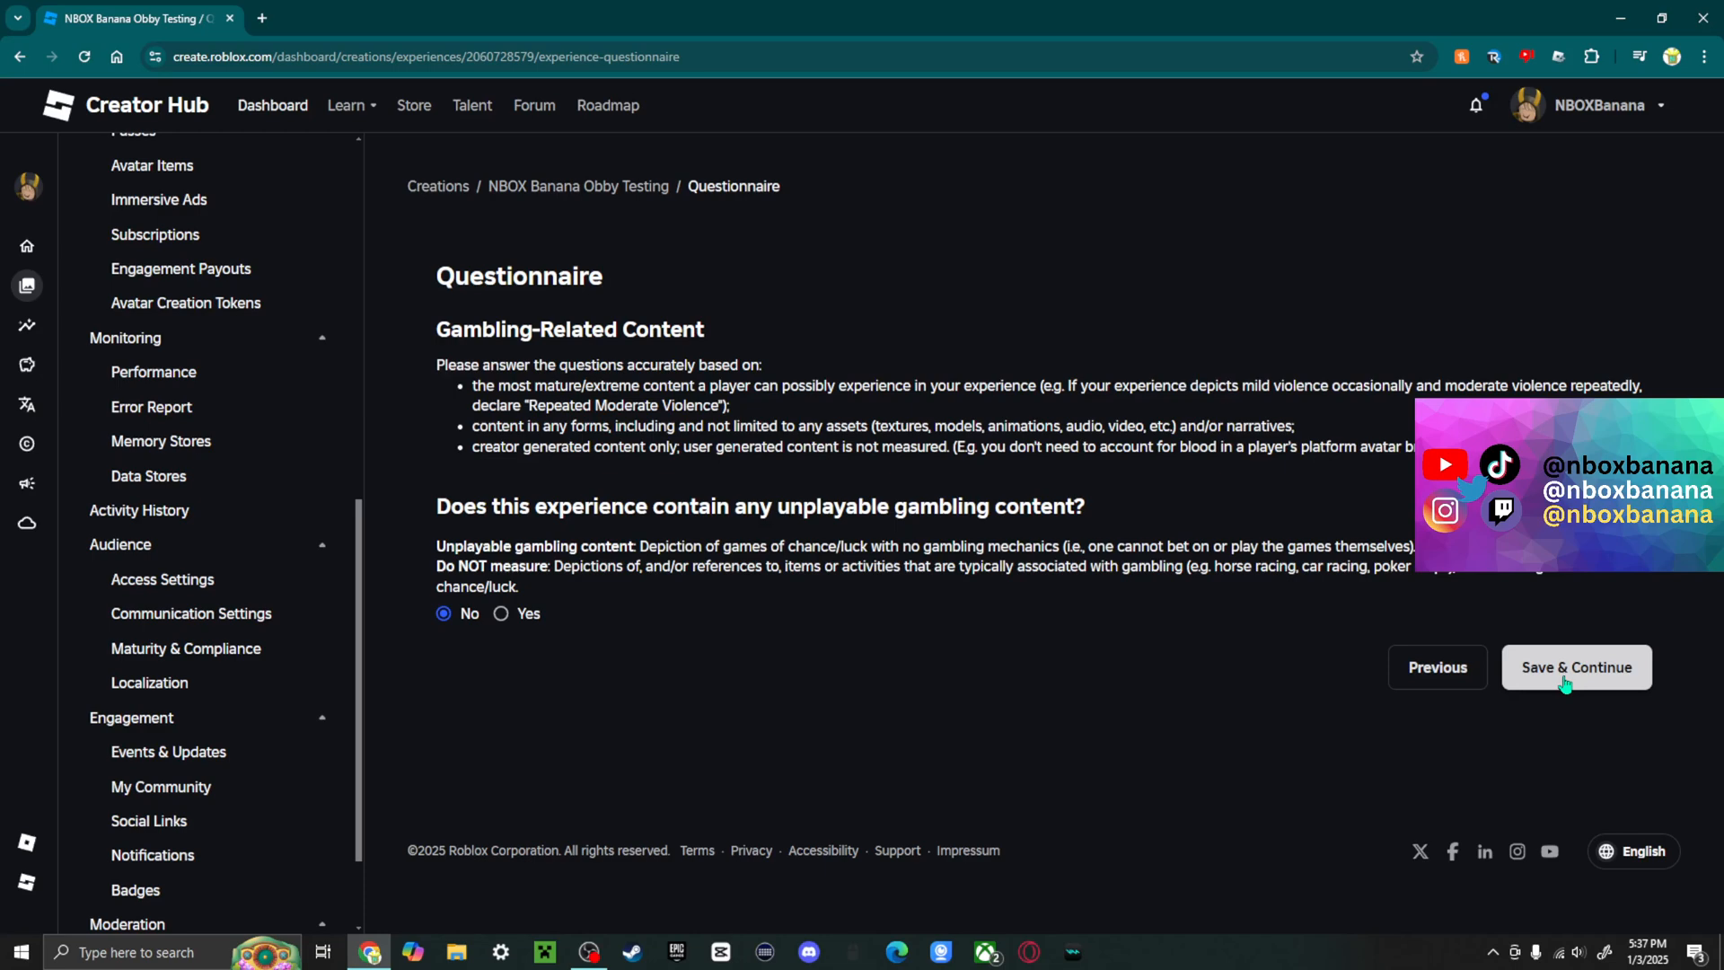
pyautogui.click(1575, 667)
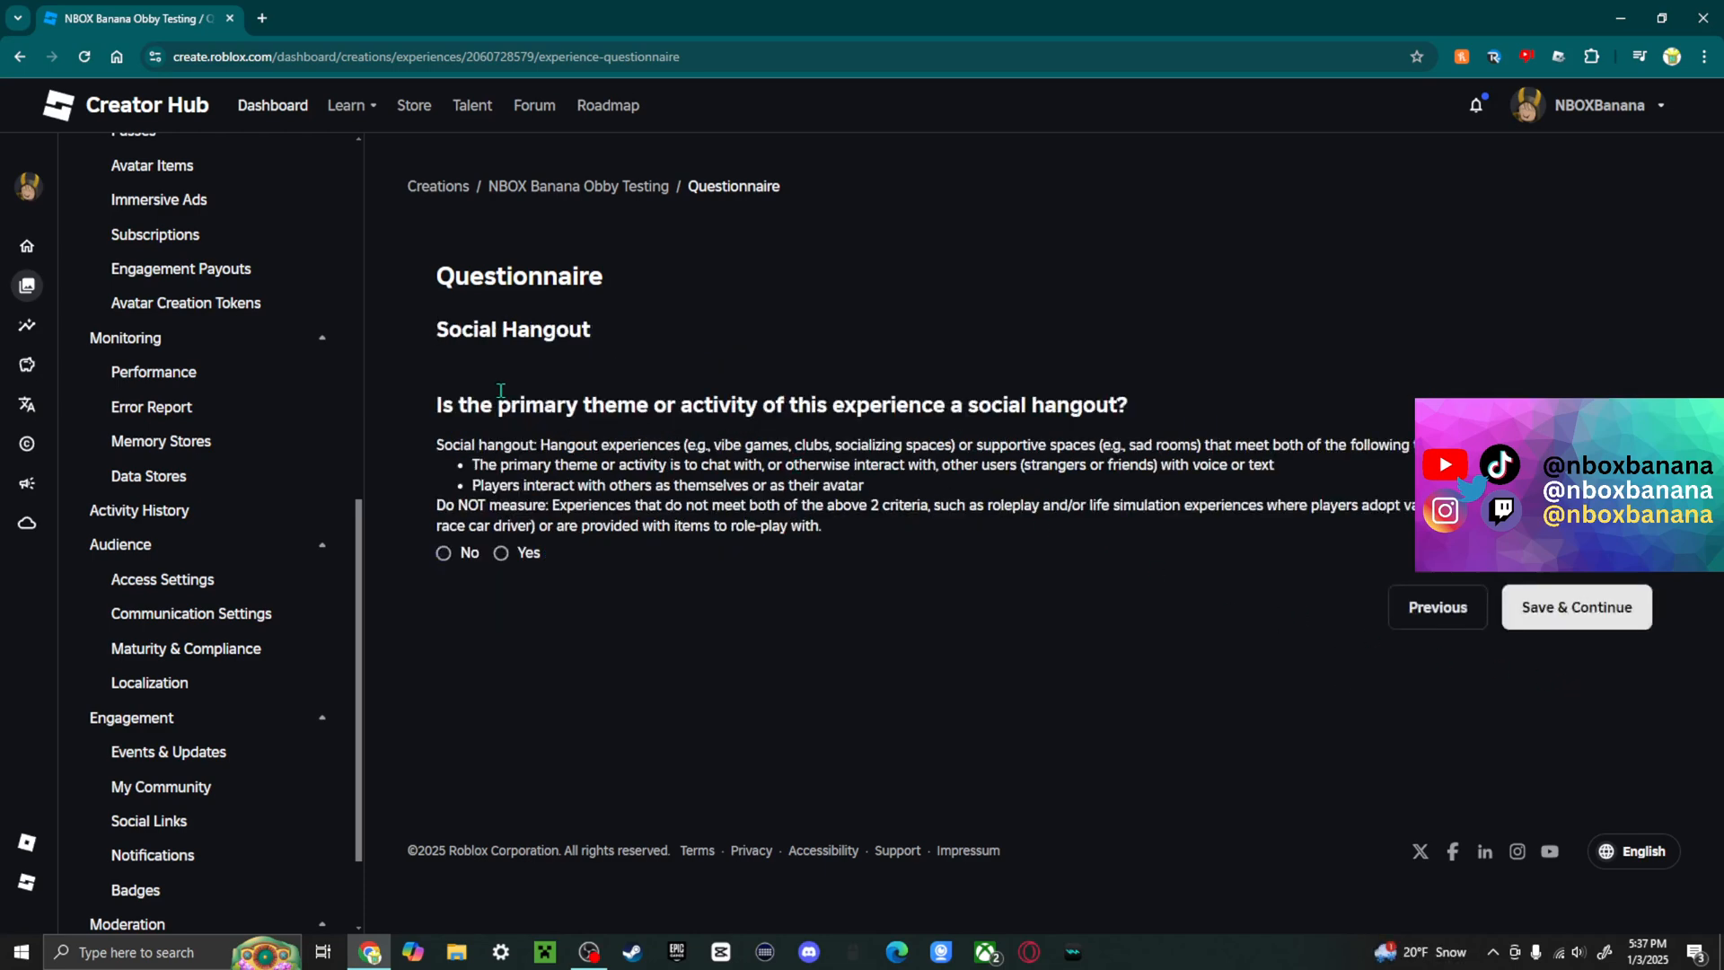
# Step: Answer Yes to Social Hangout and save, reaching Free-form User Creation
pyautogui.moveTo(467, 404); pyautogui.dragTo(849, 404)
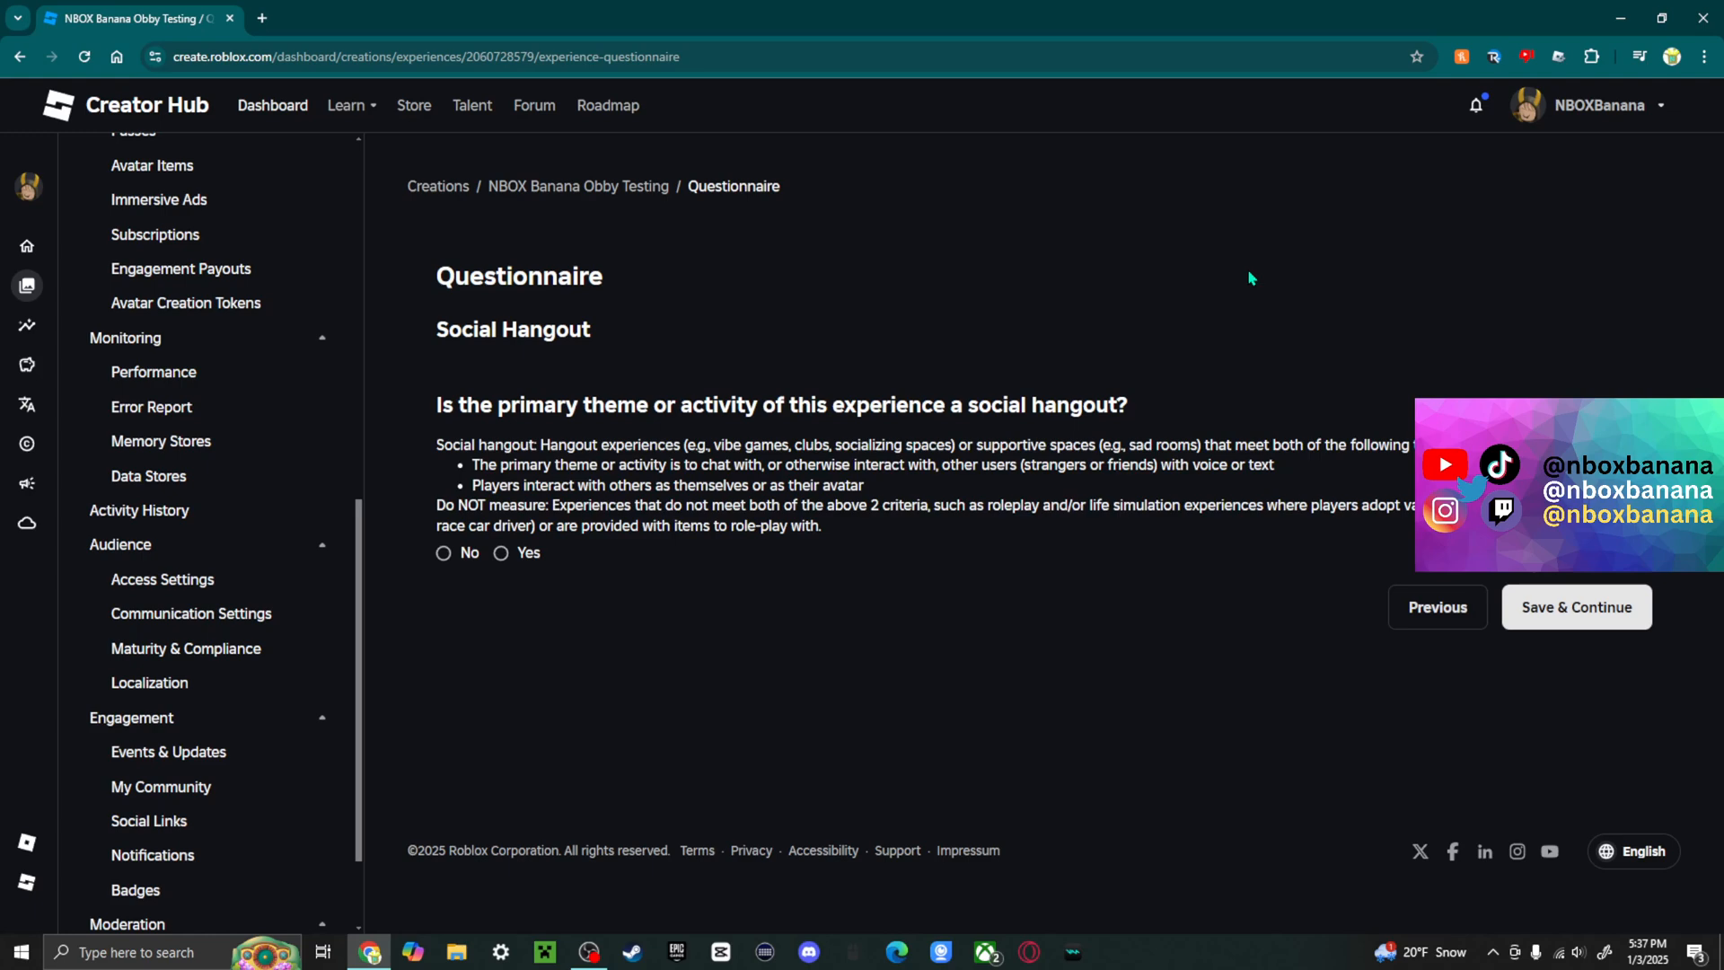
pyautogui.moveTo(900, 541)
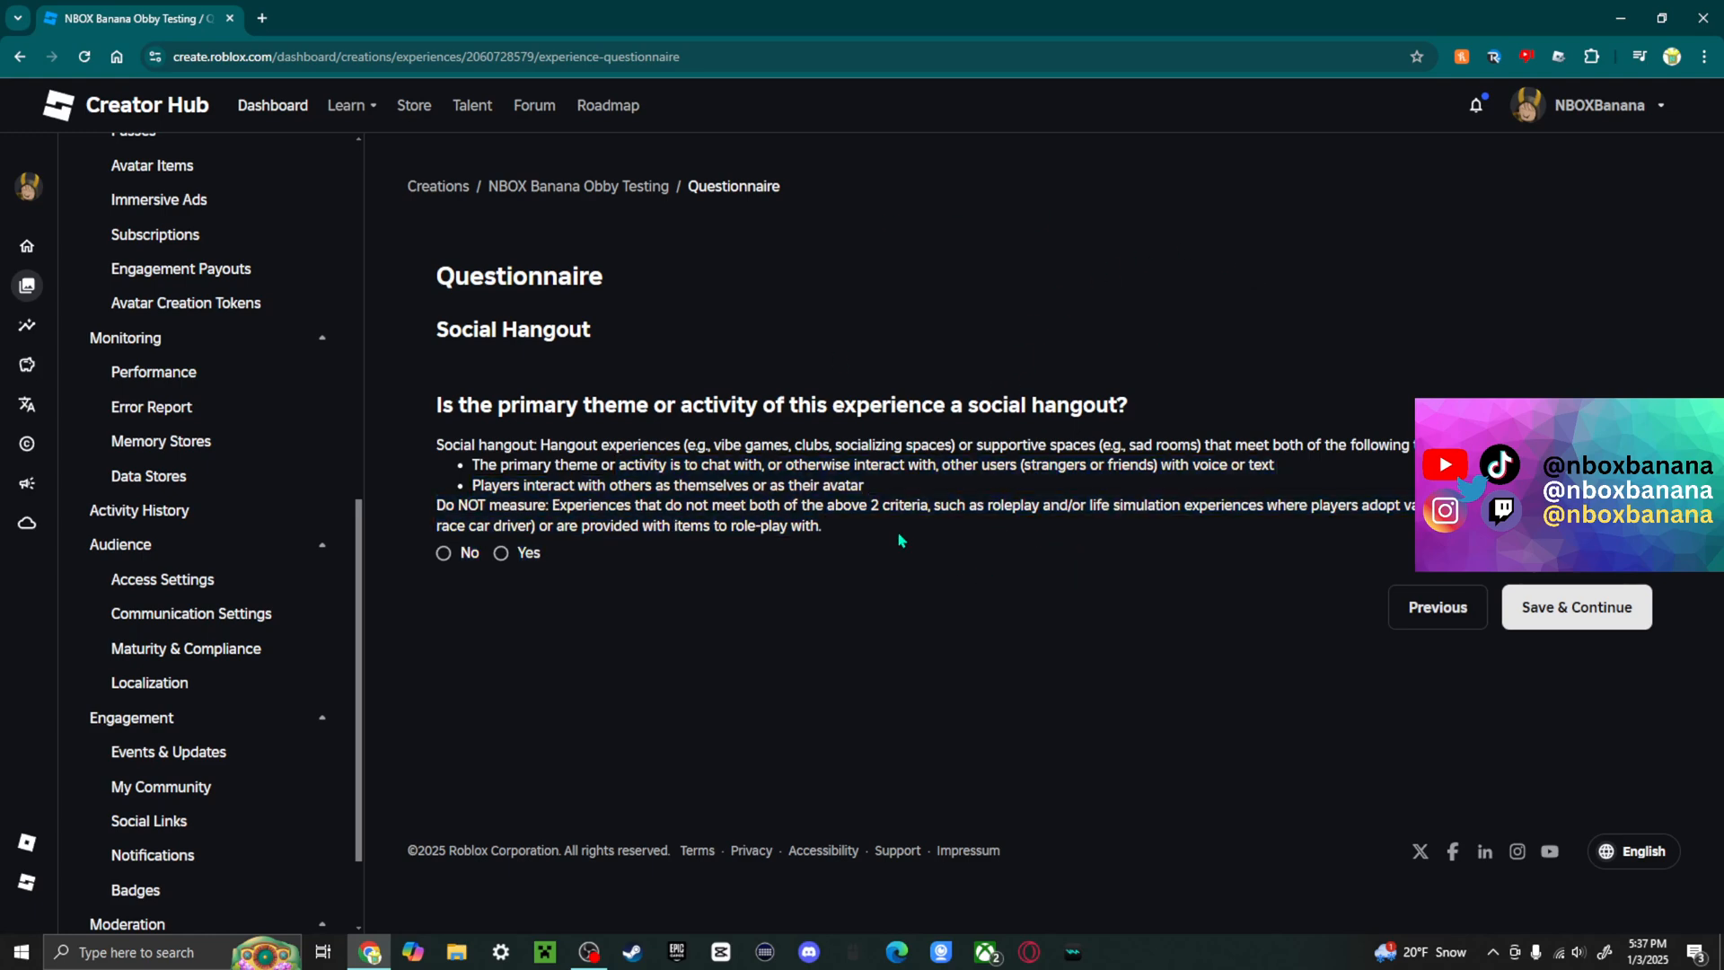
pyautogui.click(501, 552)
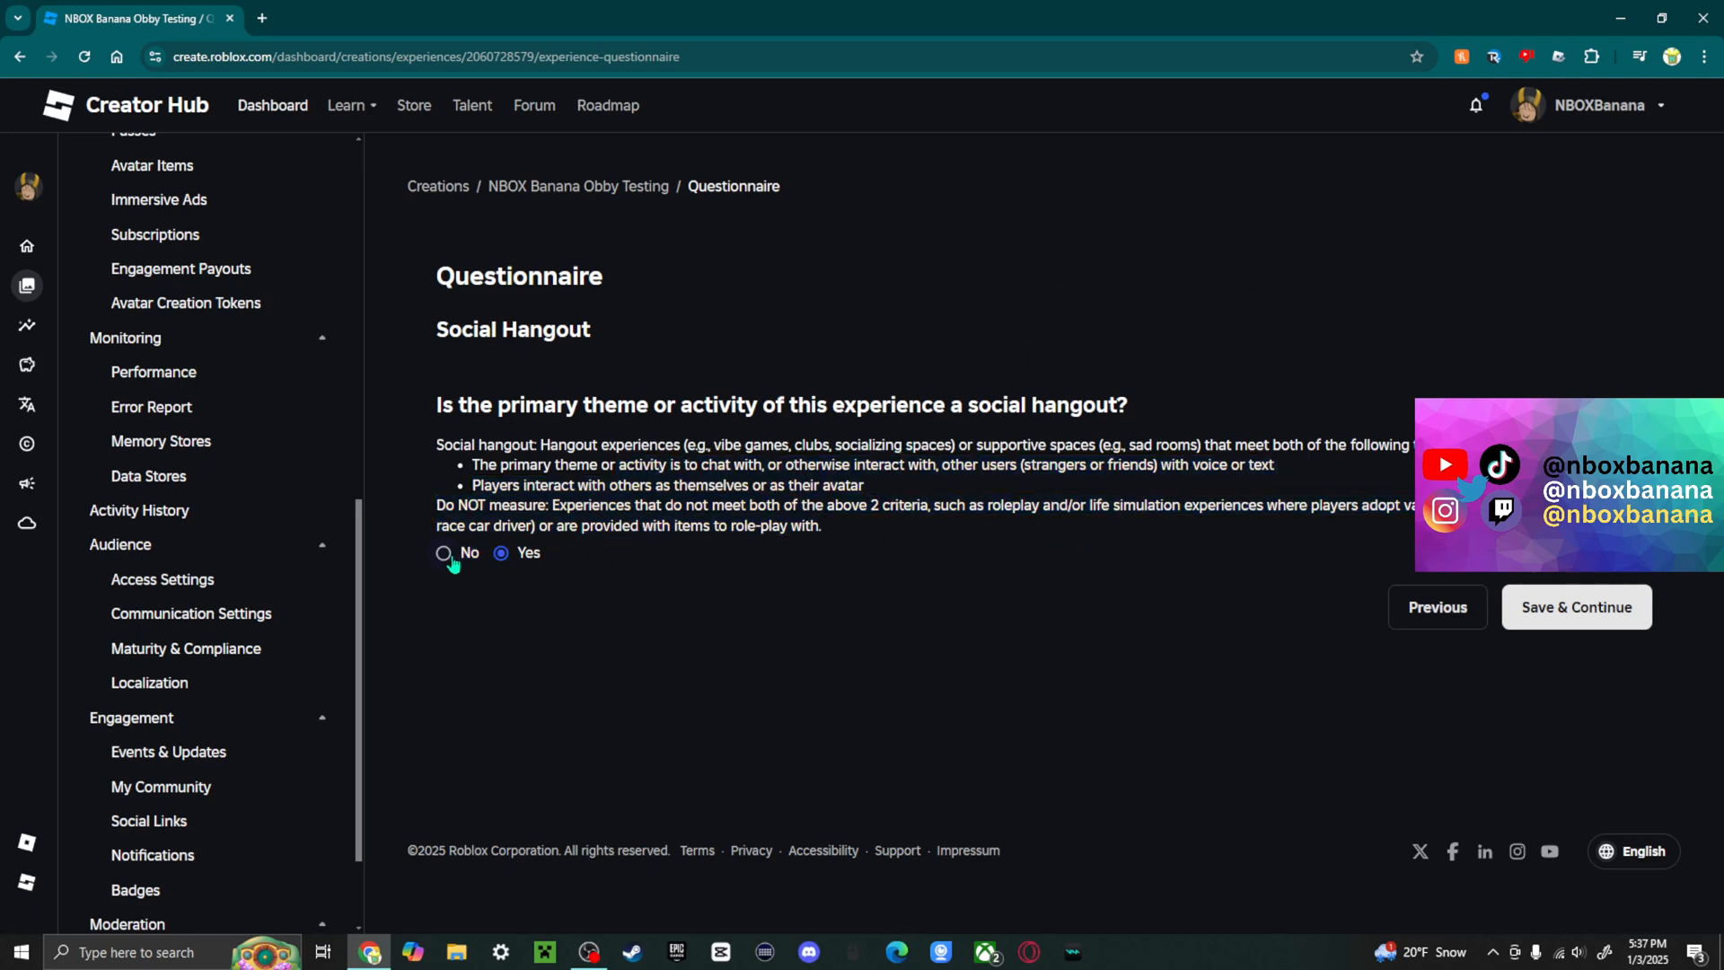
pyautogui.click(444, 552)
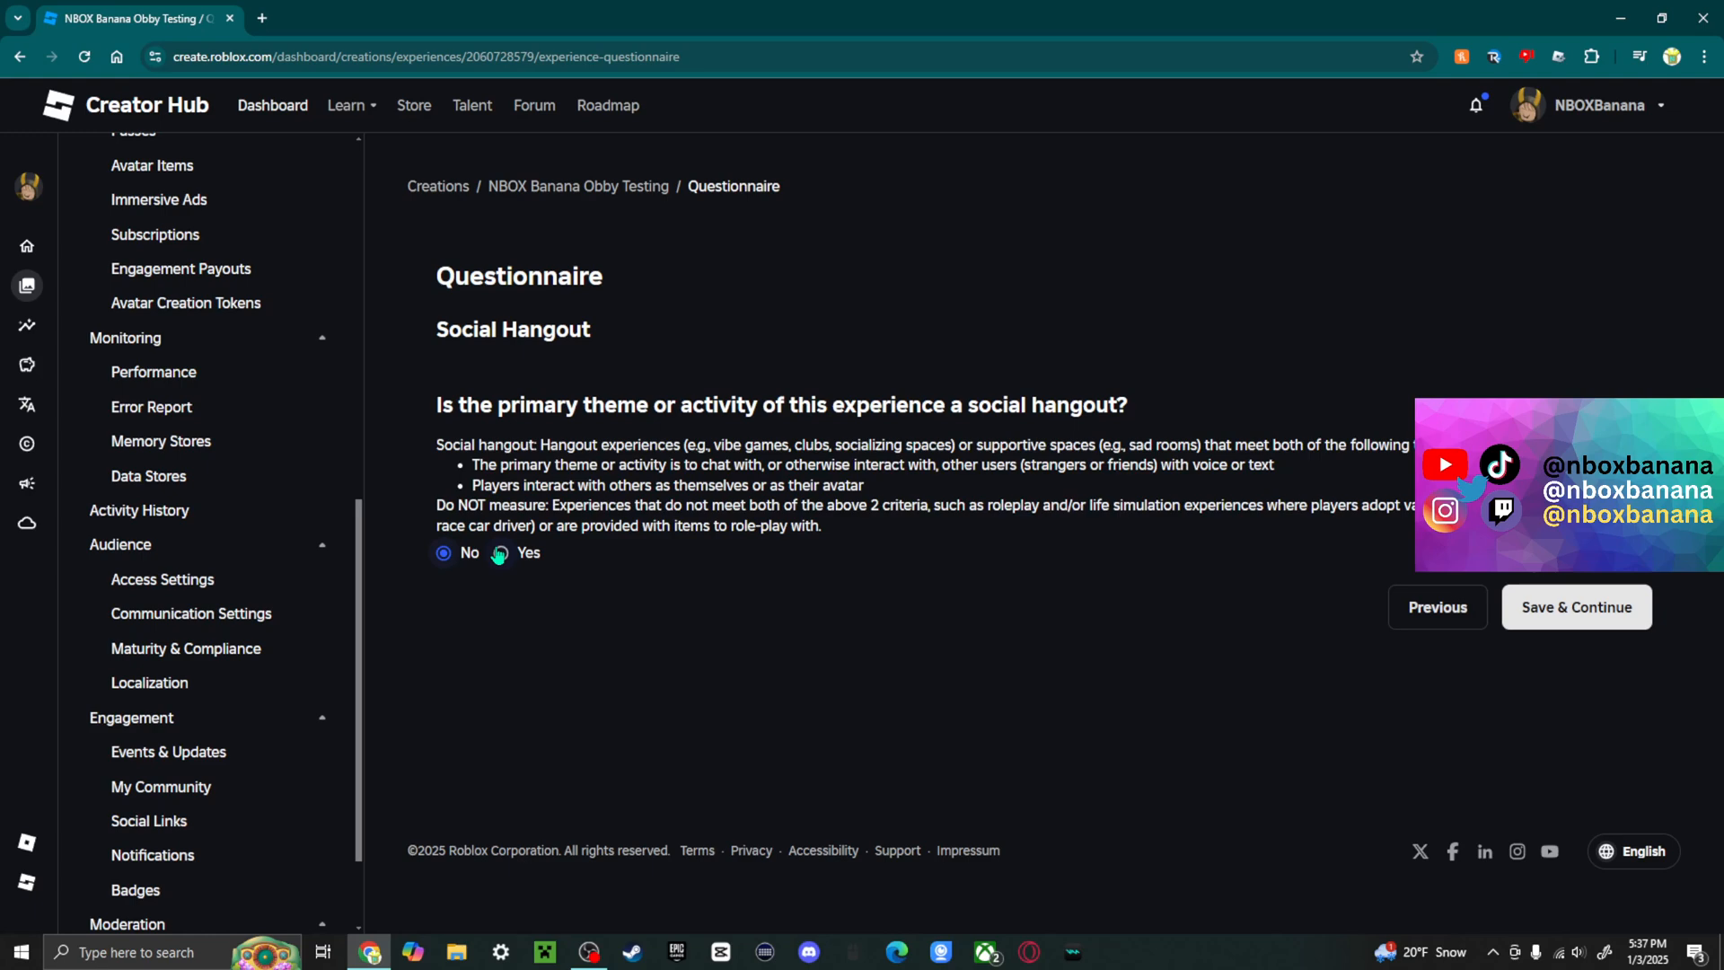
pyautogui.click(501, 551)
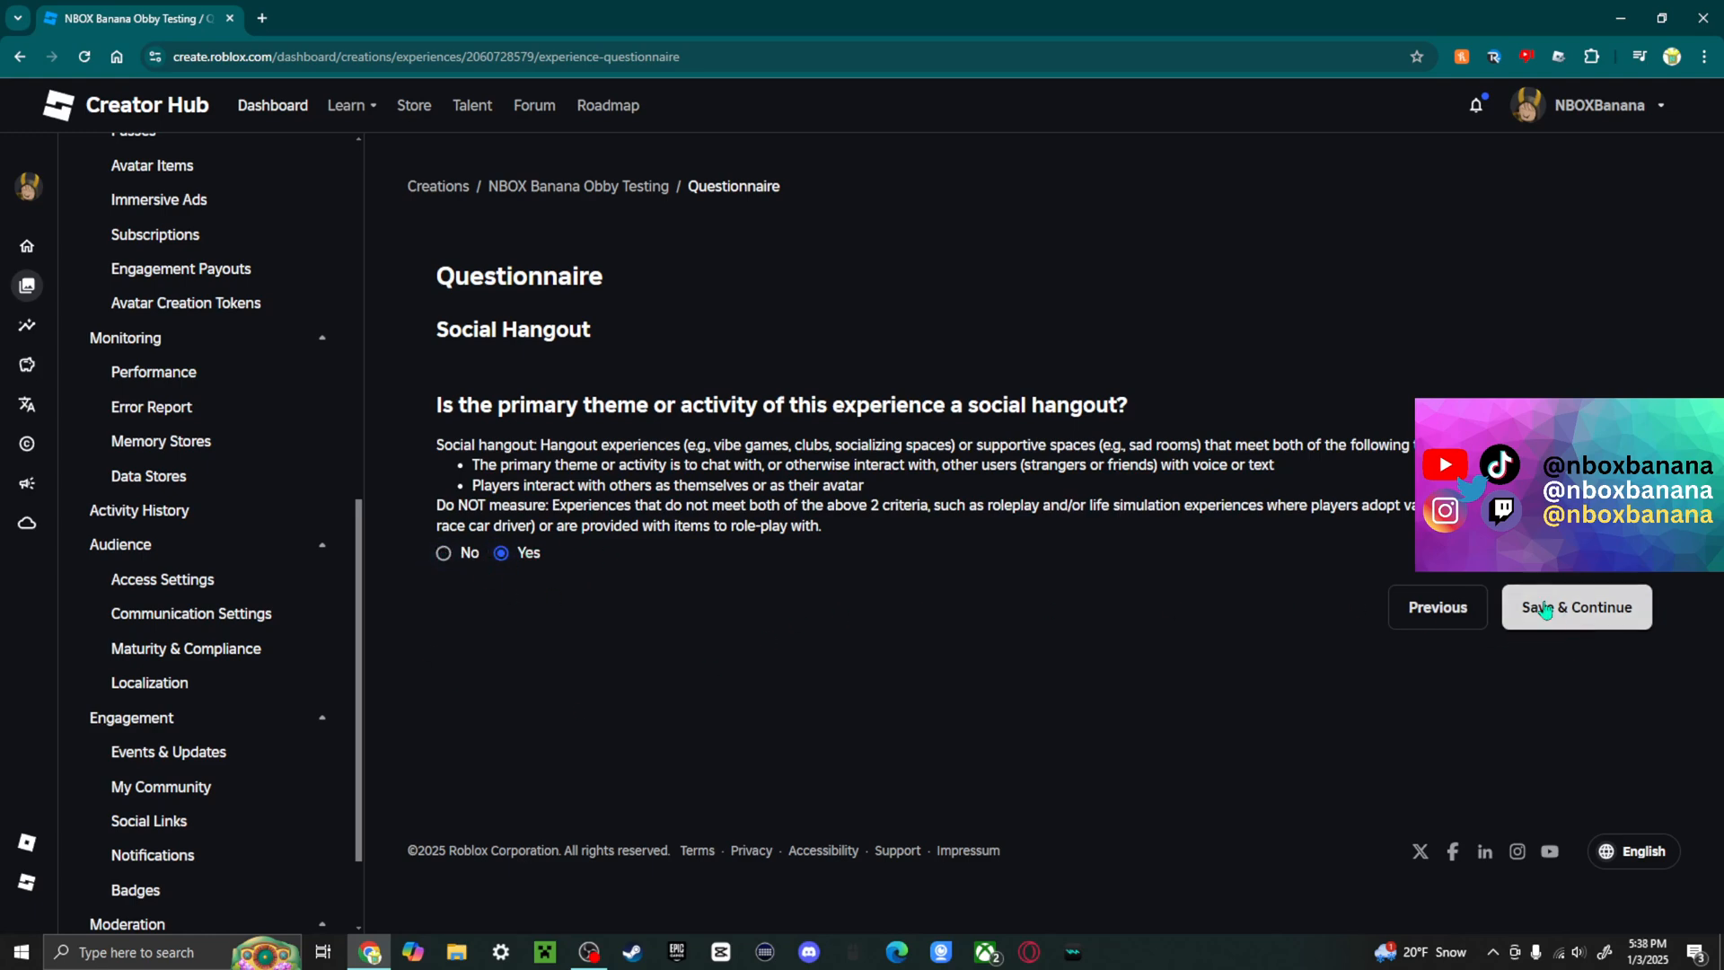
pyautogui.click(1575, 607)
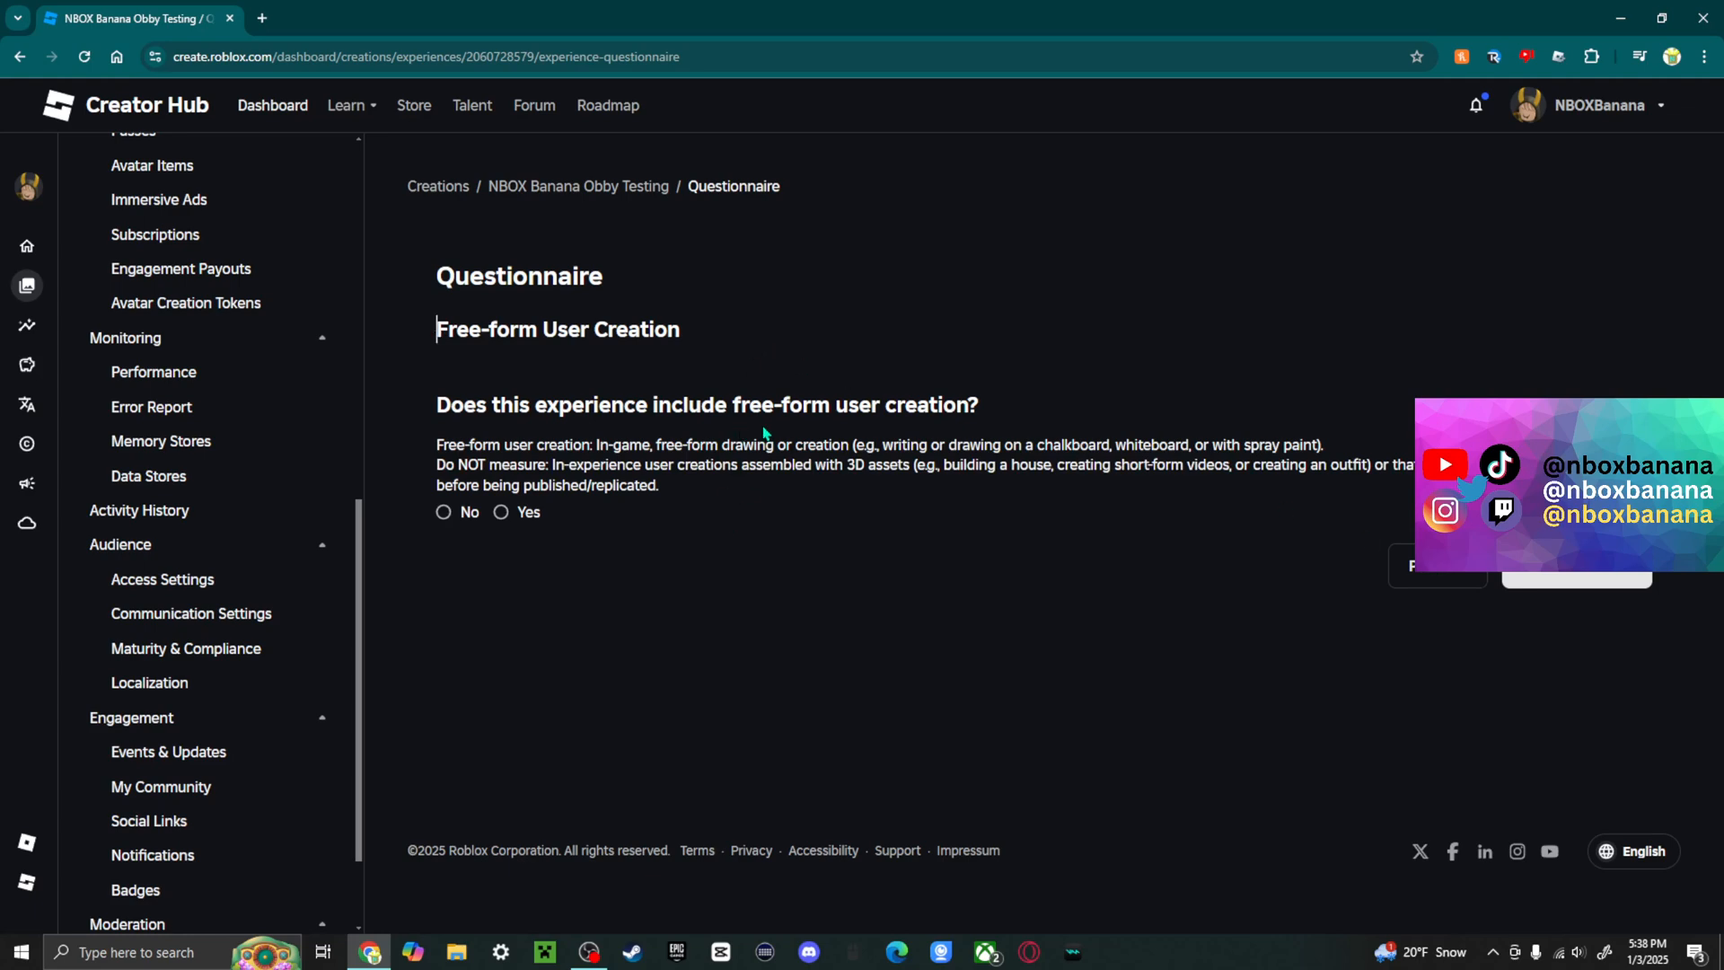
# Step: Get past Free-form User Creation, answer Paid Random Items No and save, reaching Paid Item Trading
pyautogui.moveTo(580, 444); pyautogui.dragTo(756, 443)
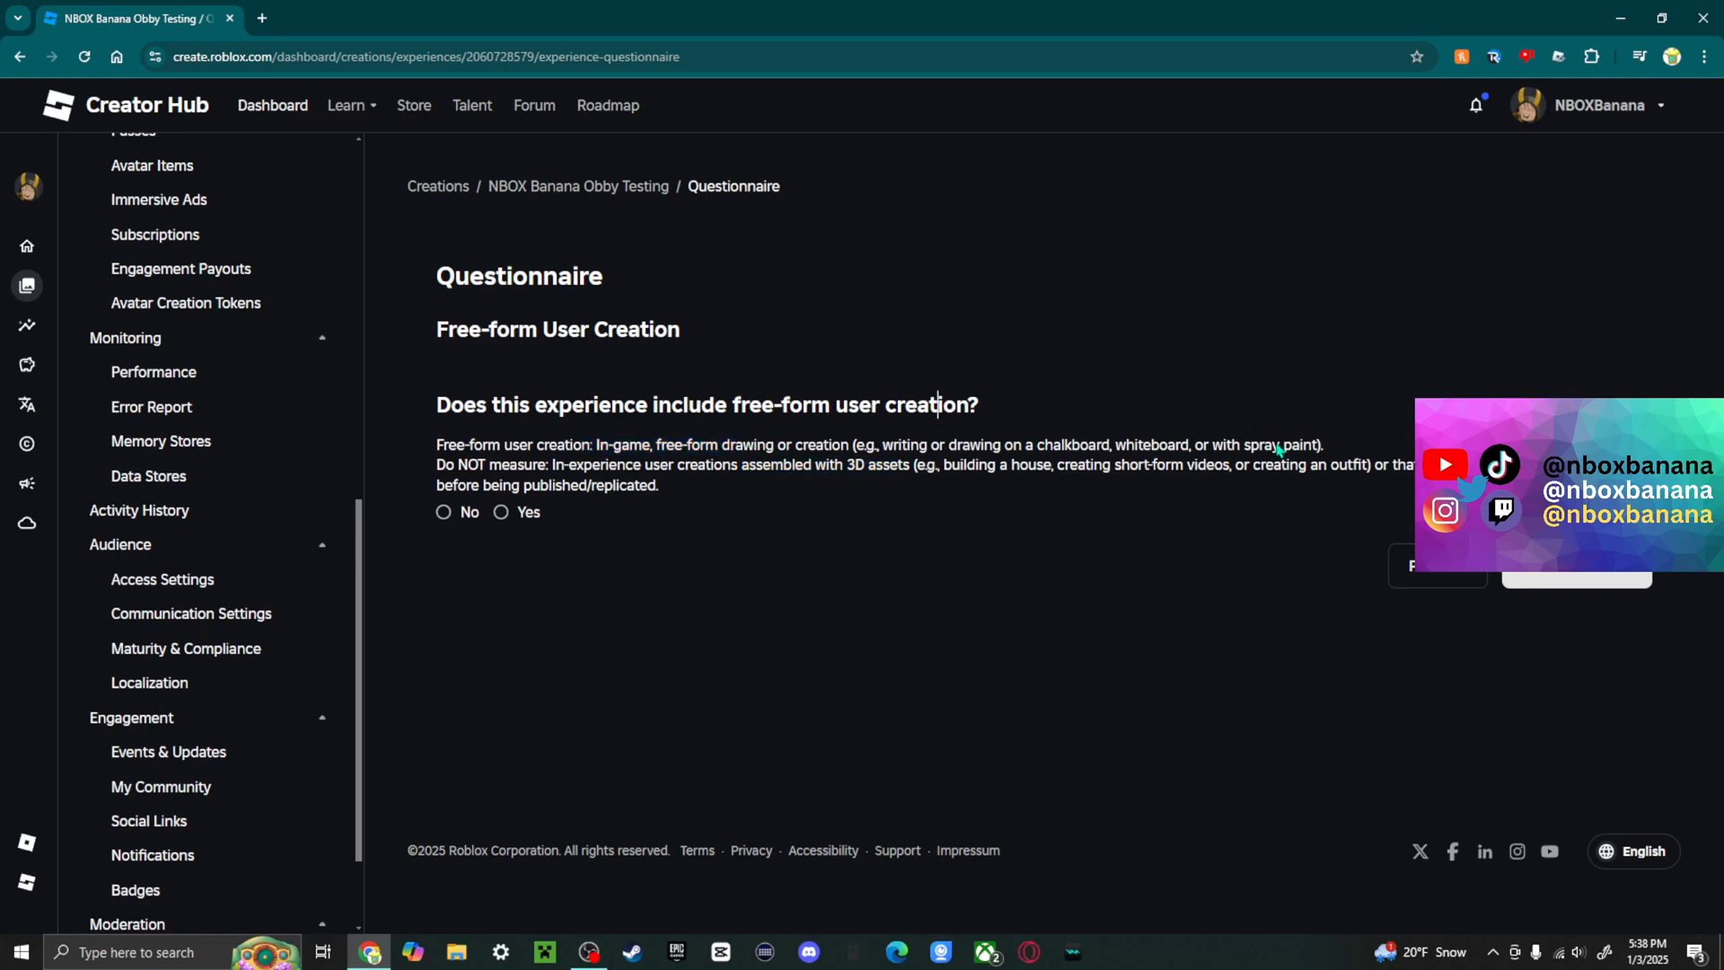
pyautogui.moveTo(1124, 615)
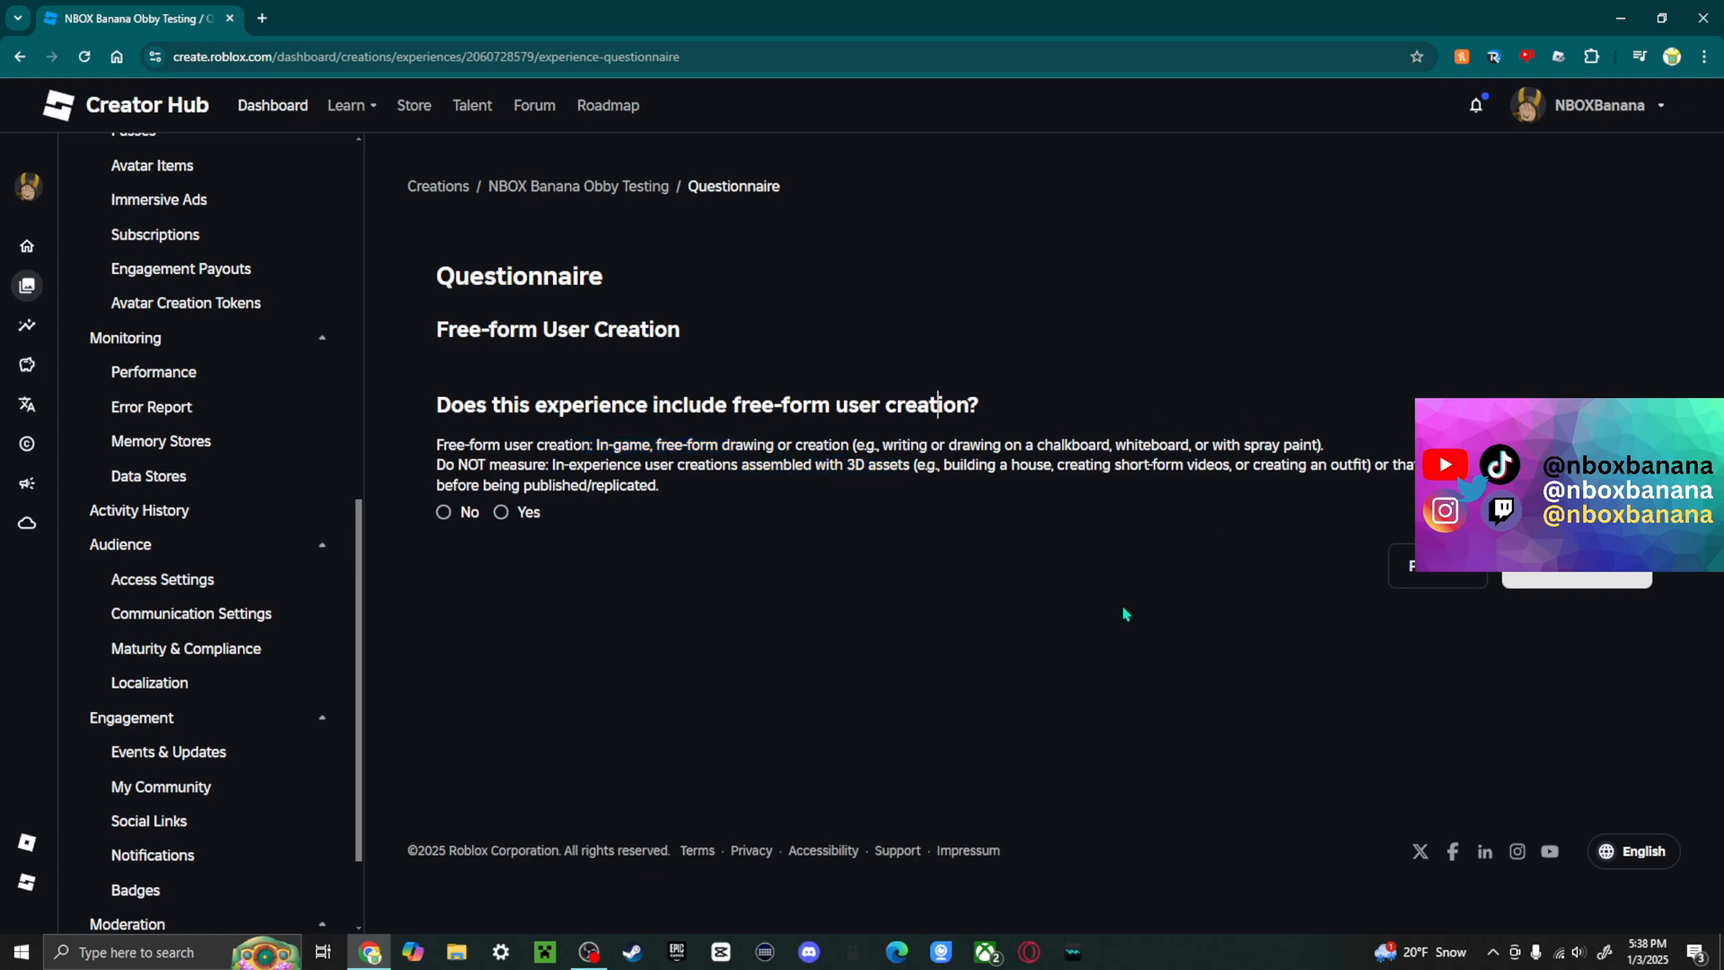
pyautogui.moveTo(688, 543)
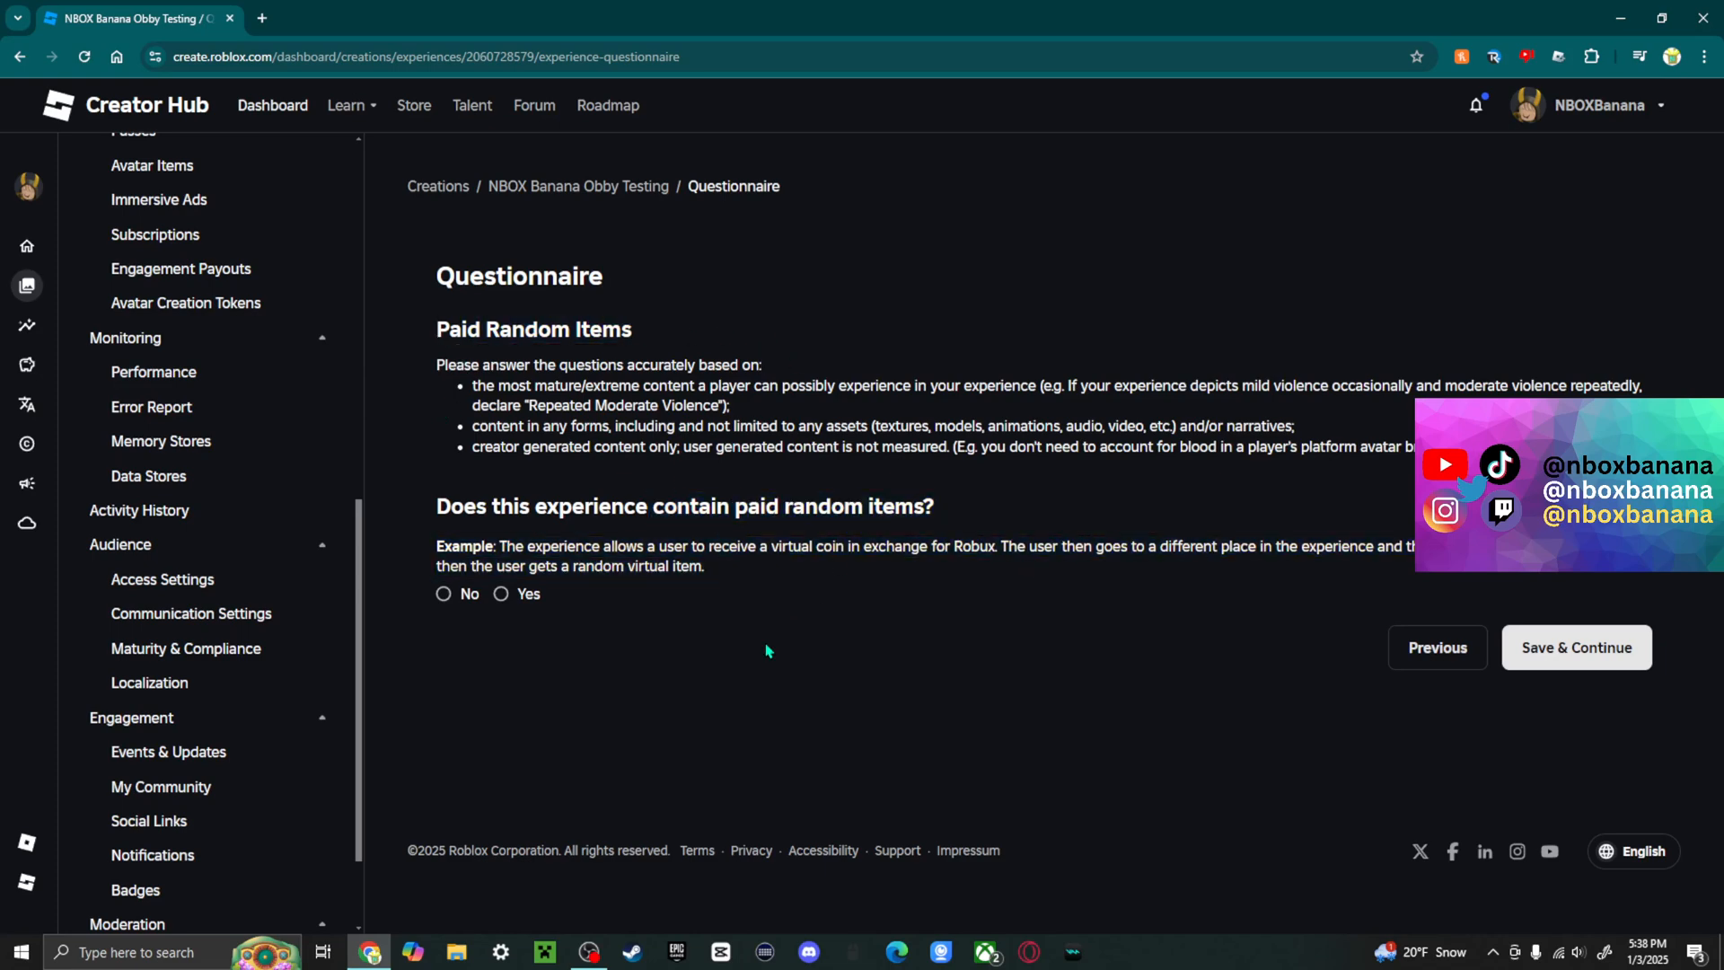
pyautogui.click(443, 594)
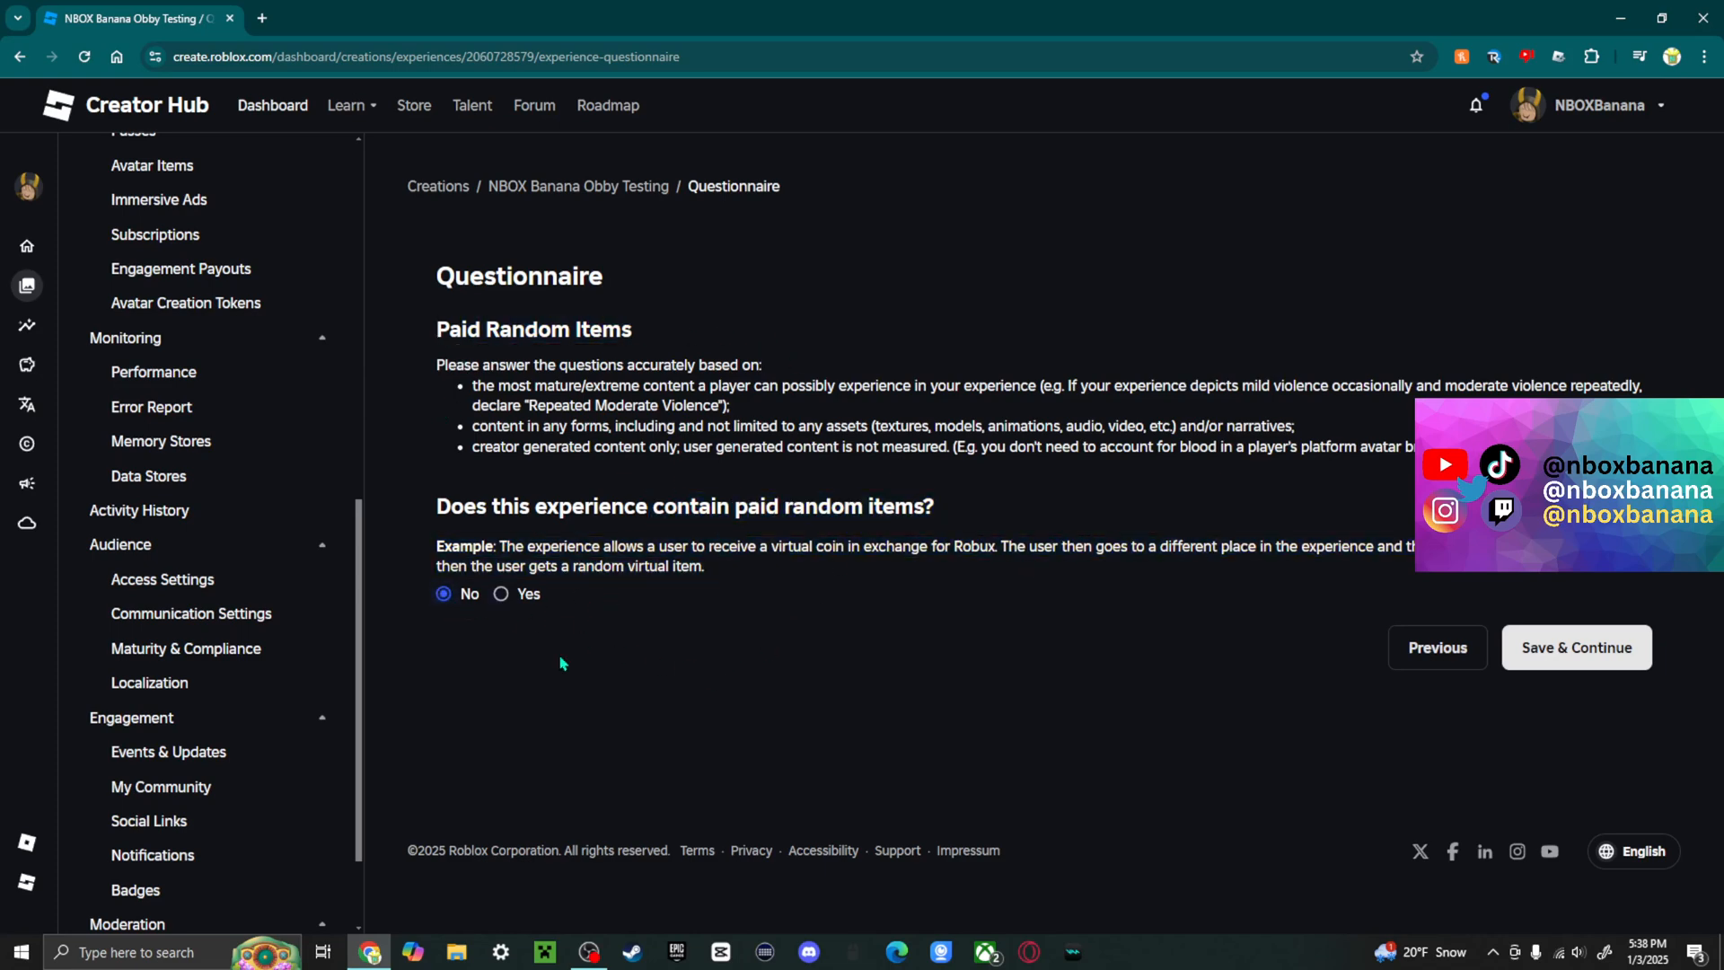
pyautogui.click(501, 594)
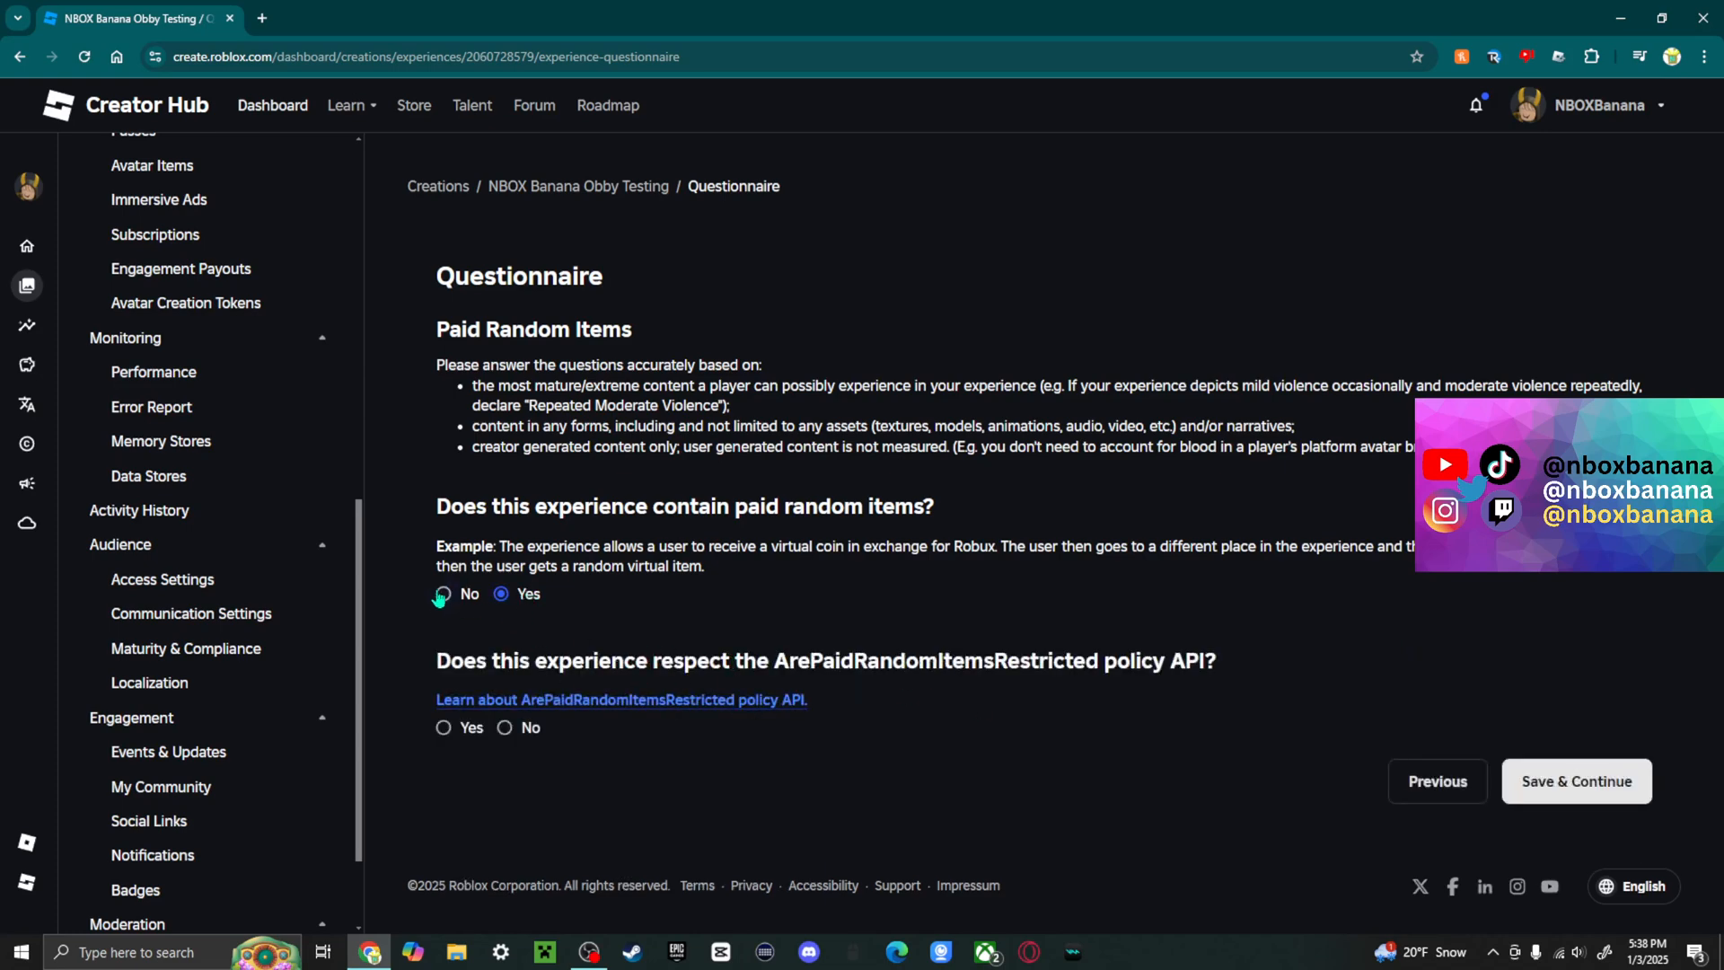
pyautogui.click(444, 595)
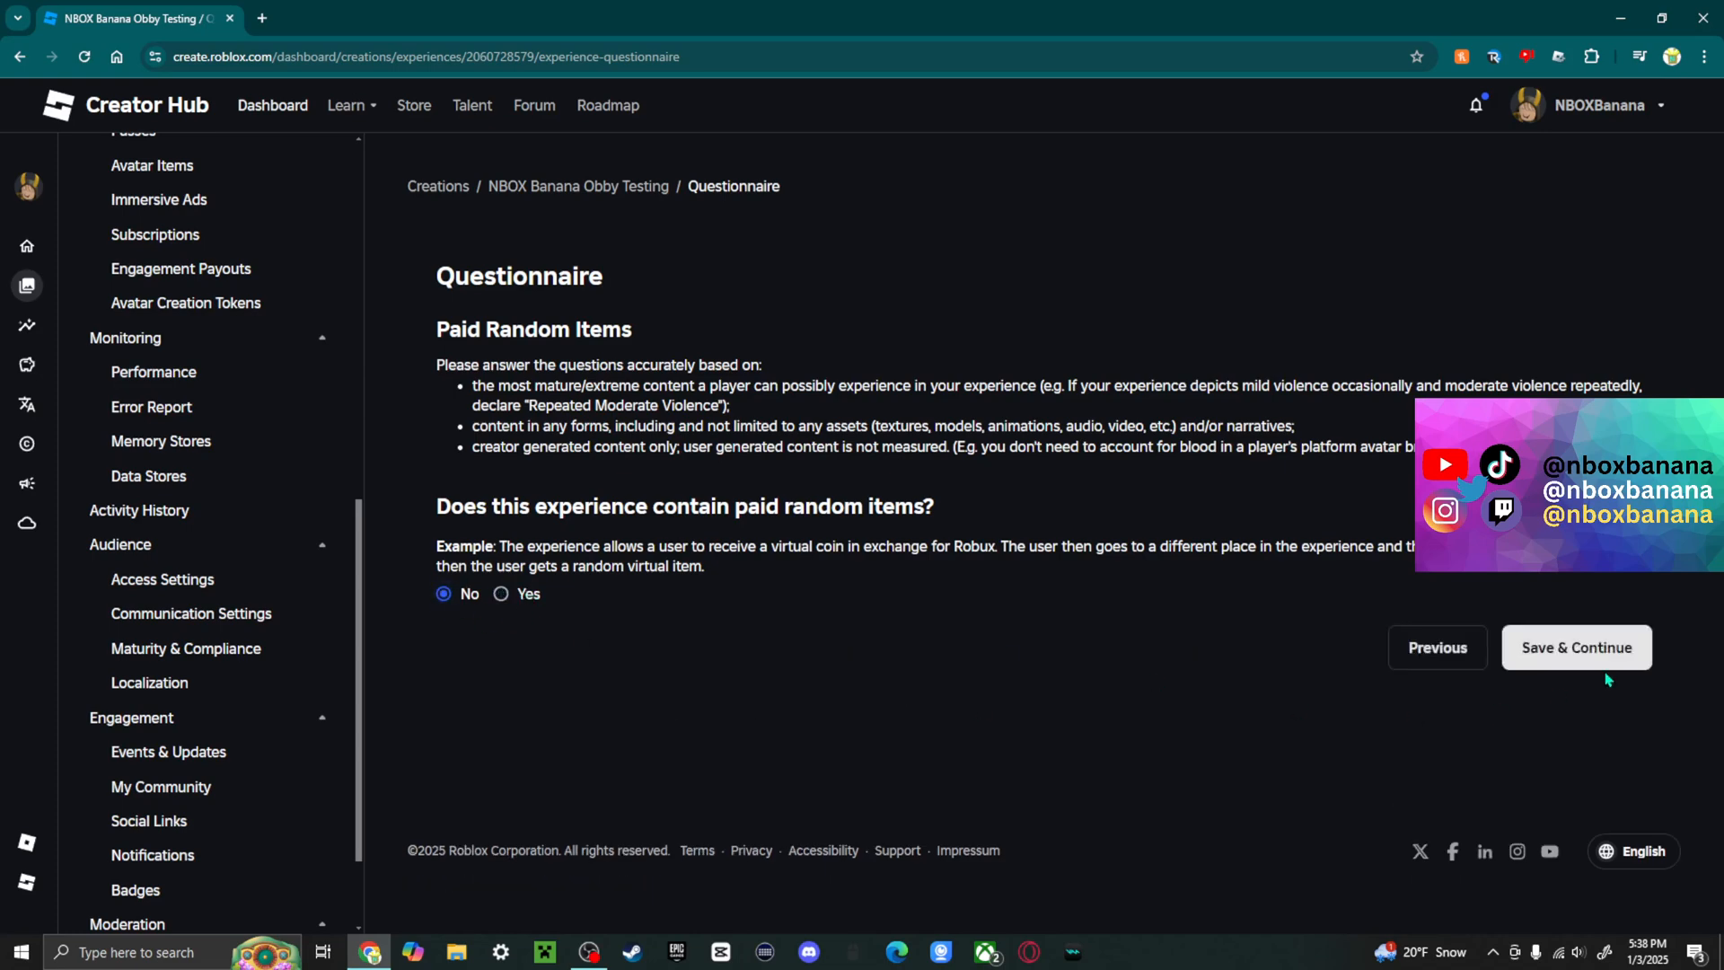
pyautogui.click(1575, 646)
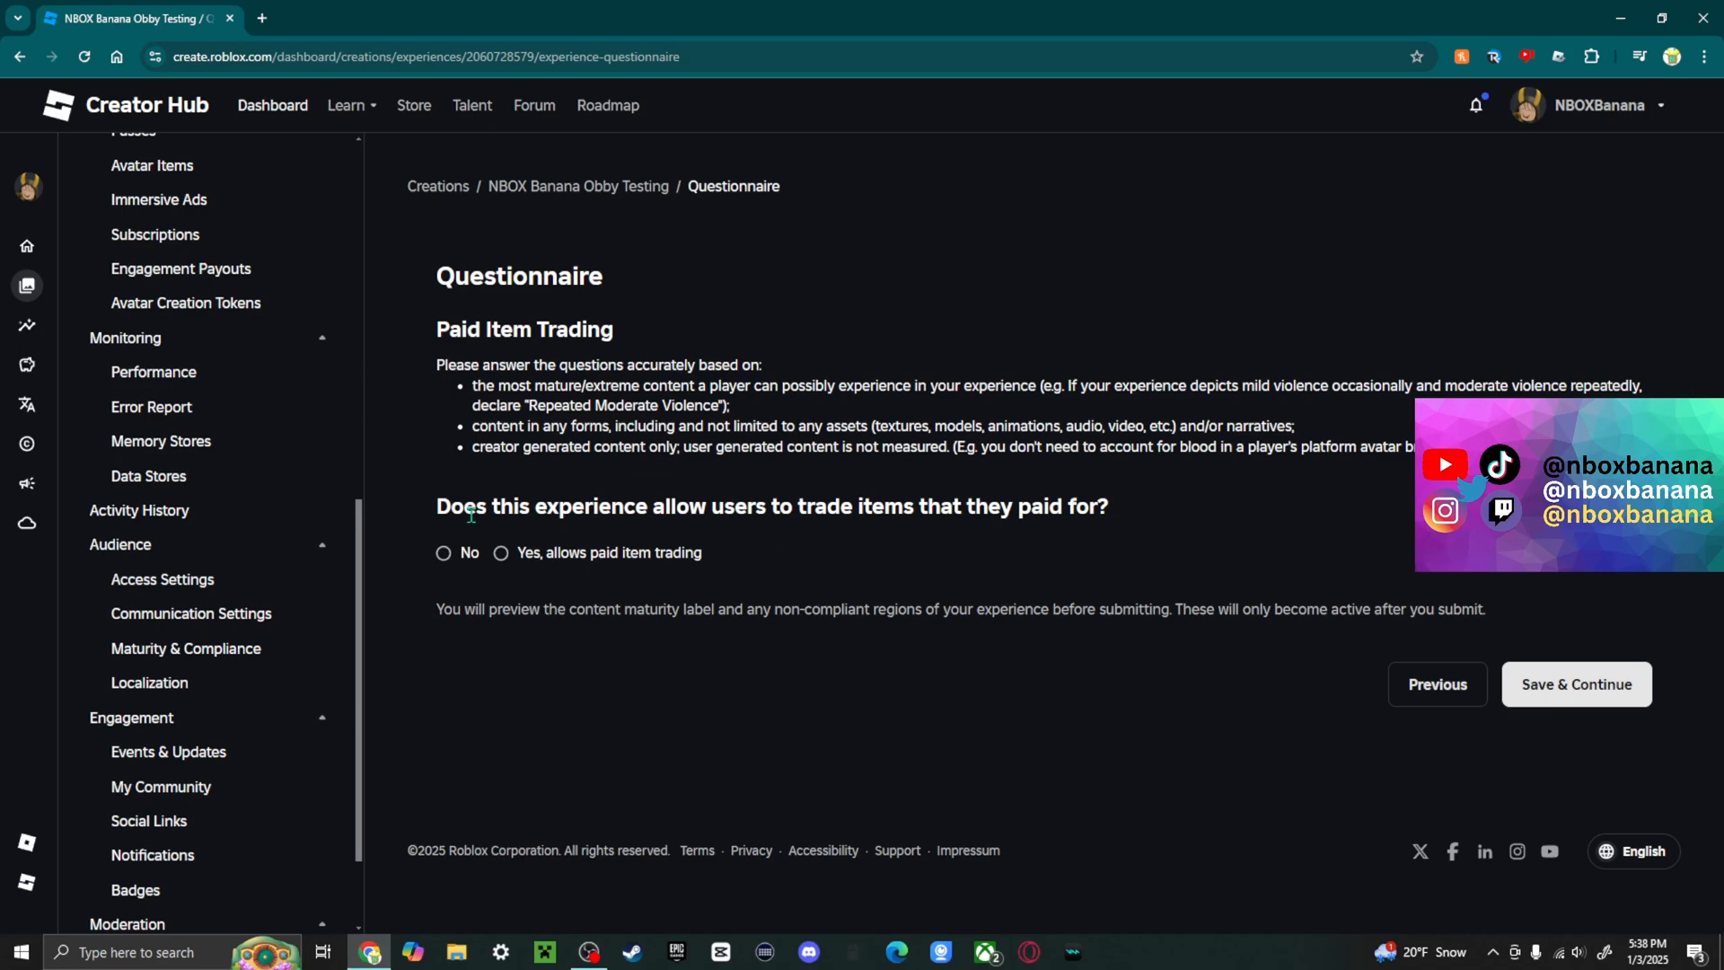
# Step: Answer Yes to Paid Item Trading, submit for a Moderate label, and return to the Overview
pyautogui.click(444, 551)
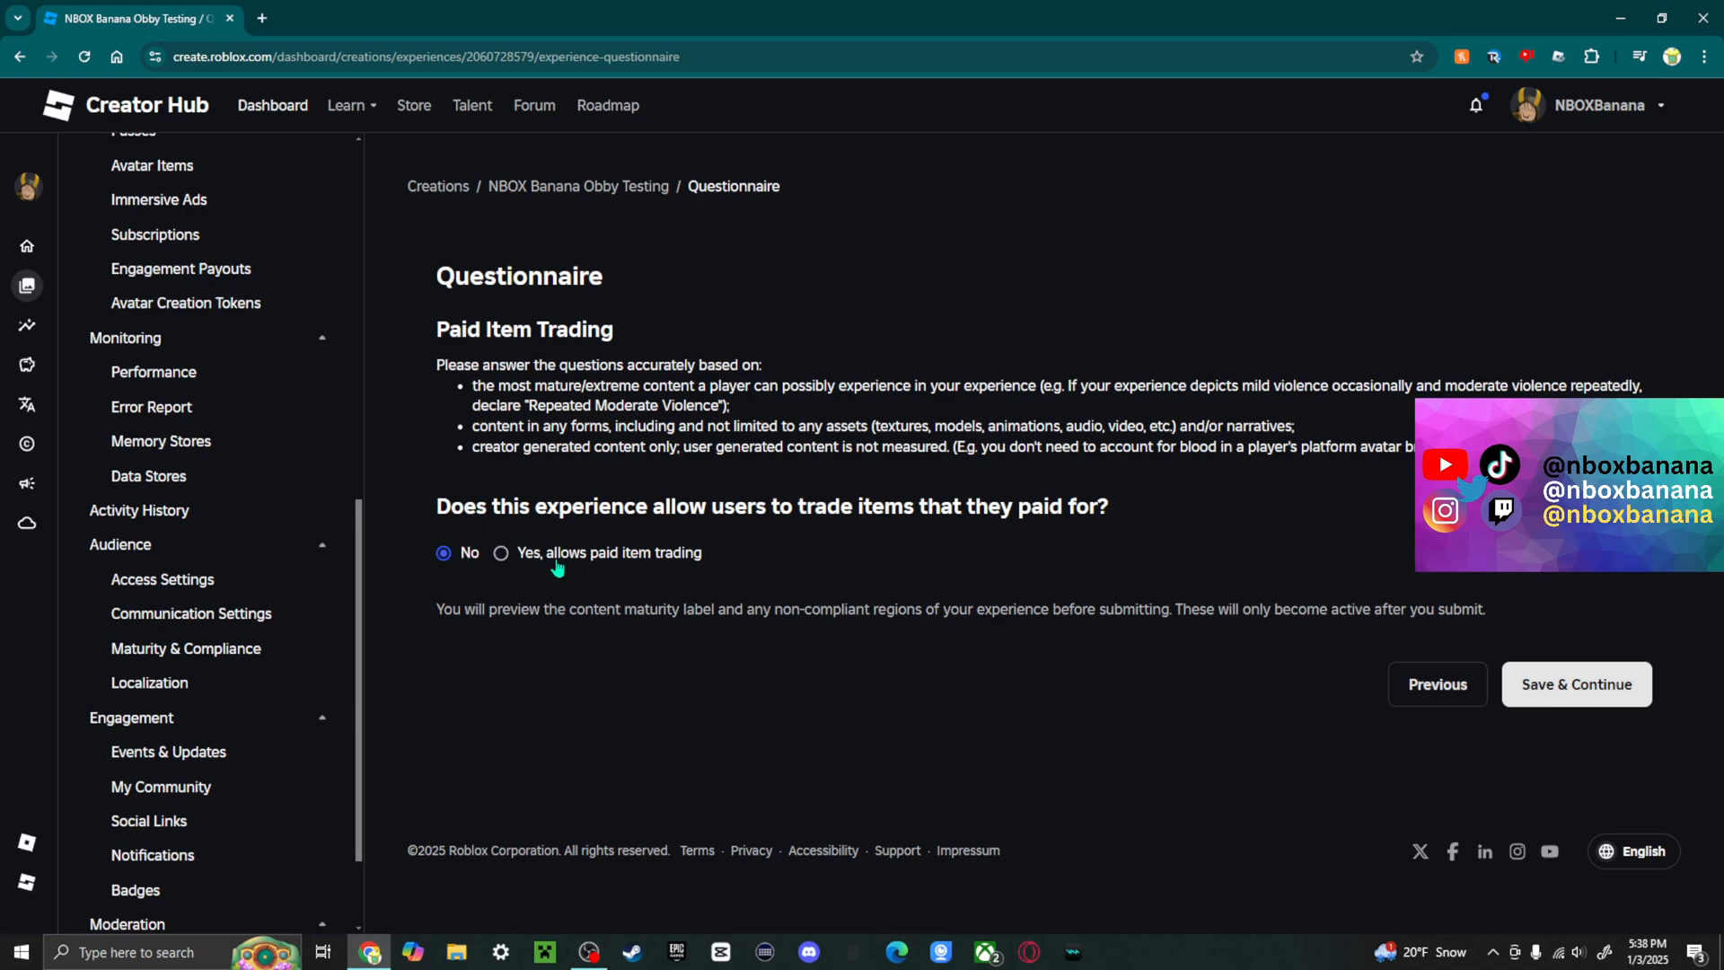
pyautogui.click(501, 551)
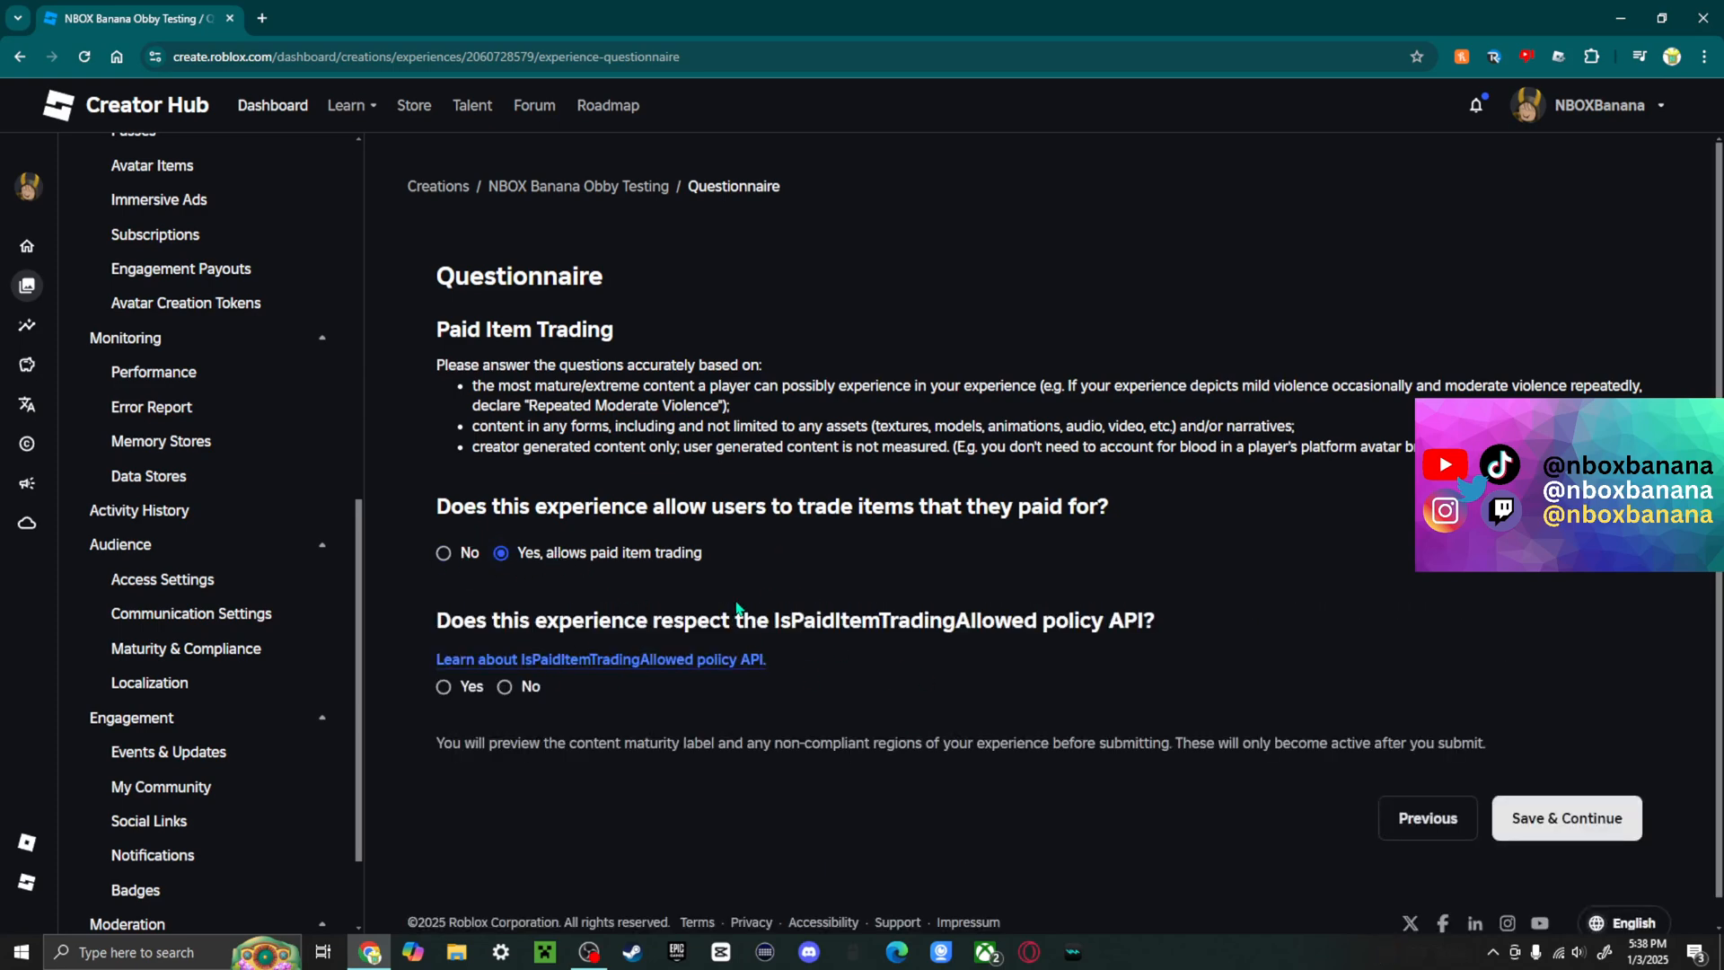
pyautogui.click(1565, 817)
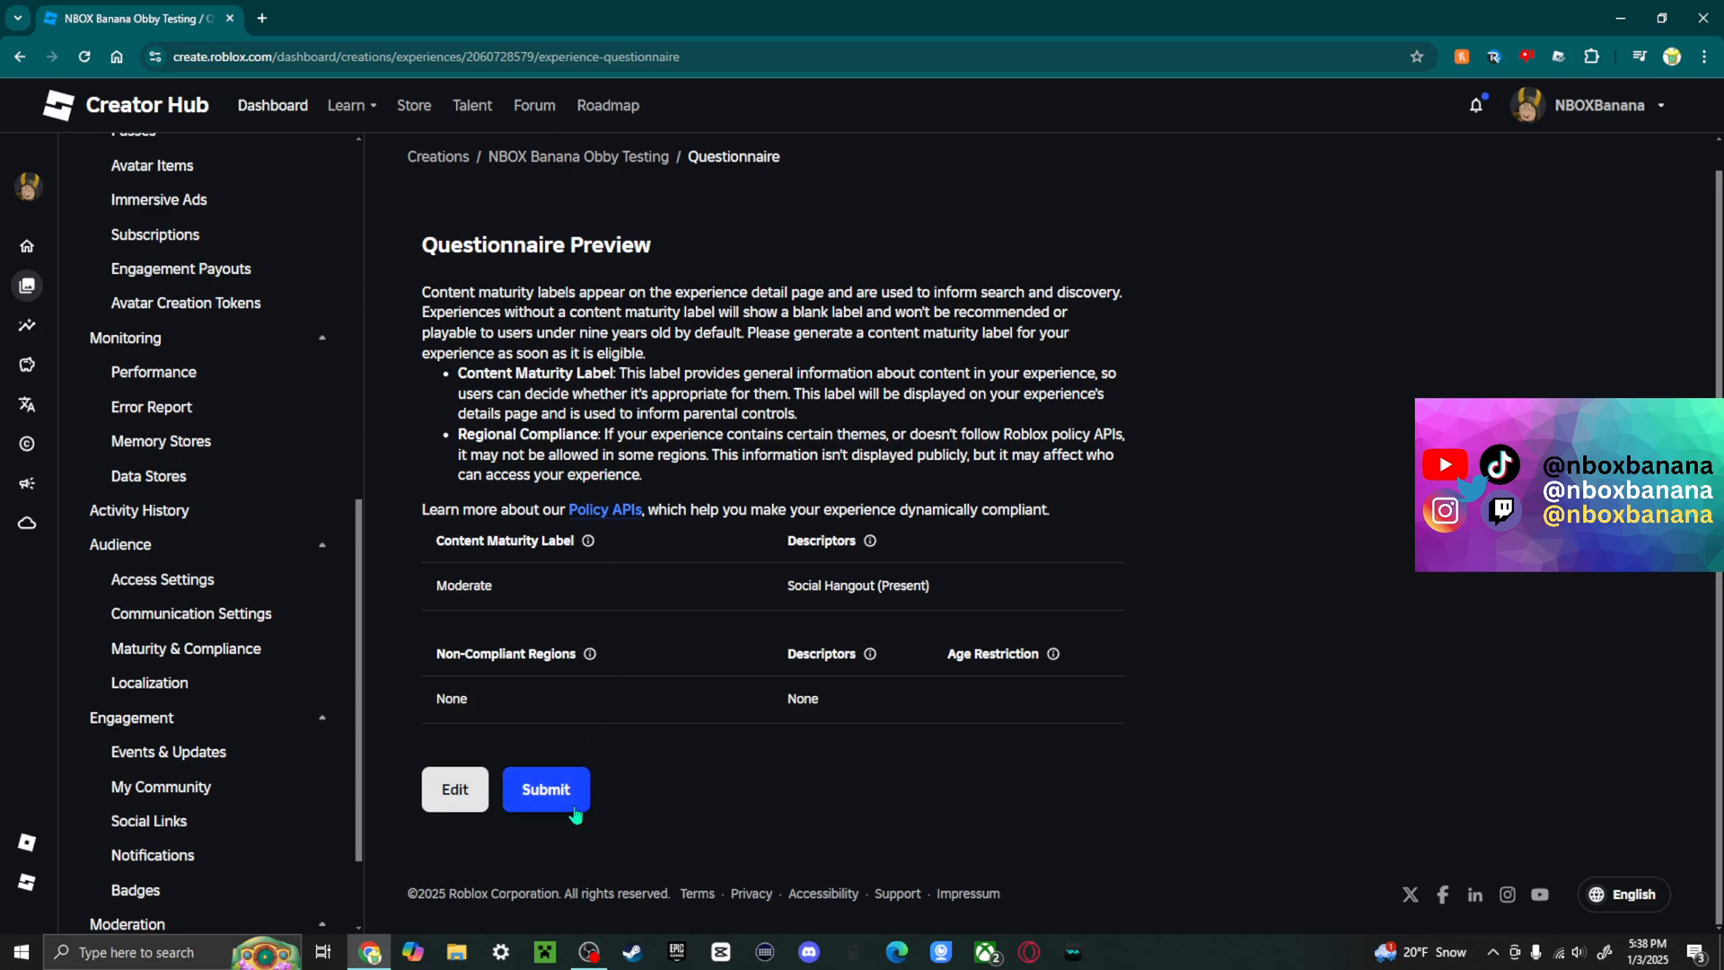
pyautogui.click(546, 790)
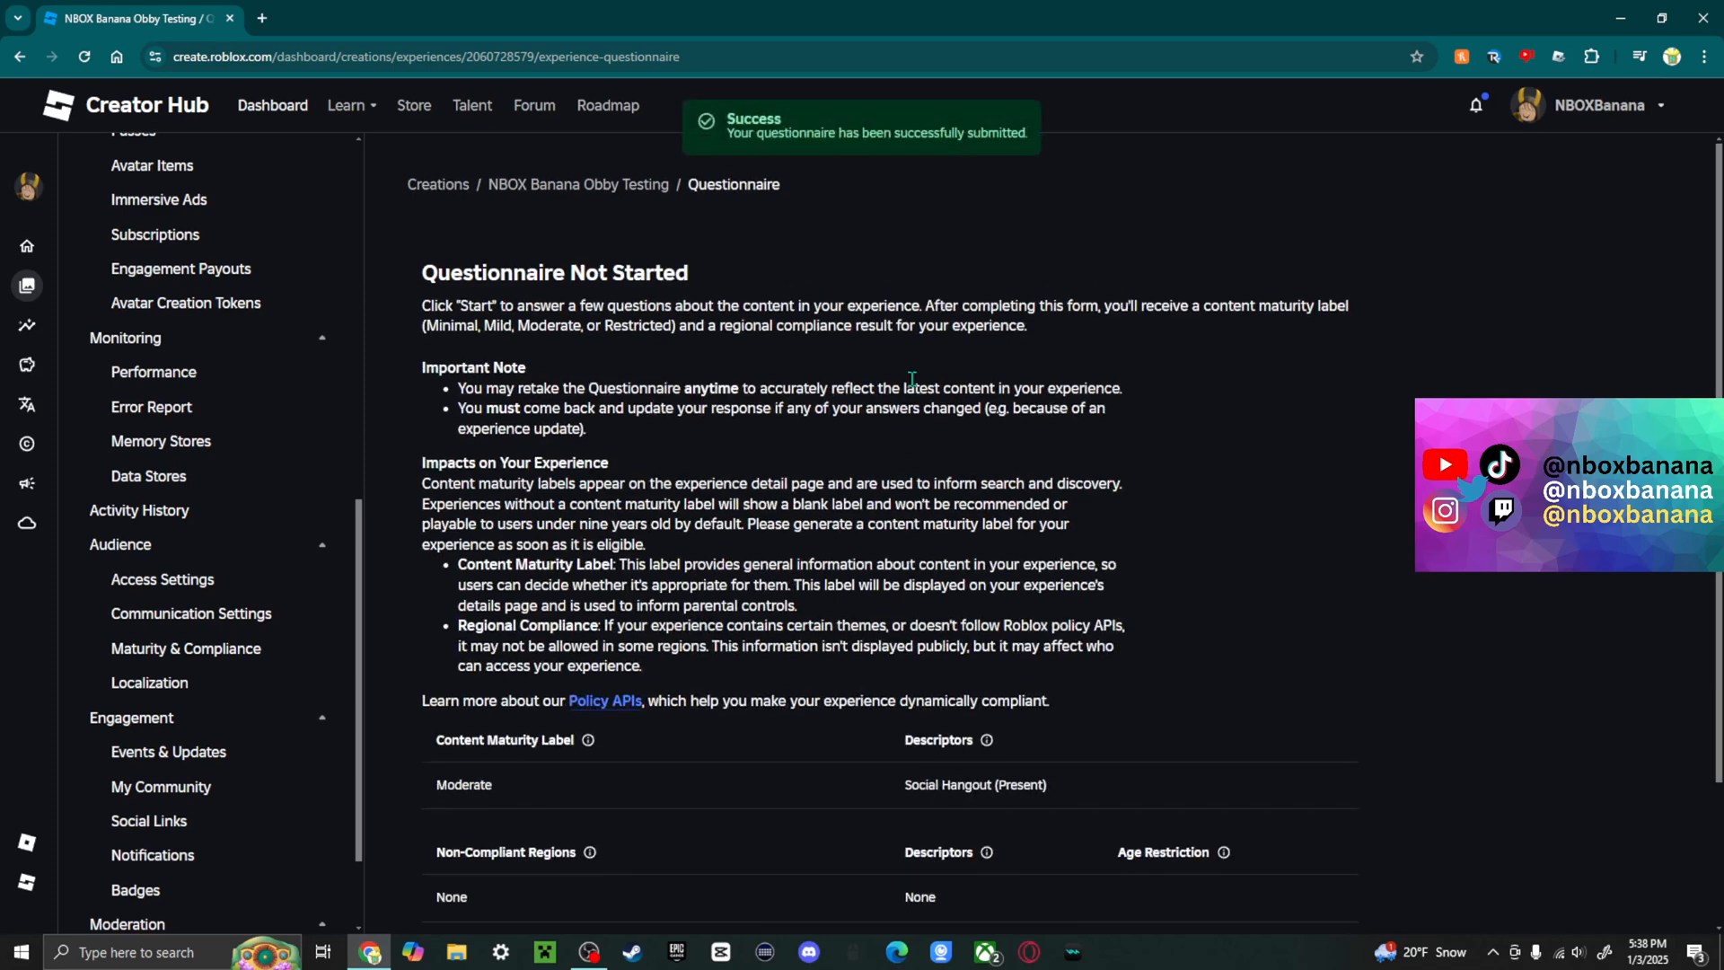
pyautogui.scroll(-3)
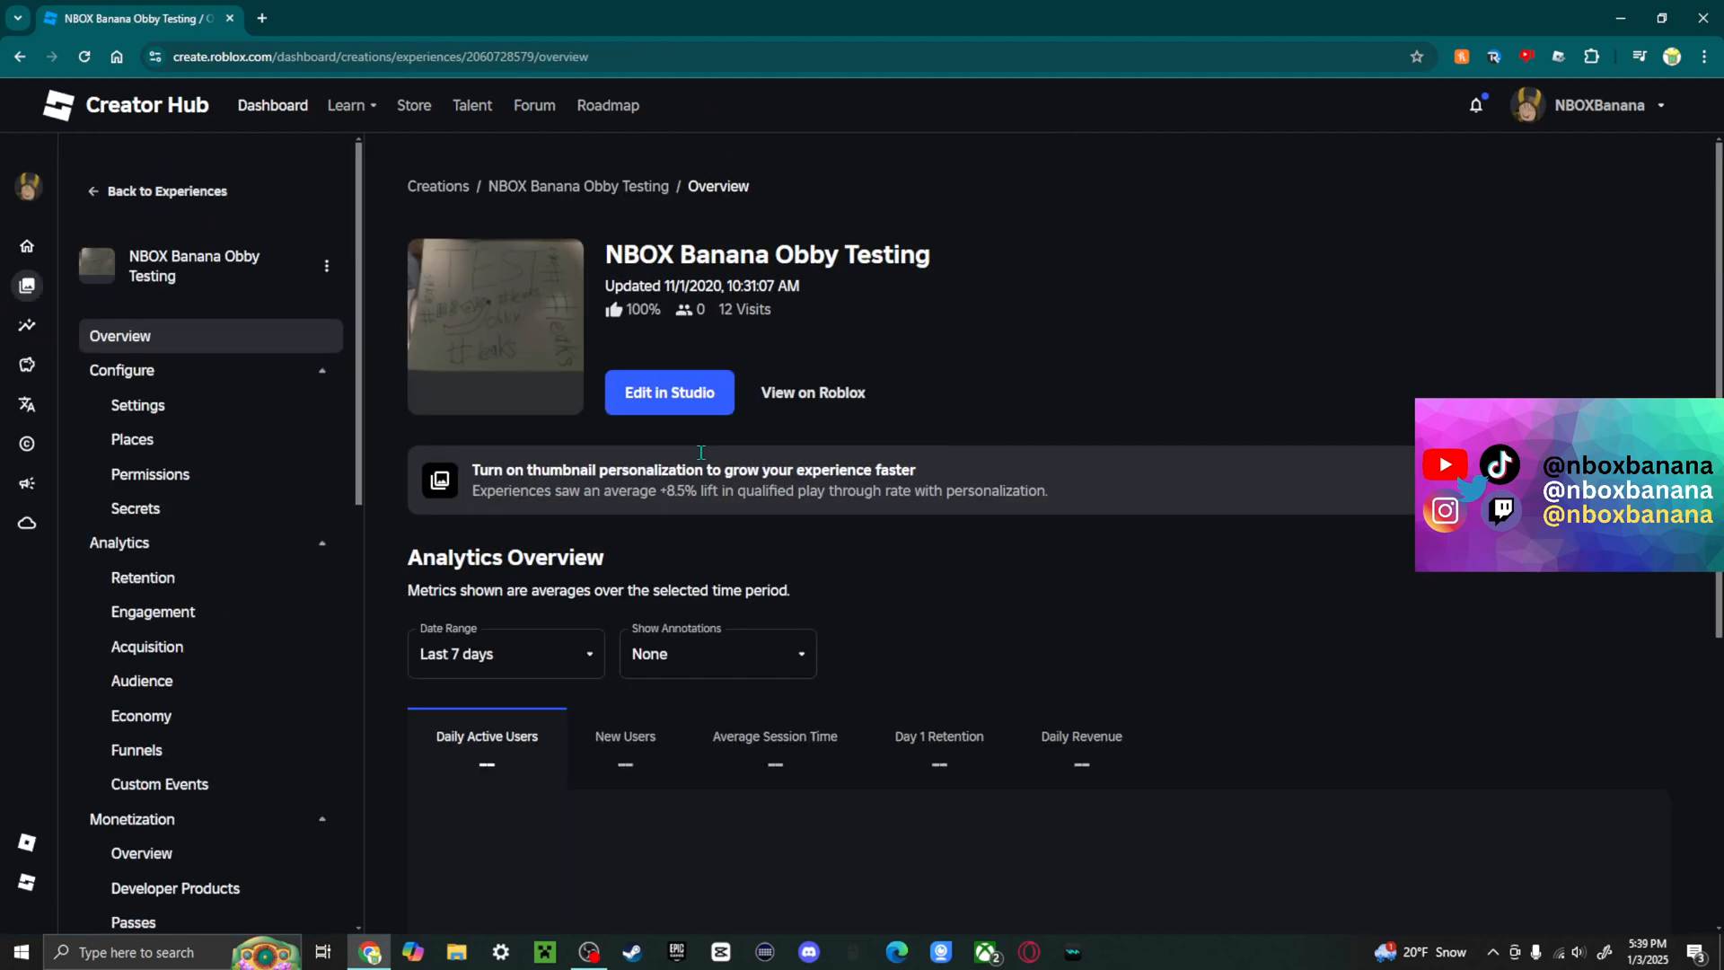
# Step: Open the NBOX Banana Obby Testing public game page showing Maturity: Moderate with Social Hangout
pyautogui.click(812, 394)
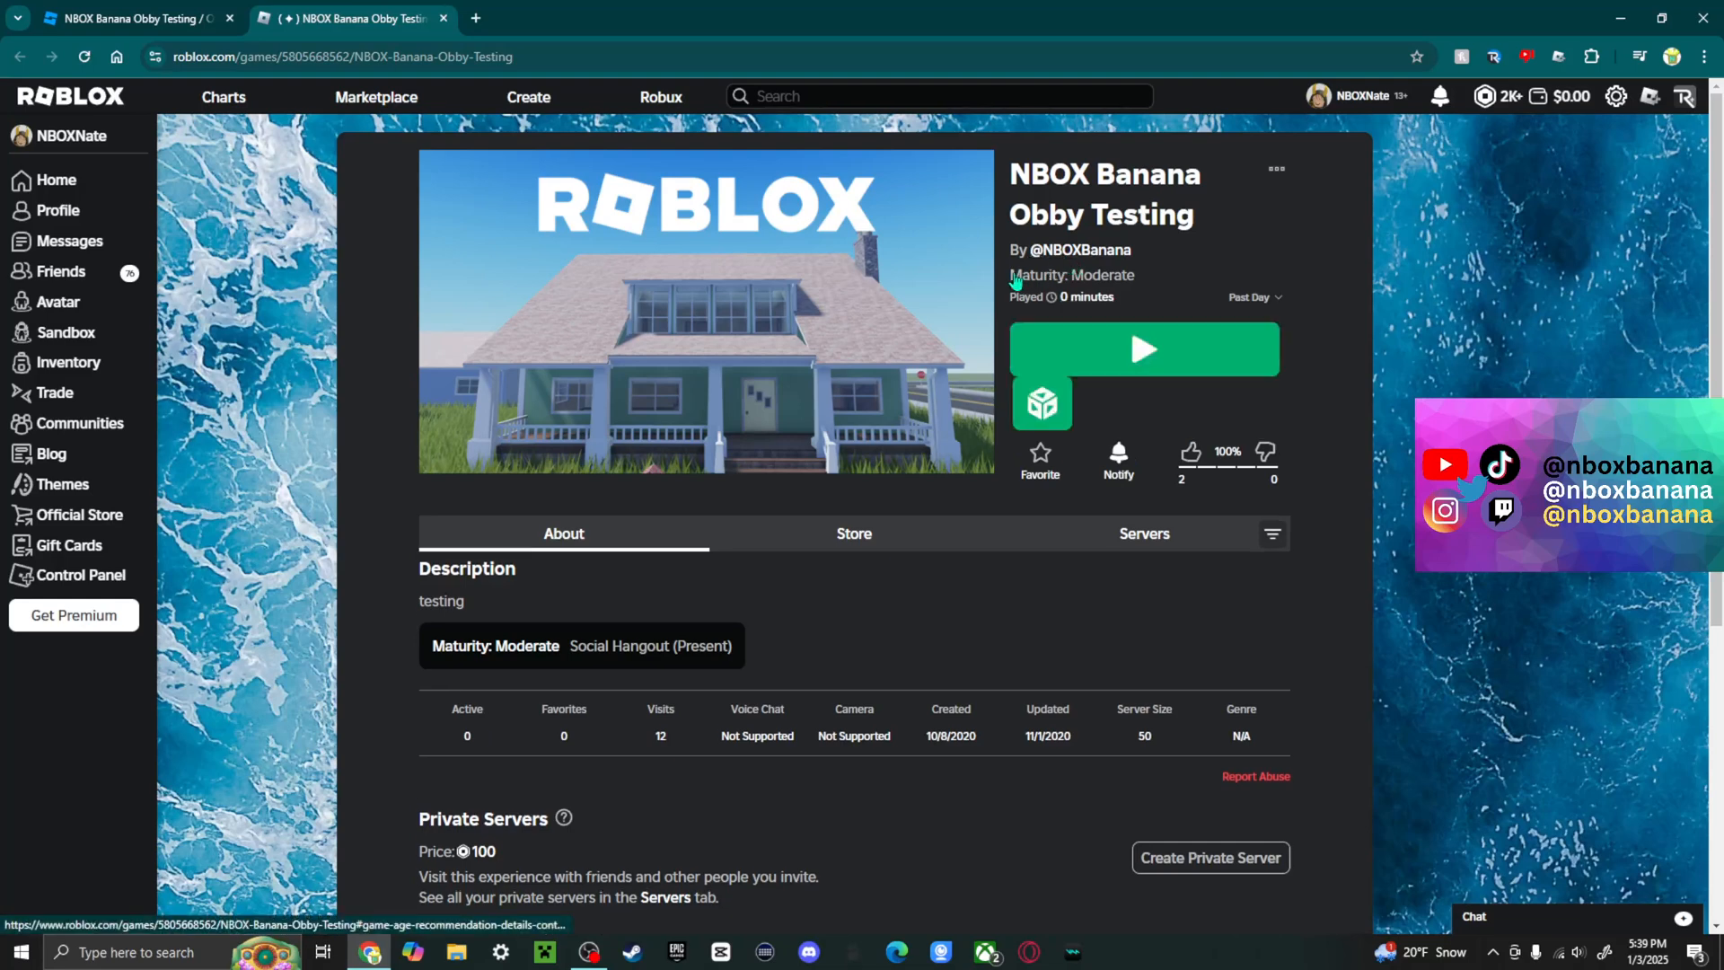
pyautogui.moveTo(1142, 291)
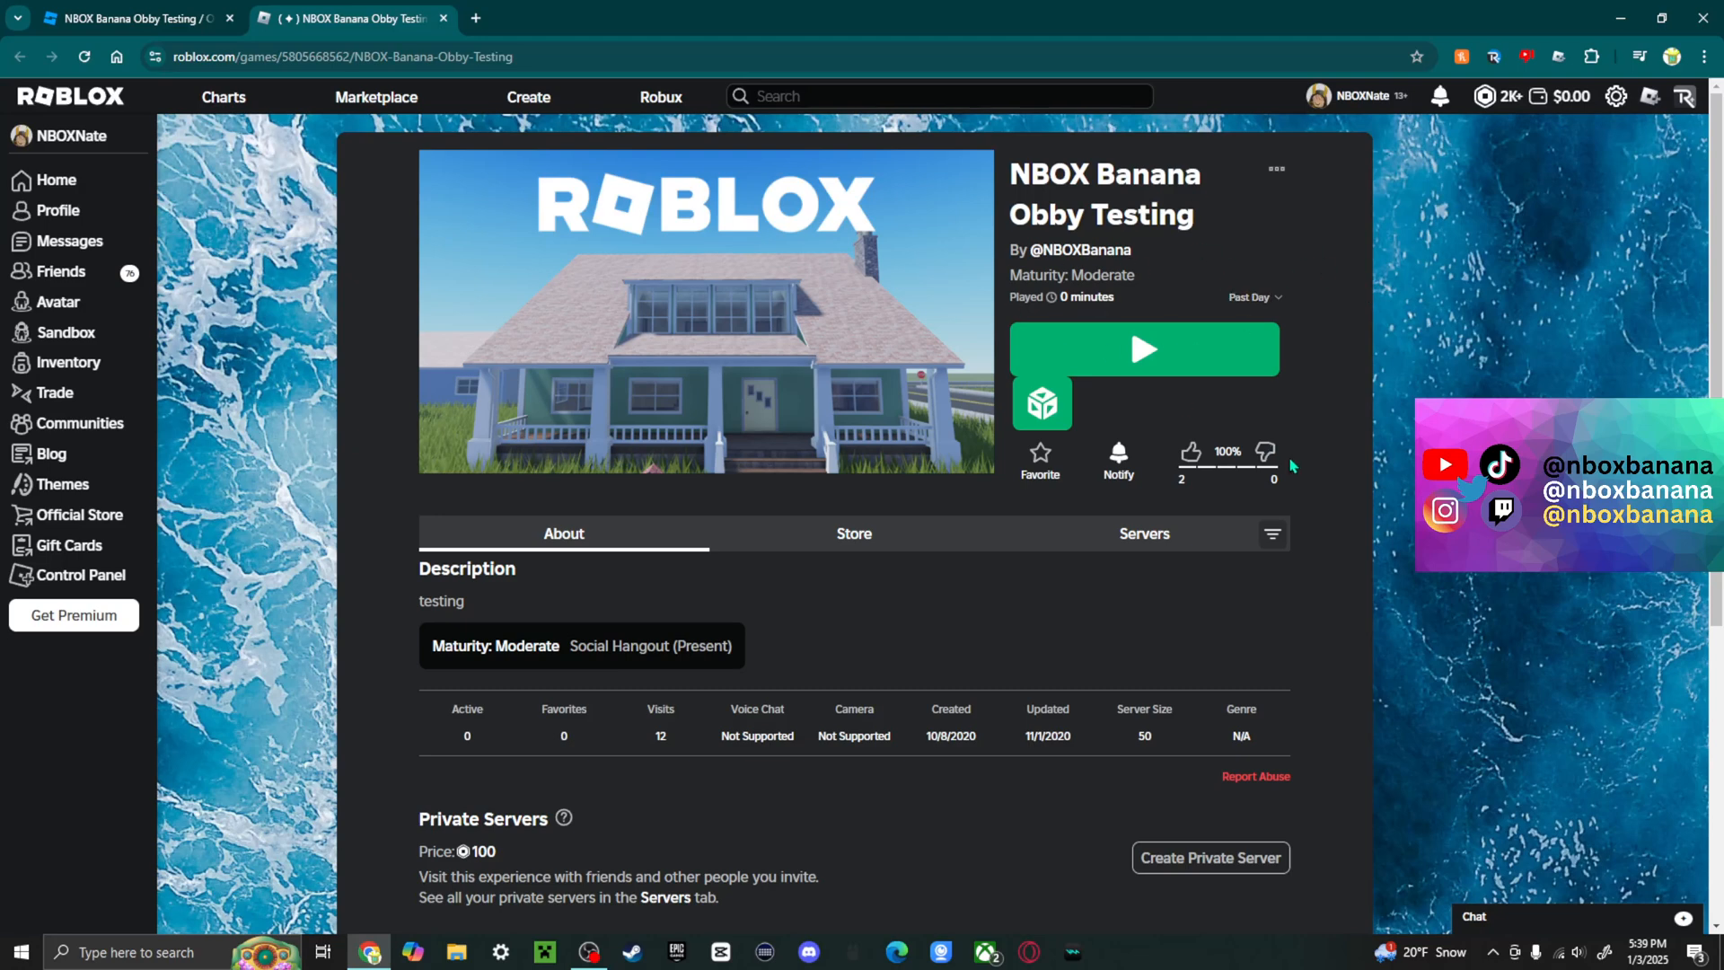
pyautogui.moveTo(1289, 697)
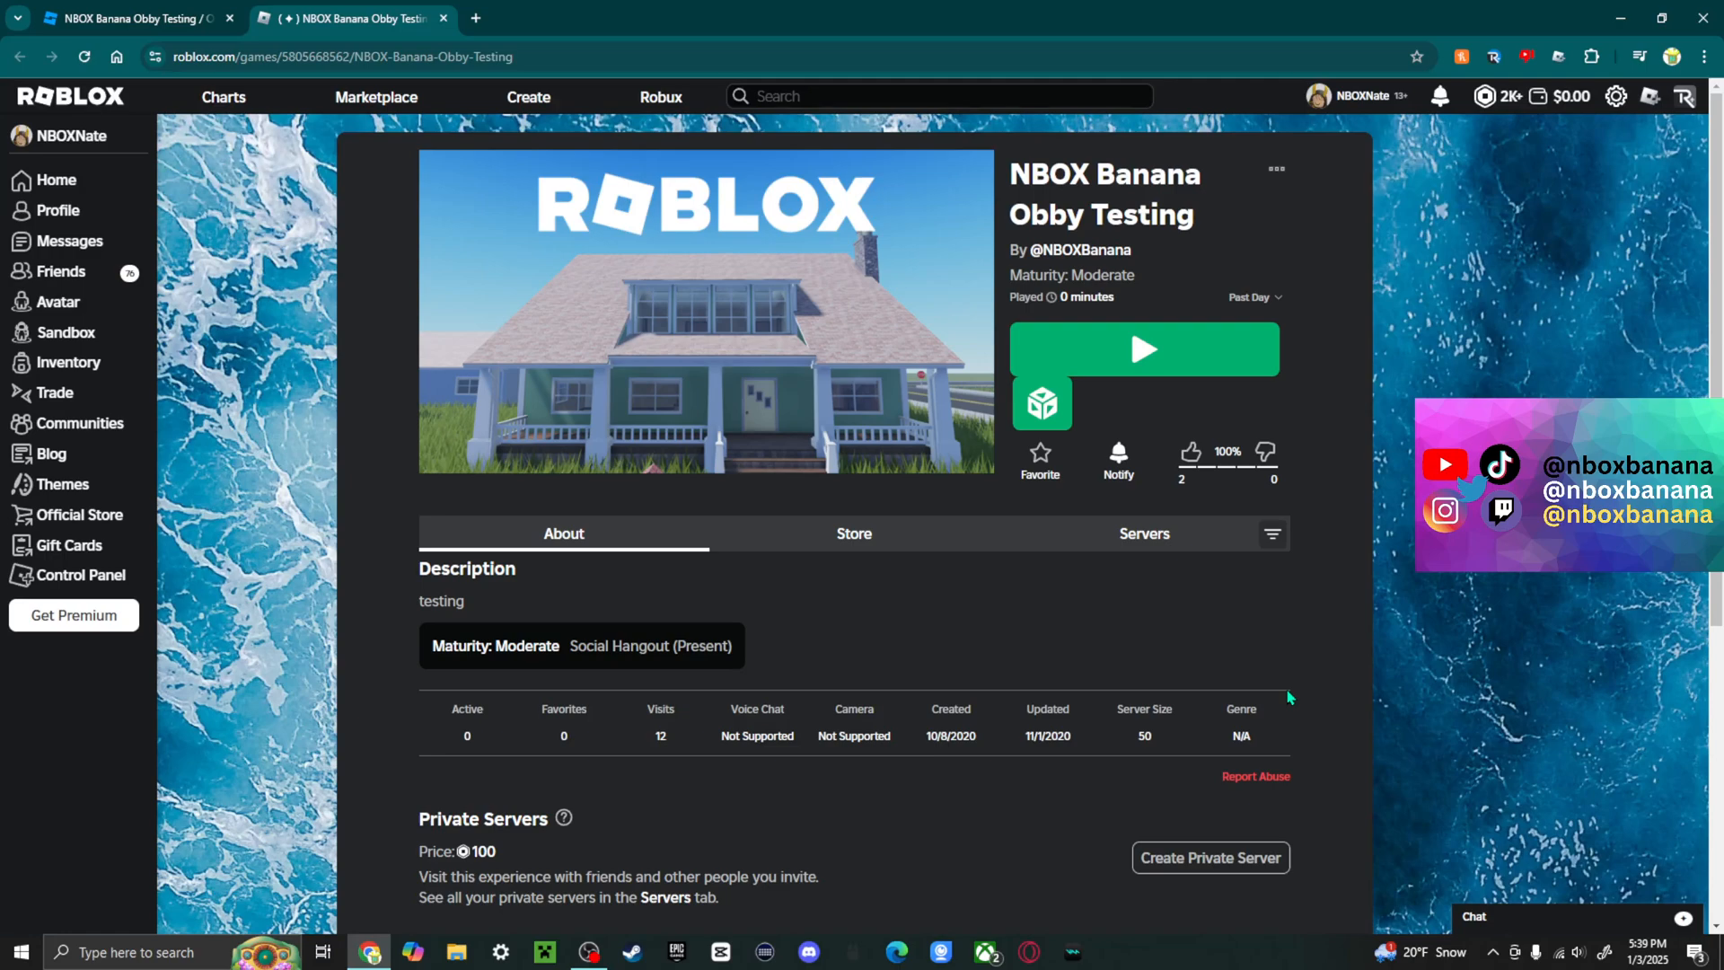
pyautogui.moveTo(1290, 697)
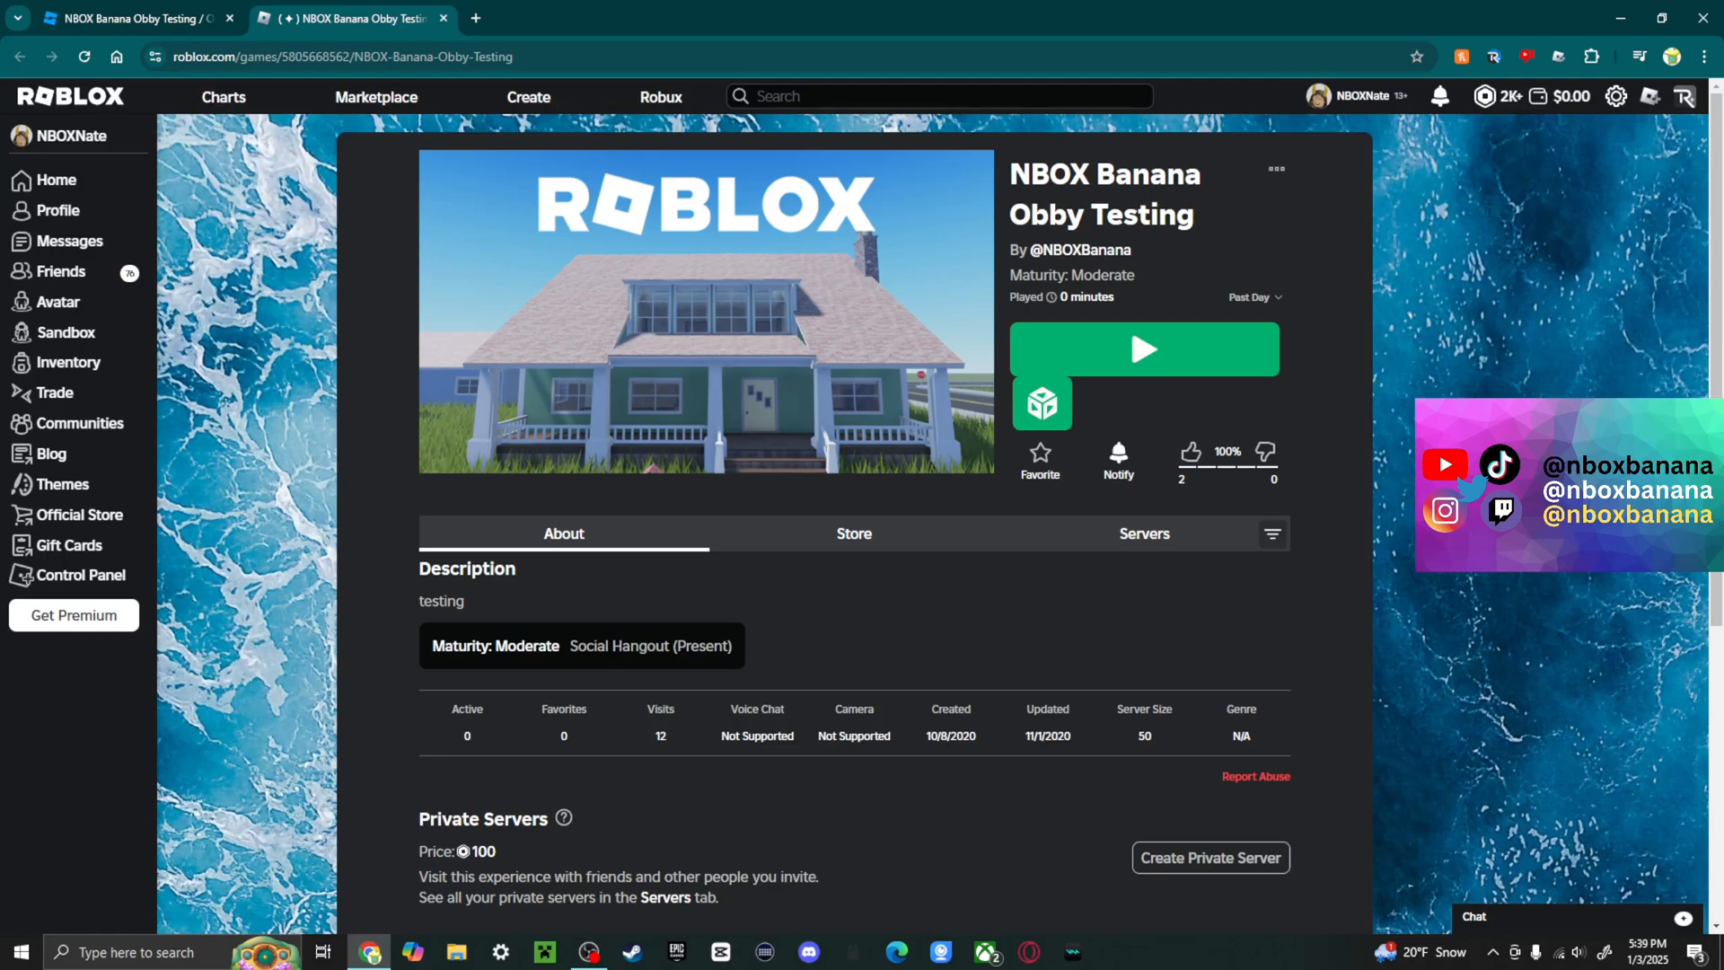